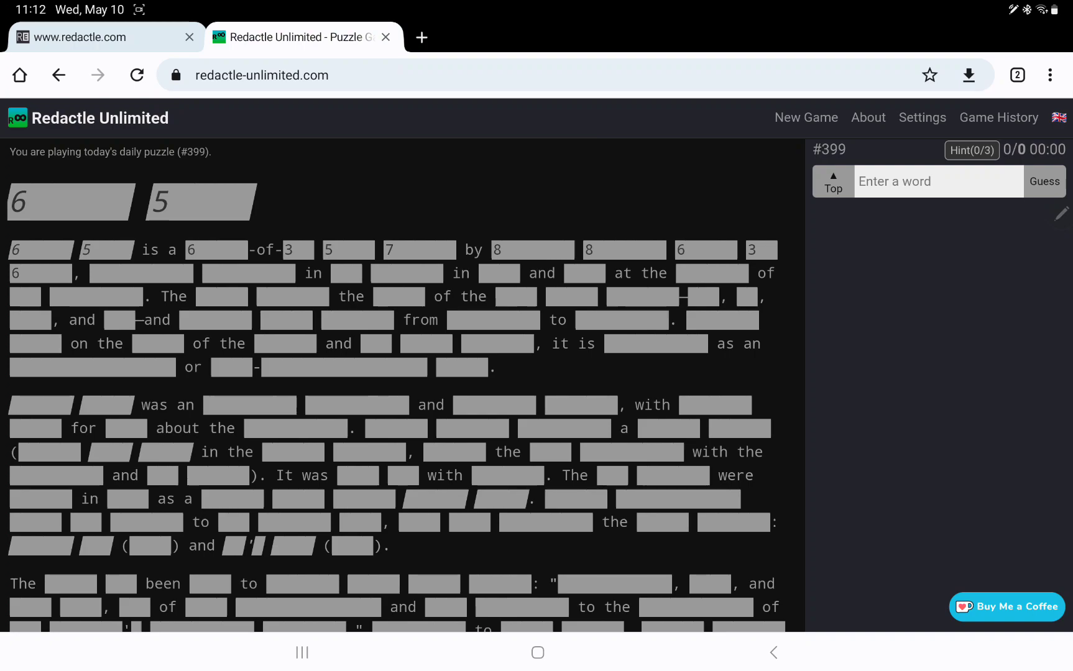
Guess coming, age, novel and American, revealing 'coming-of-age novel by American' in the opening line
text(coming)
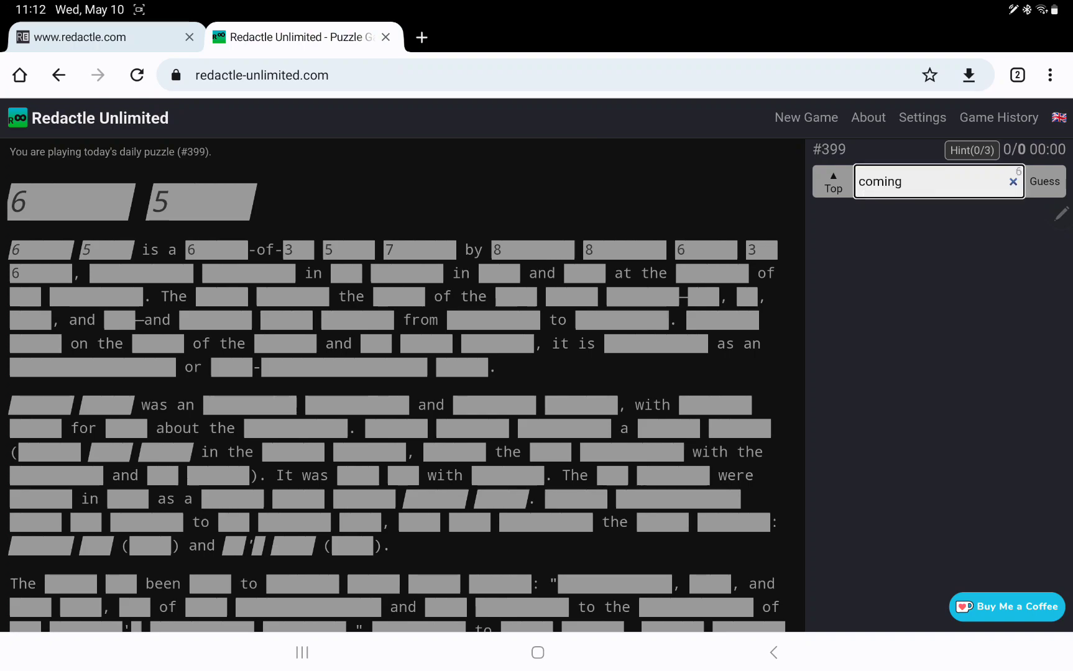
click(1044, 181)
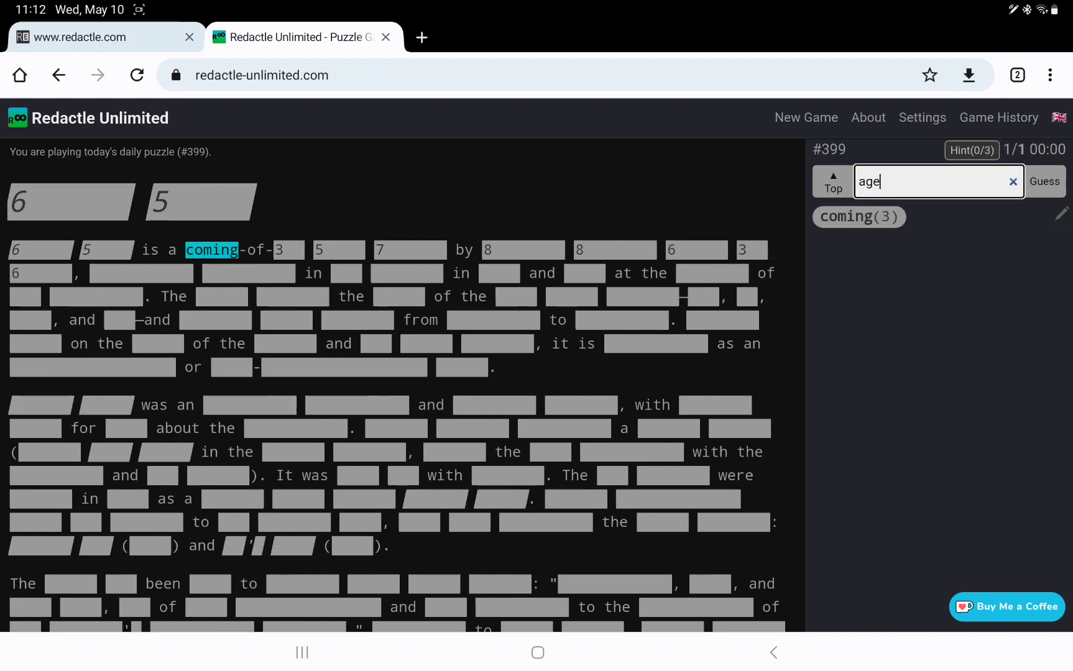
click(1044, 181)
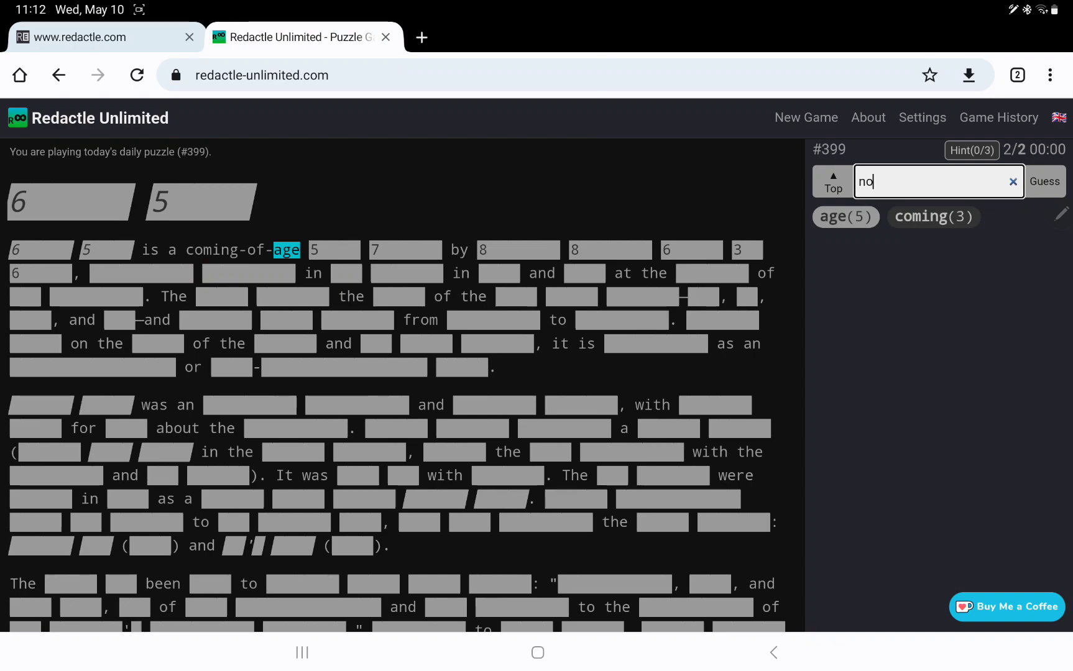
click(1044, 182)
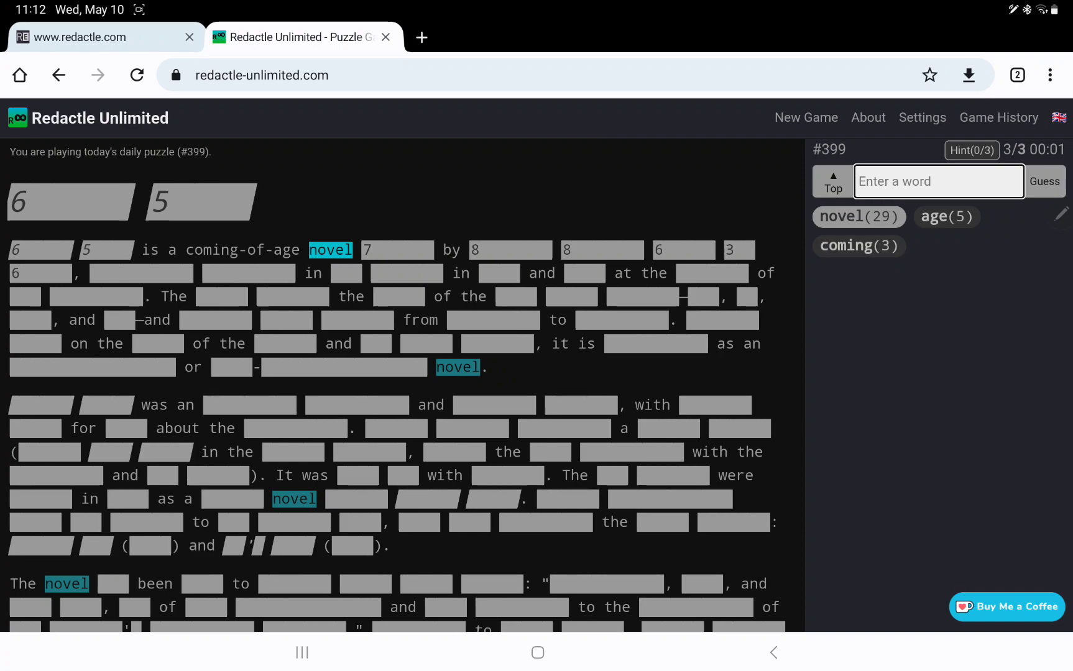
text(amer)
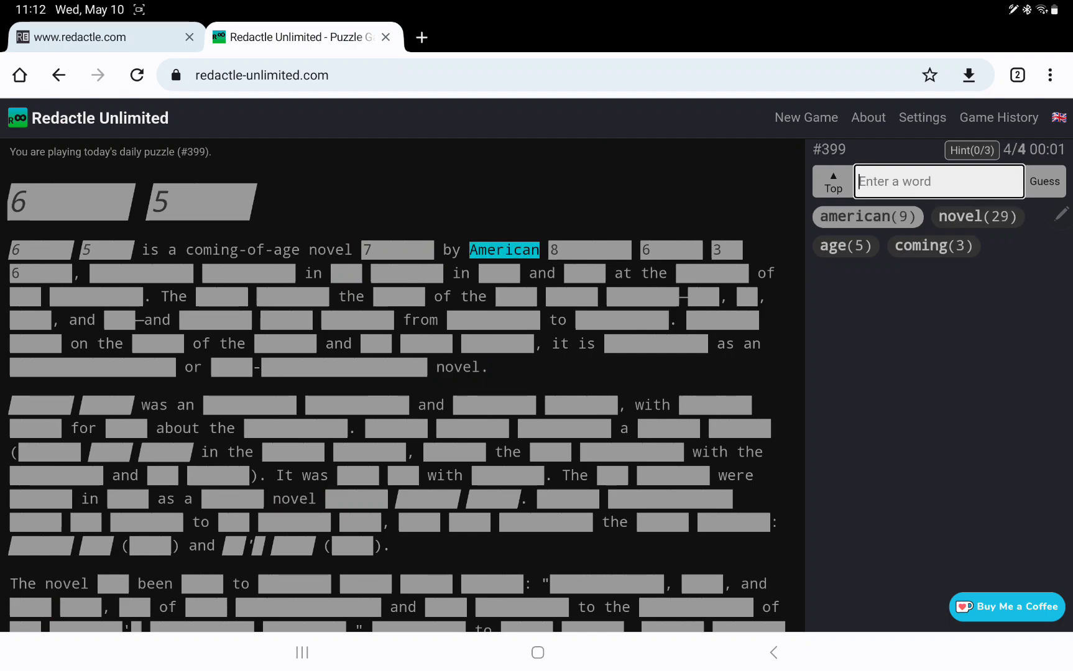
Guess novelist, completing 'by American novelist' in the first sentence
text(novel)
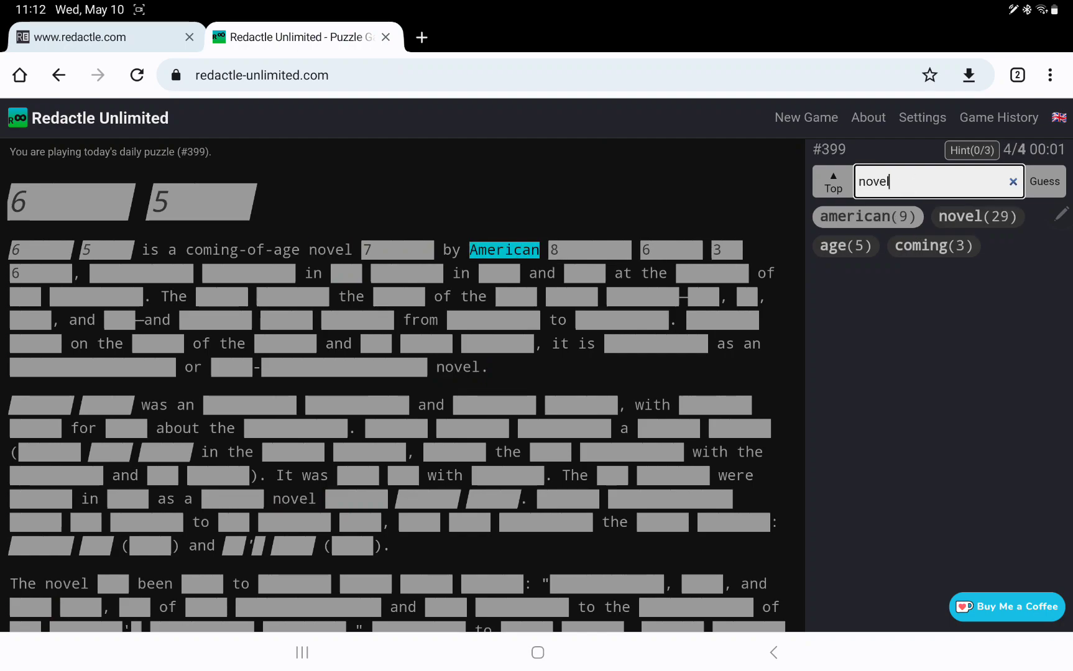
click(1044, 181)
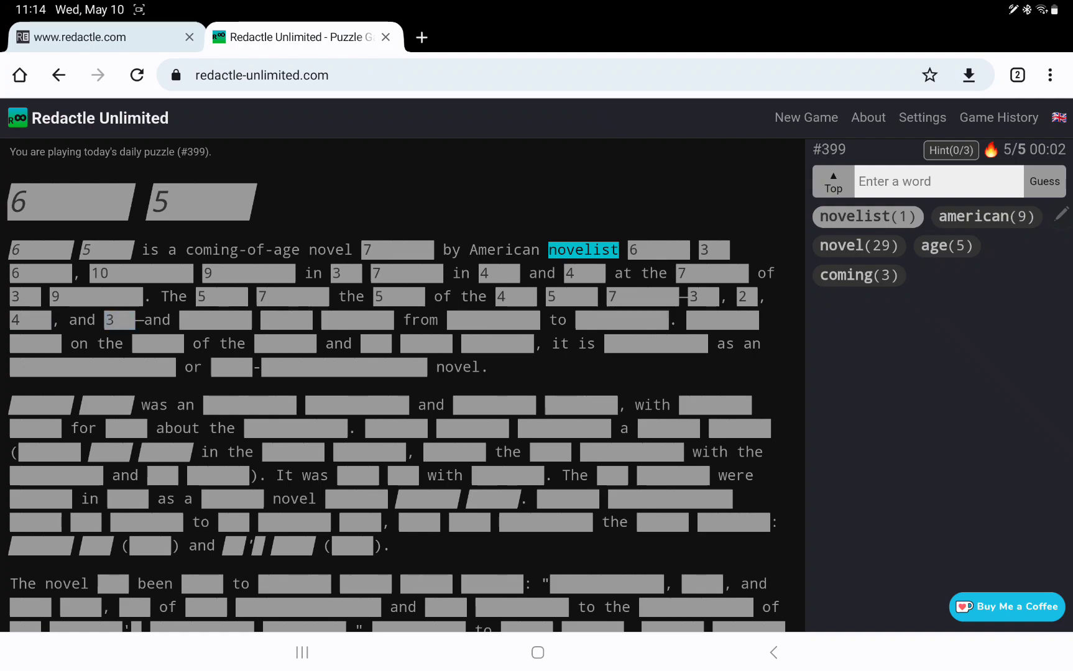
Guess four and autobiographical, revealing both in the first paragraph
text(fo)
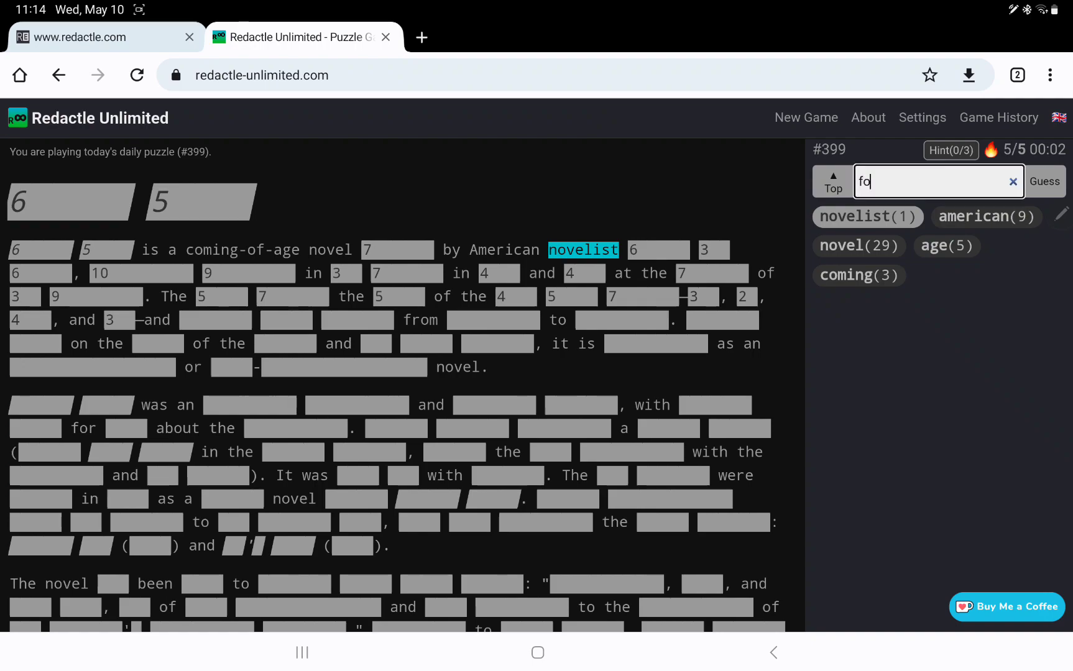
click(1044, 181)
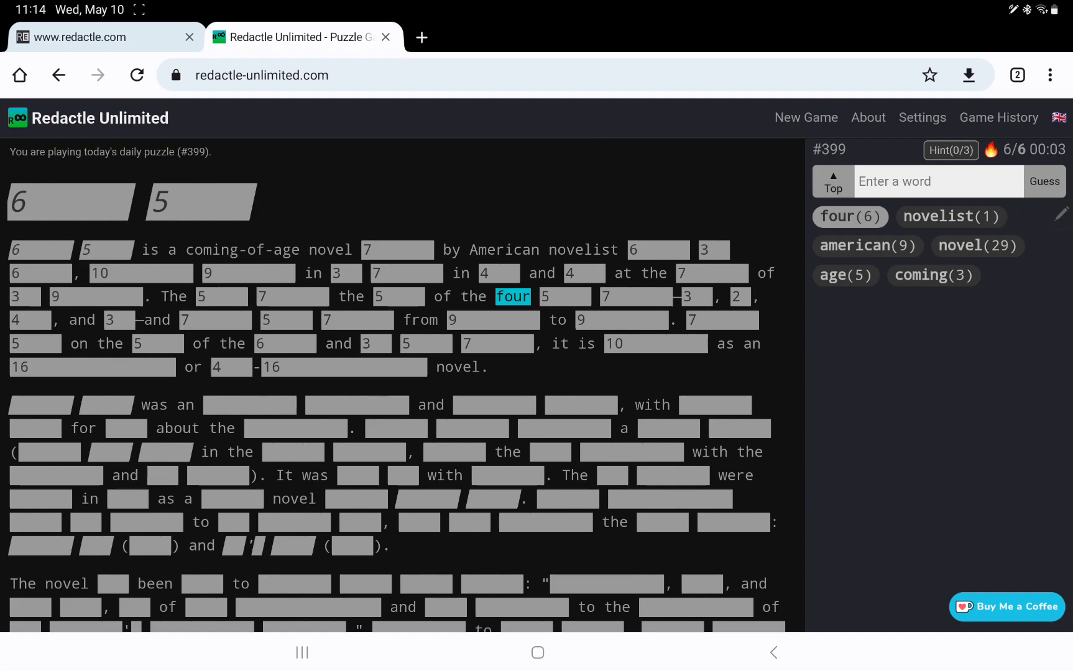
text(a)
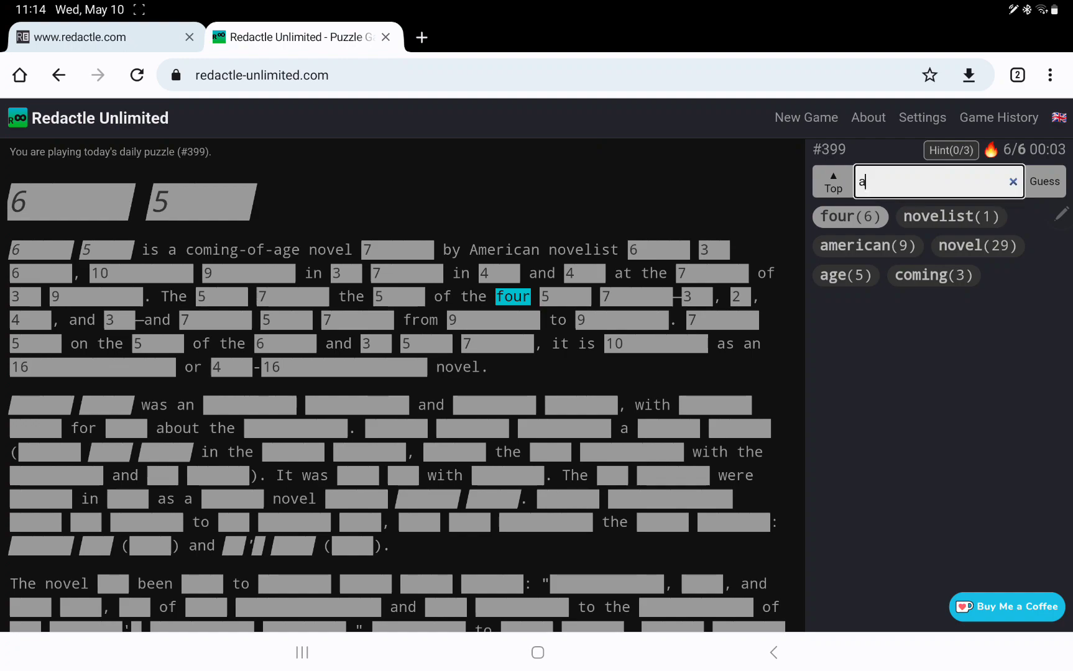
text(utobiographical)
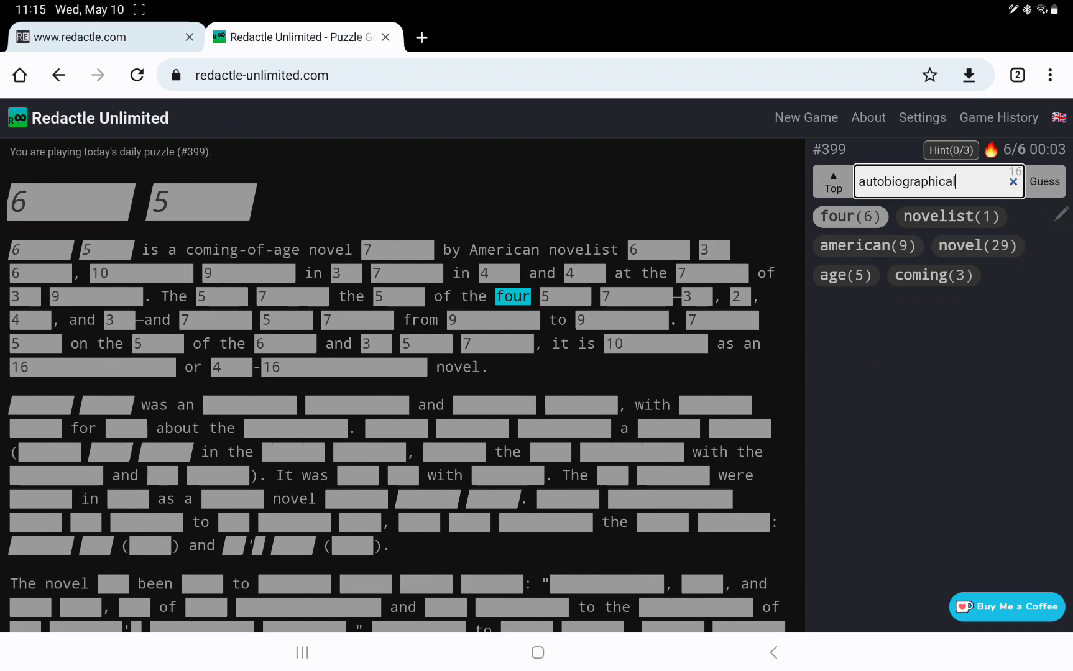
click(1044, 182)
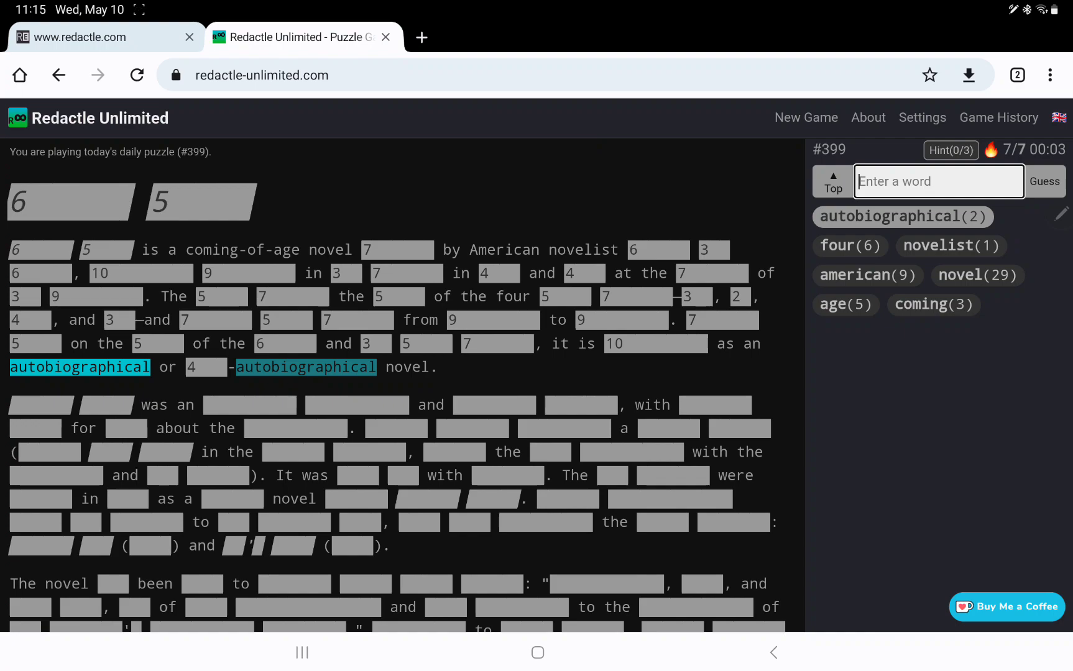
Guess children and childhood, revealing 'from childhood to' in the opening paragraph
text(children)
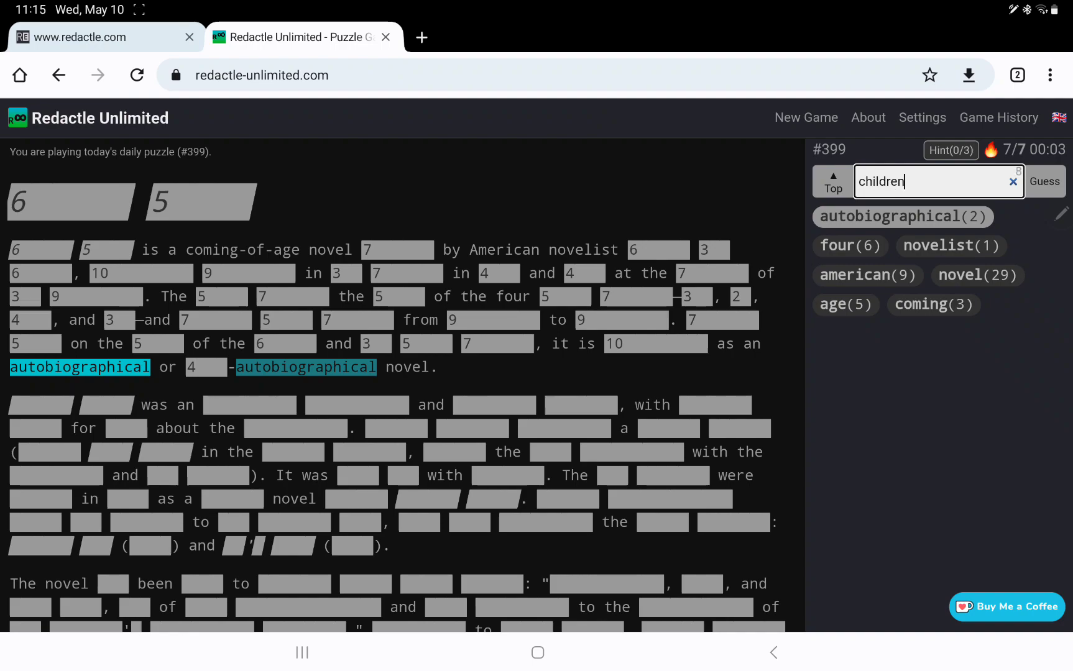
click(1044, 181)
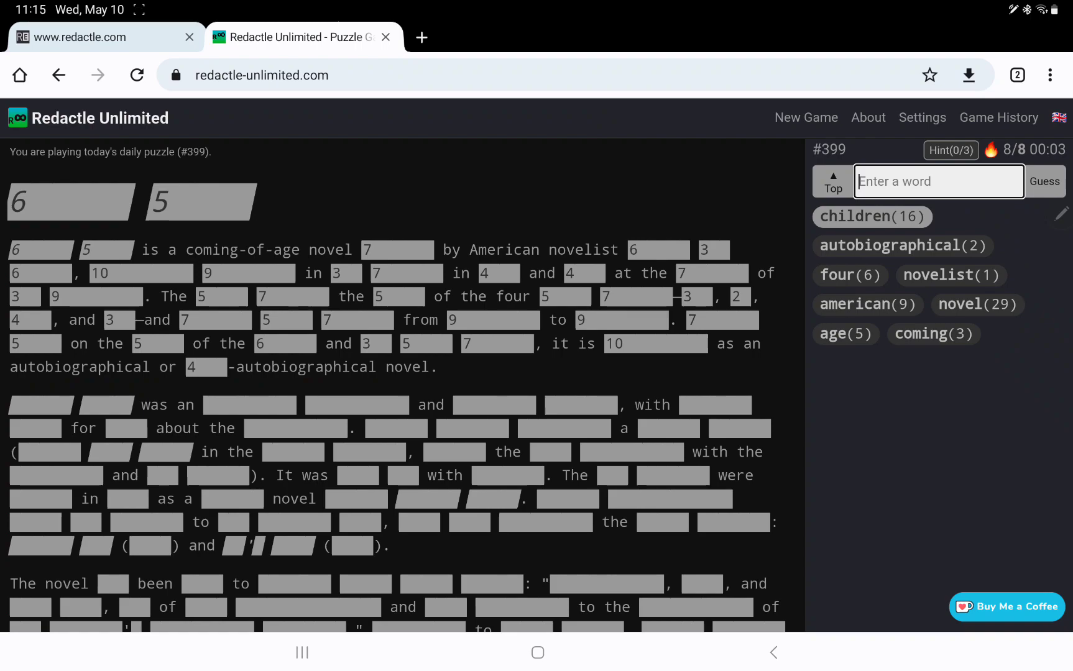
text(ch)
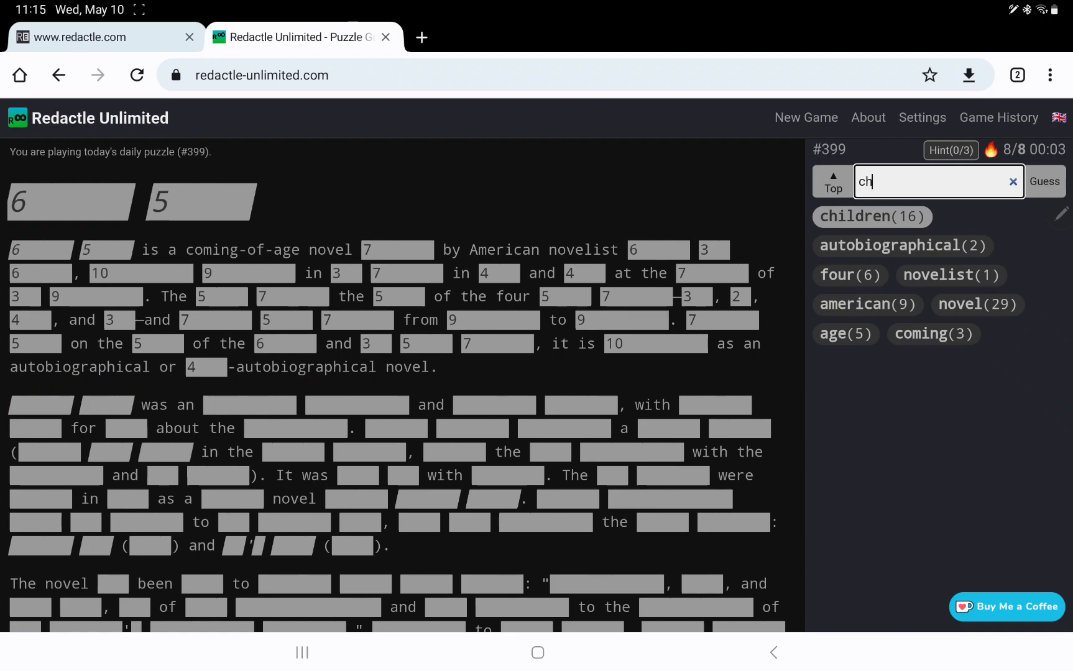
click(1043, 181)
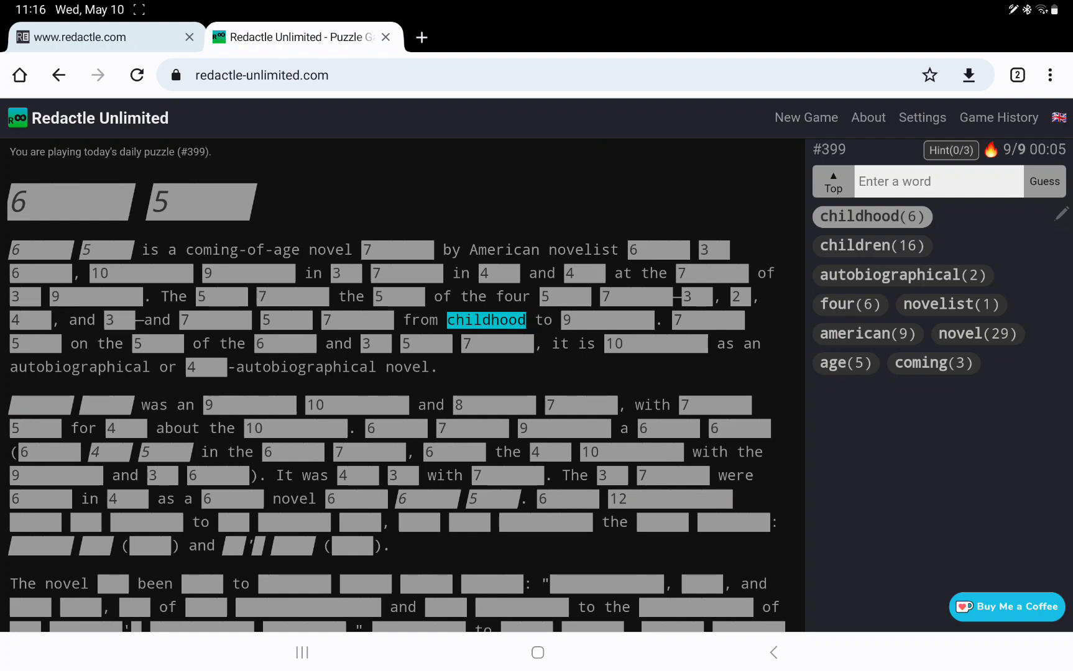
Guess sequels, revealing it in the article's second paragraph
scroll(down, 3)
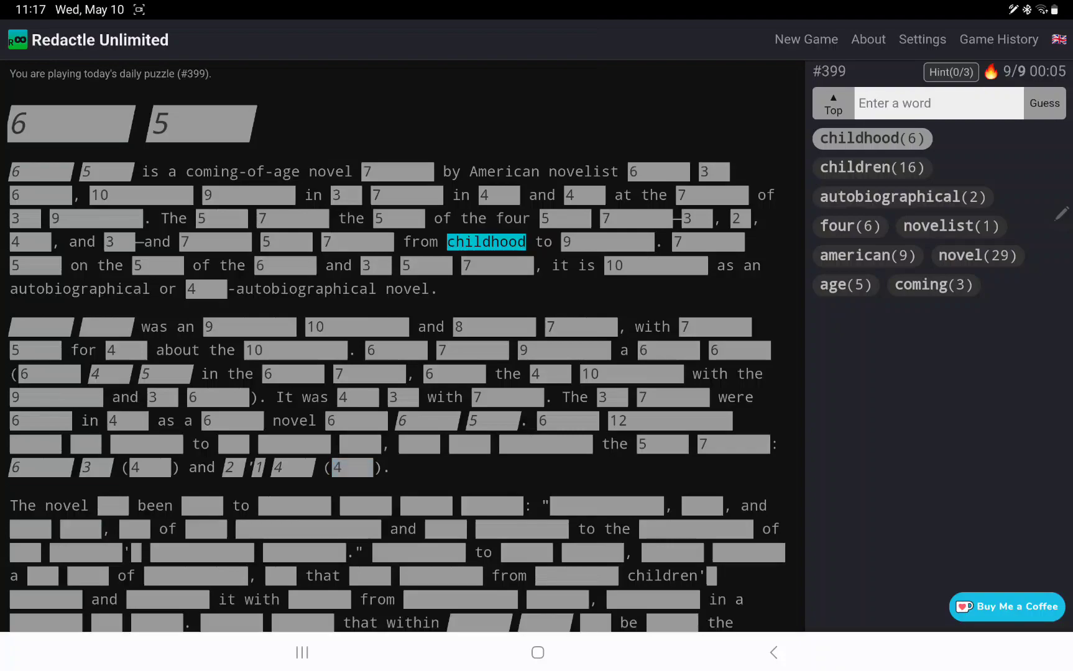
text(sequ)
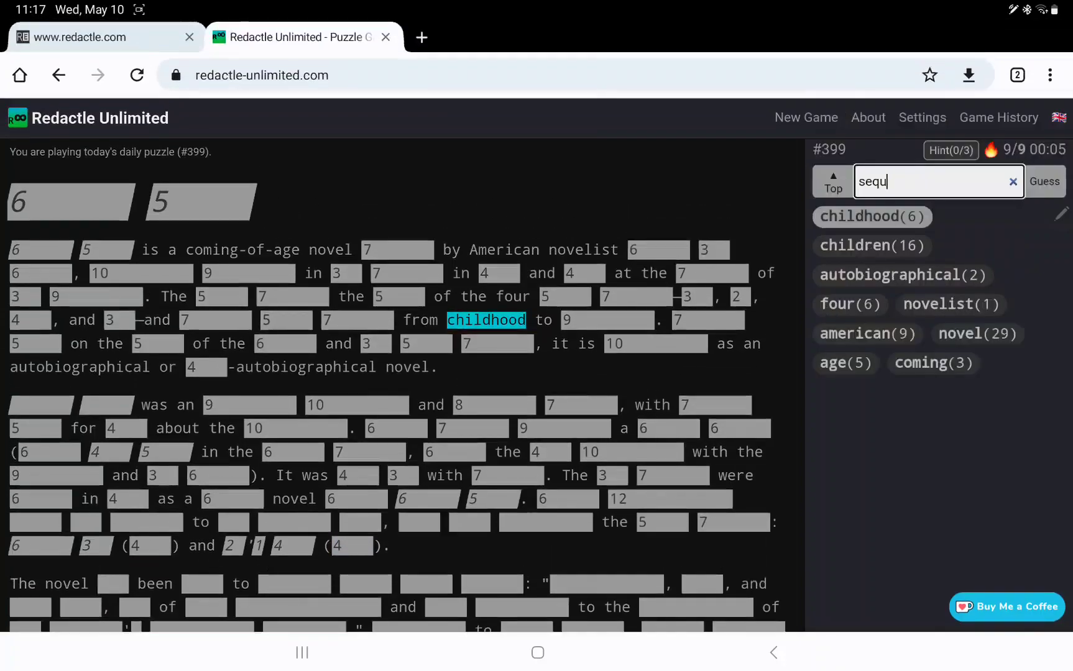
click(1044, 181)
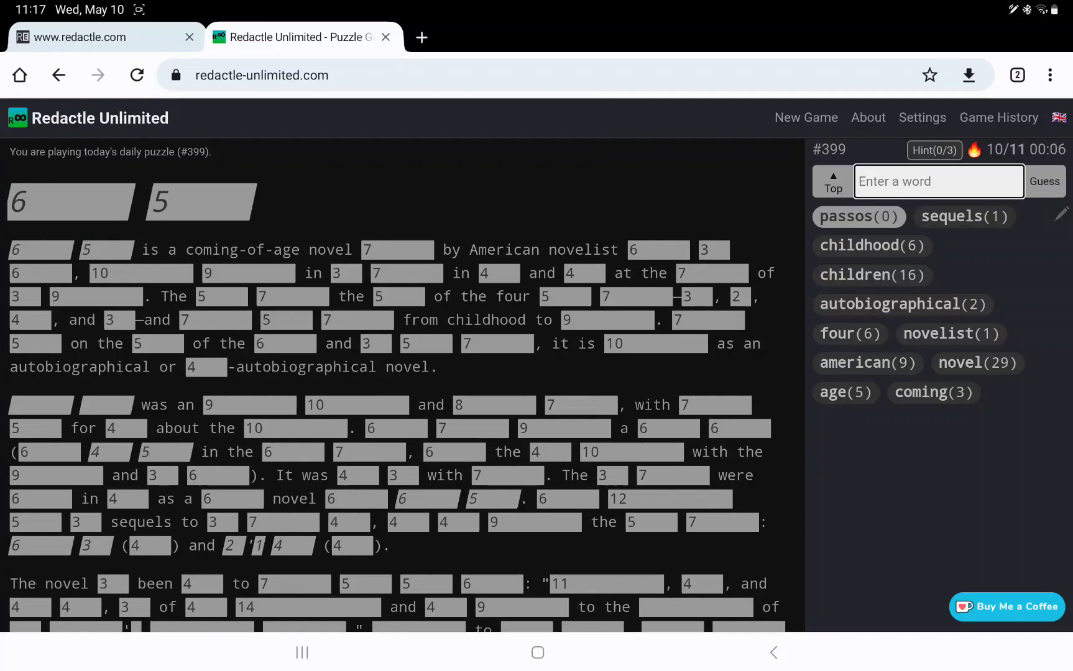
Read through the later redacted sections, checking letter counts of hidden words
scroll(down, 3)
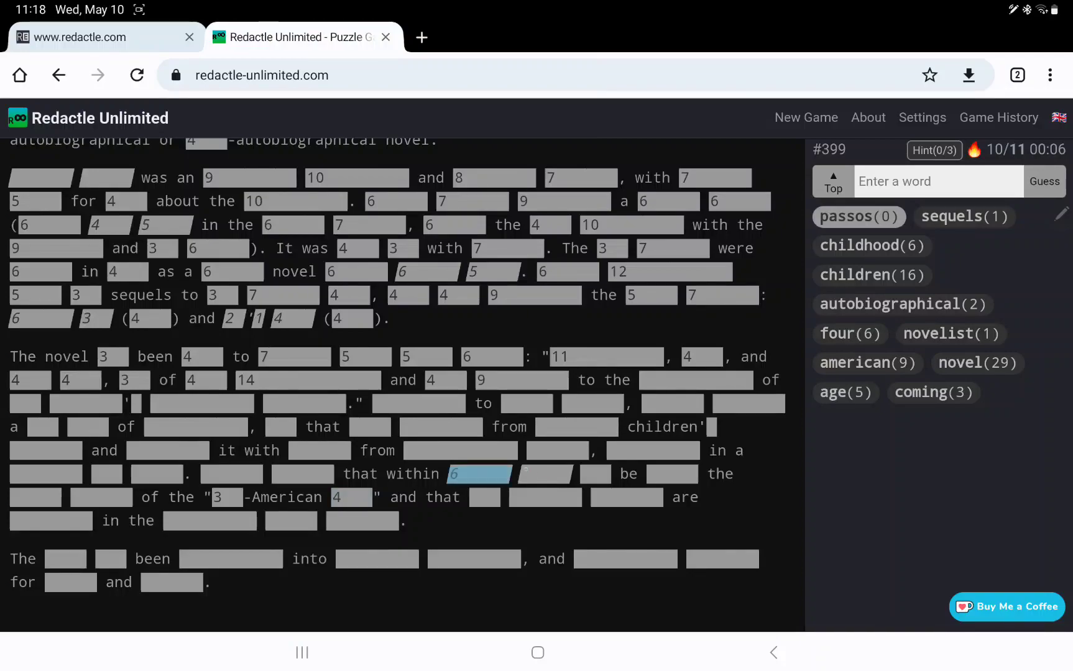
scroll(down, 3)
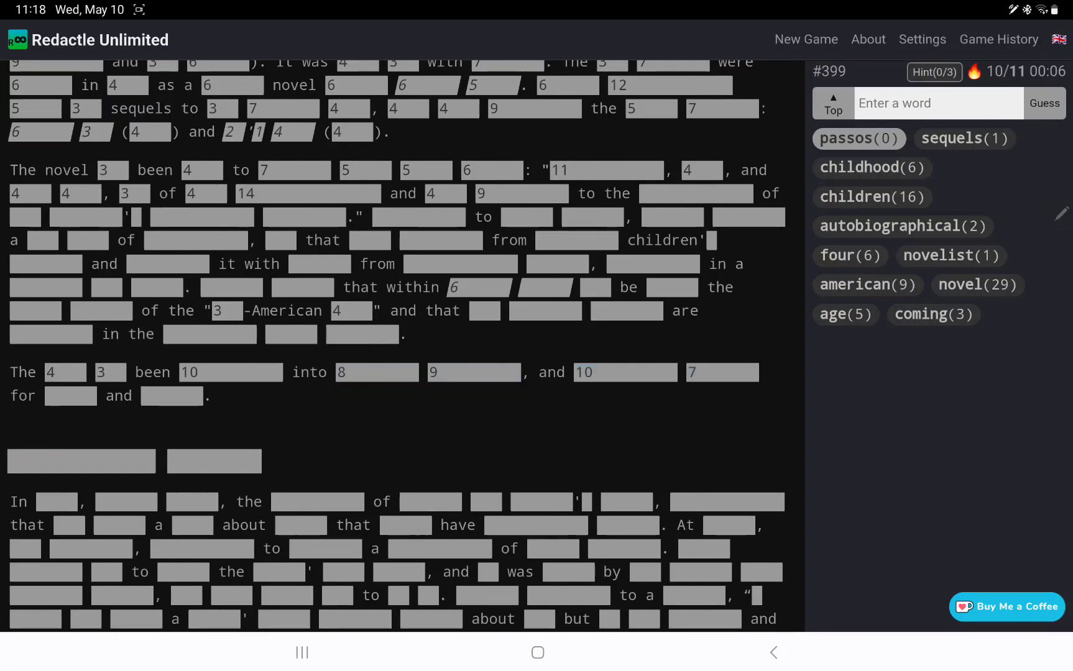
click(71, 395)
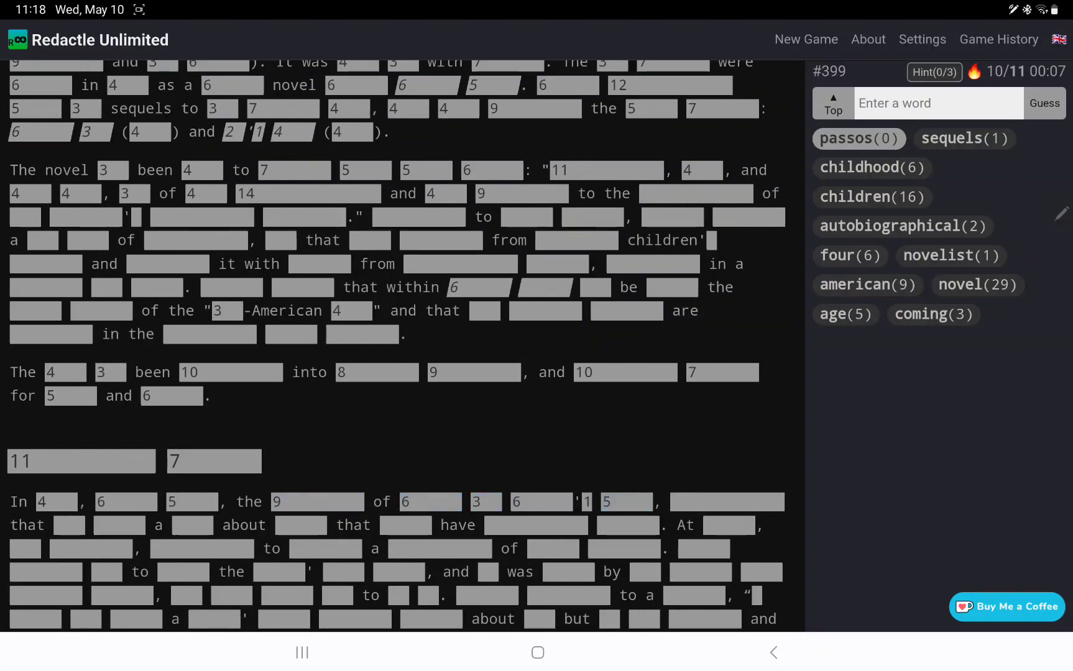
scroll(down, 3)
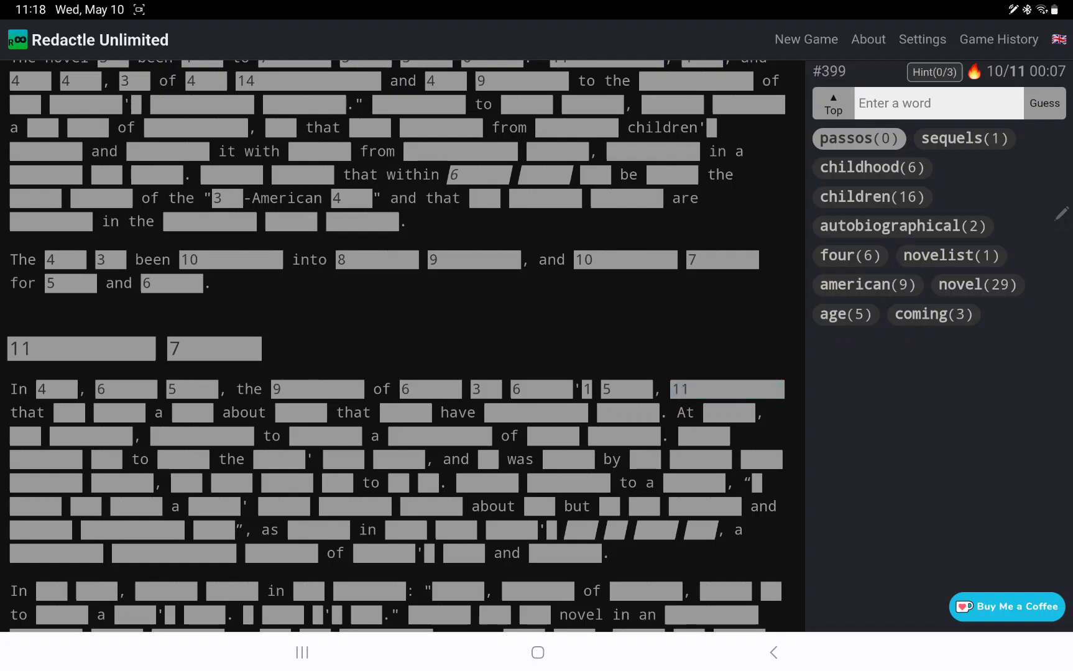
click(68, 413)
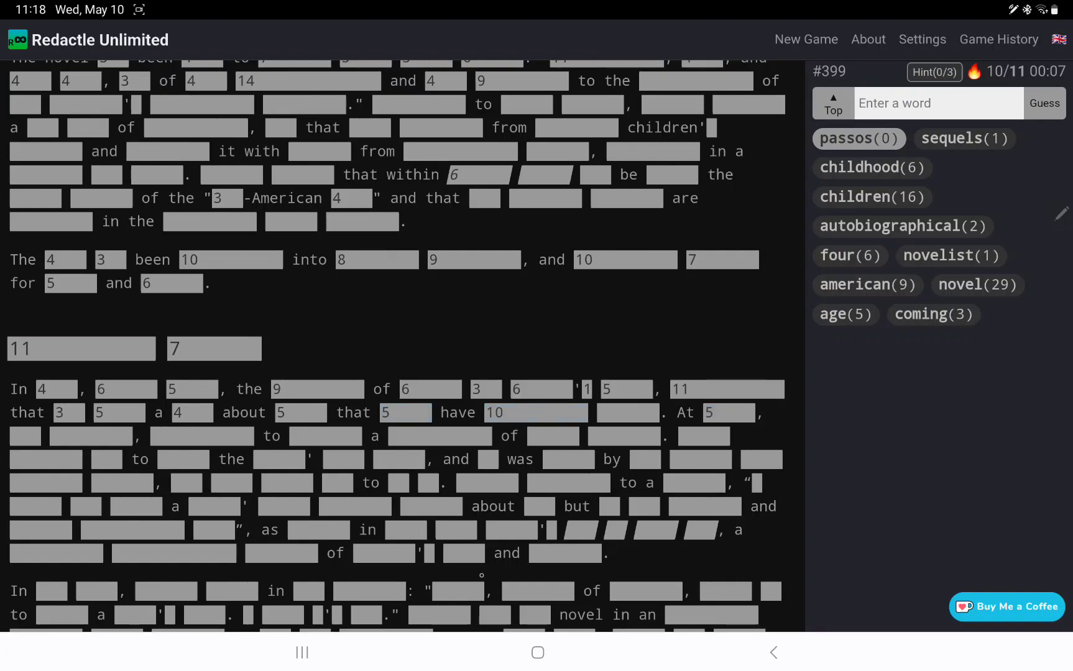
scroll(down, 3)
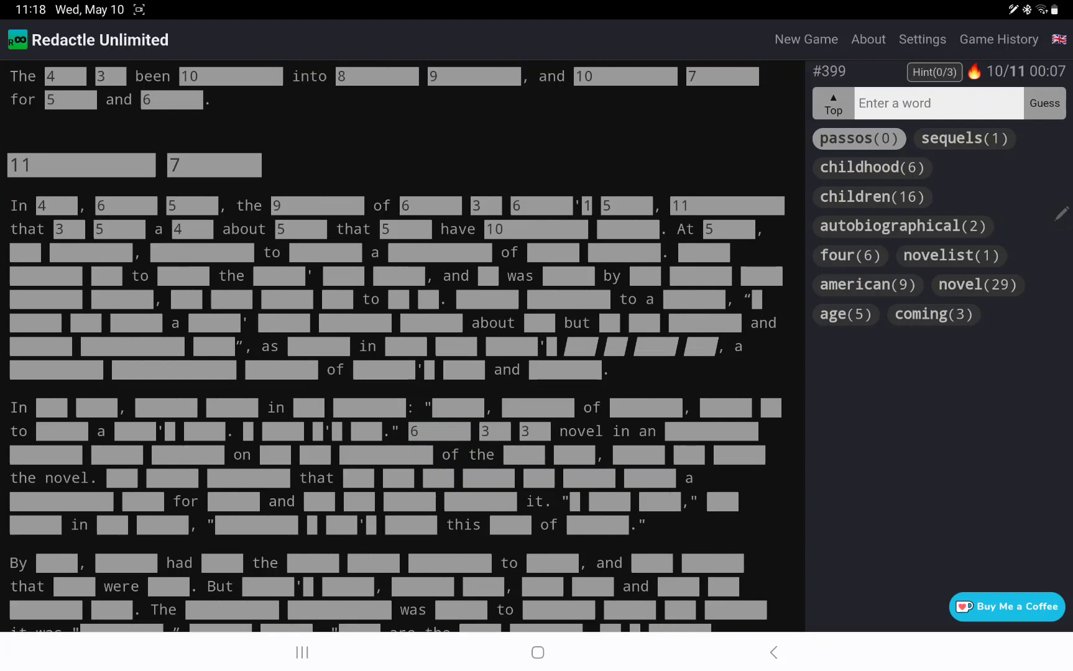
Guess her, revealing its 133 occurrences throughout the article
text(her)
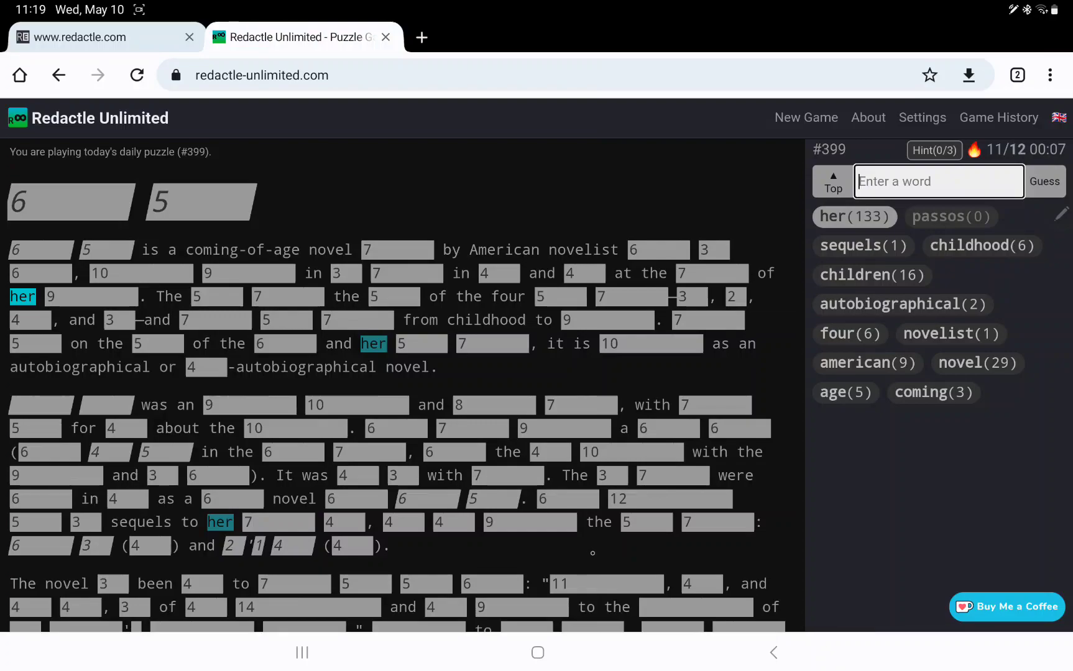
scroll(down, 3)
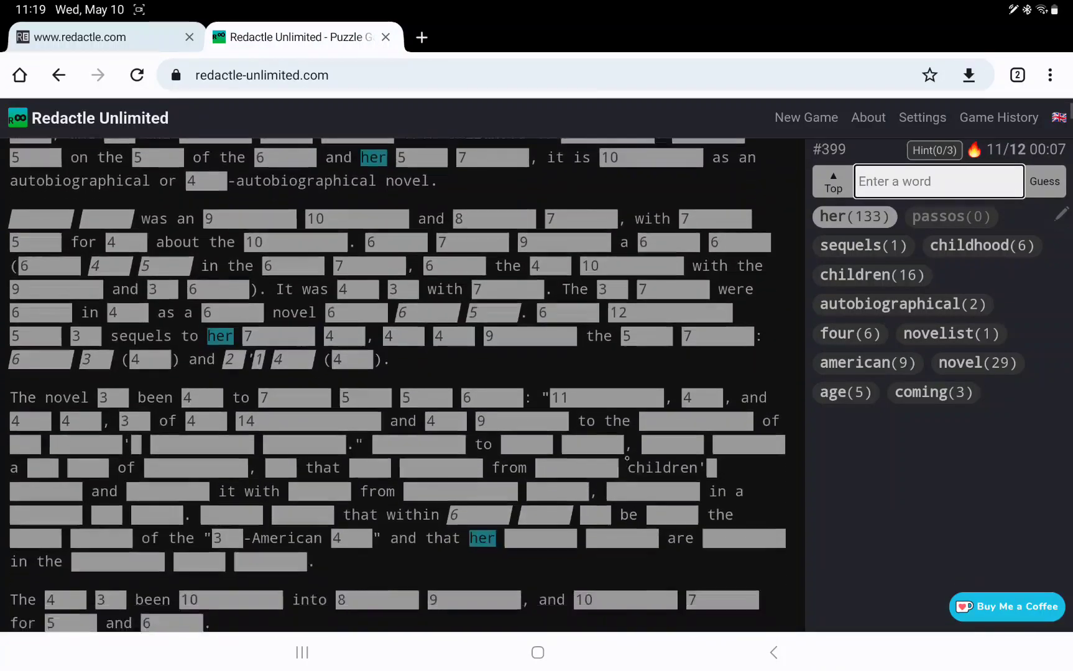
scroll(down, 3)
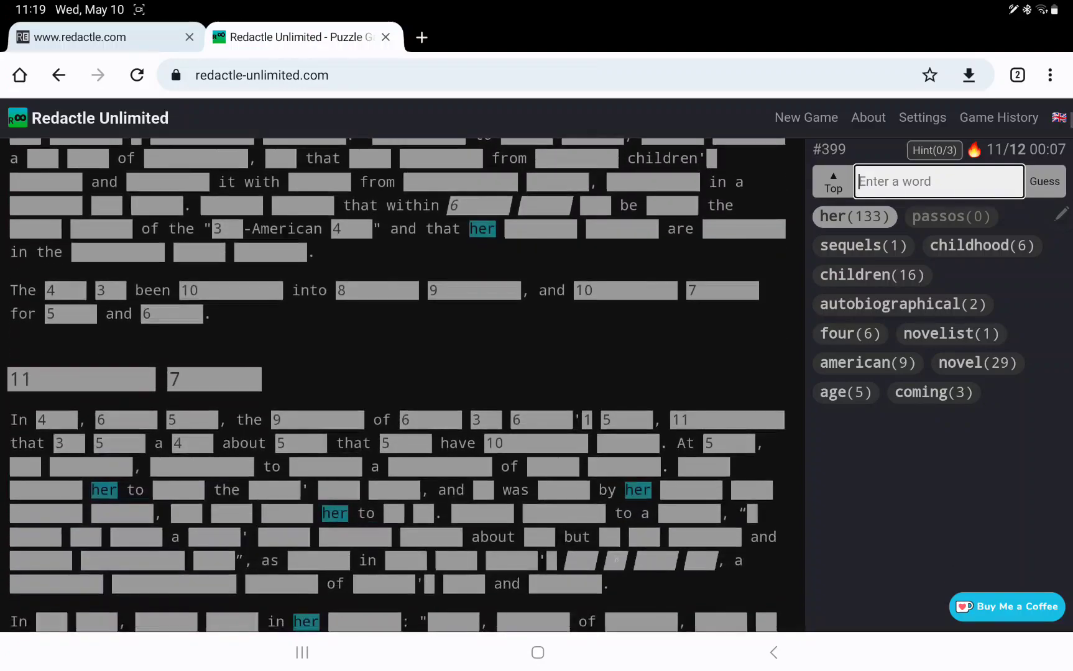
scroll(down, 3)
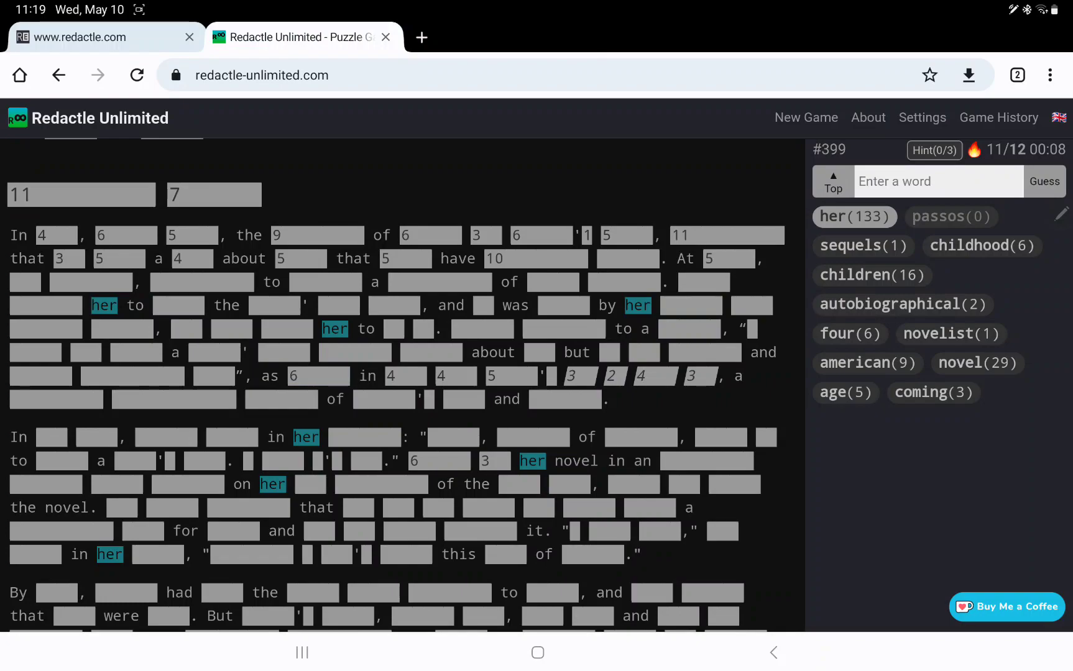
scroll(down, 3)
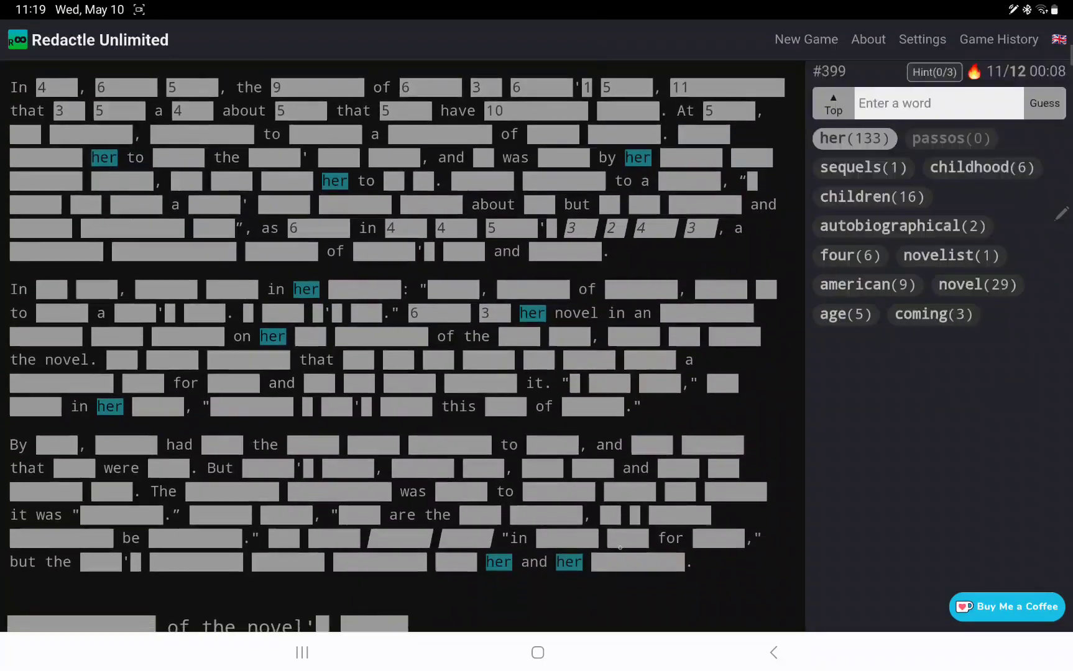
scroll(down, 3)
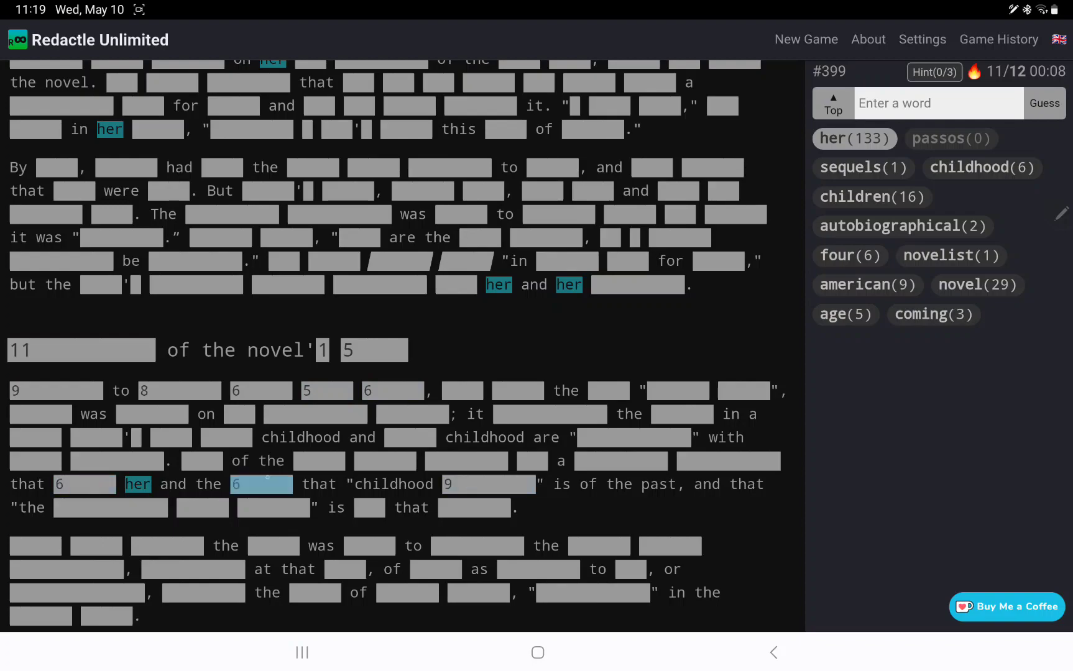
scroll(down, 3)
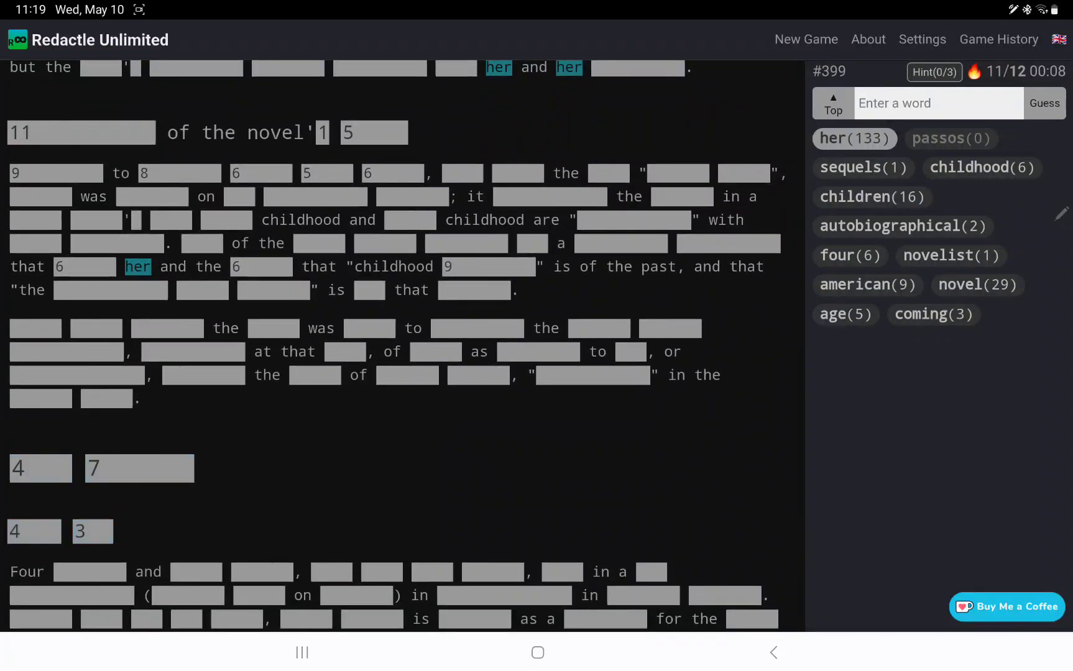
scroll(down, 3)
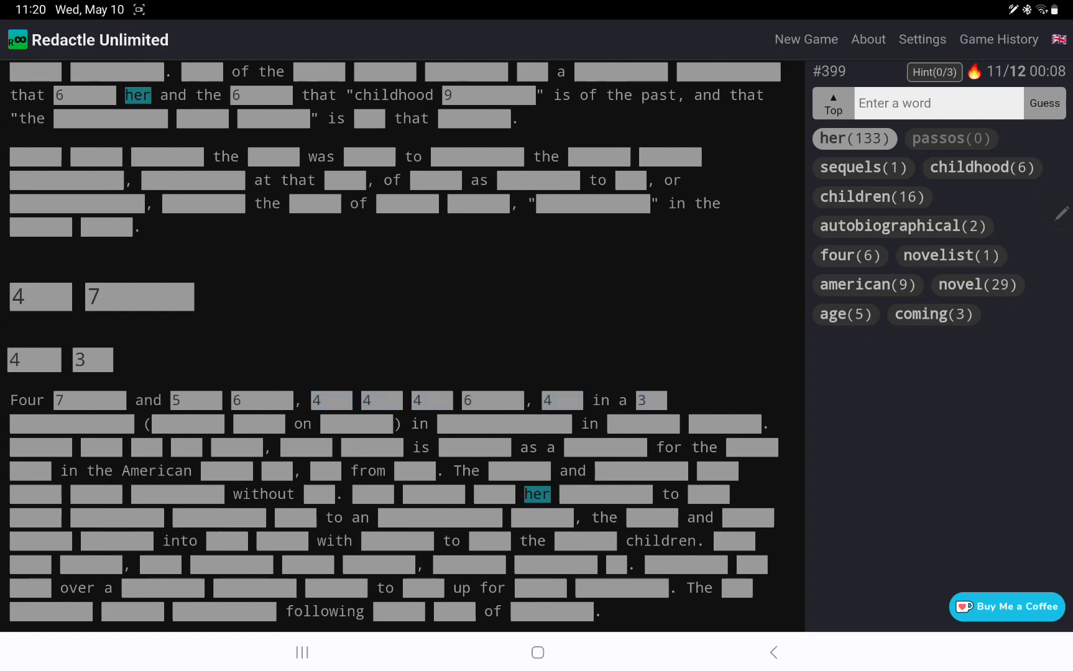
scroll(down, 3)
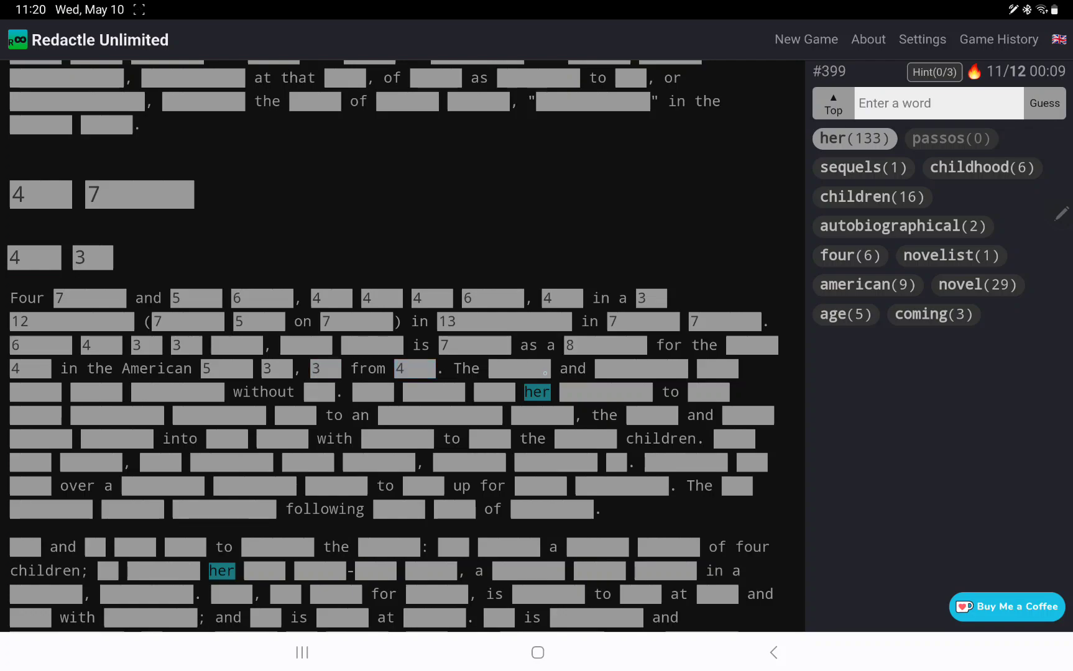
scroll(down, 3)
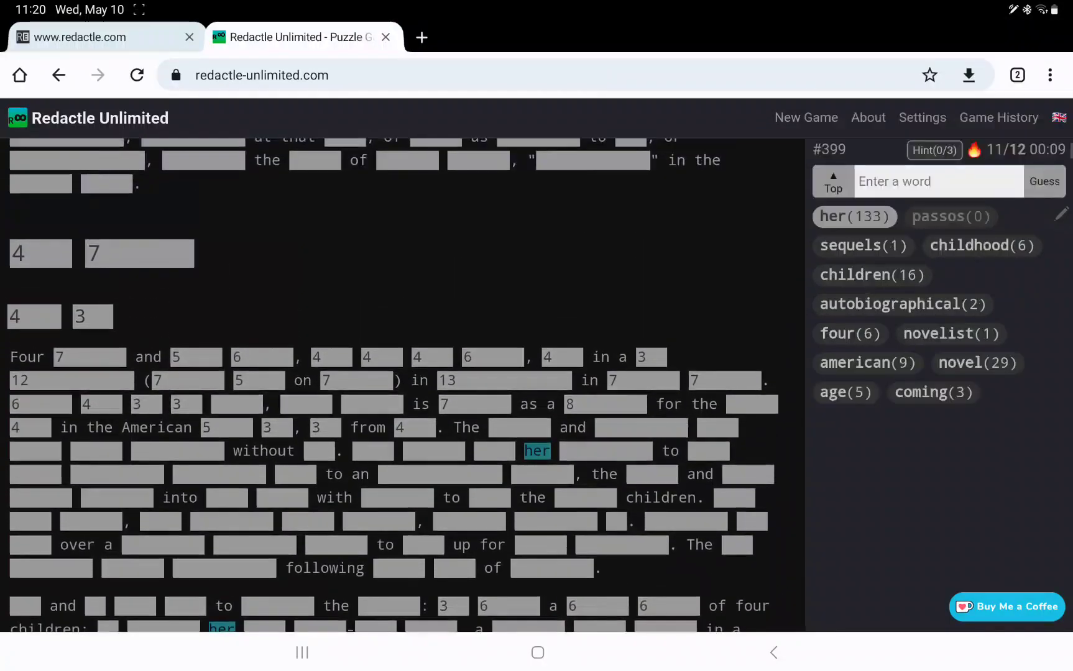
Guess mother and review its 14 revealed occurrences down the article
text(mother)
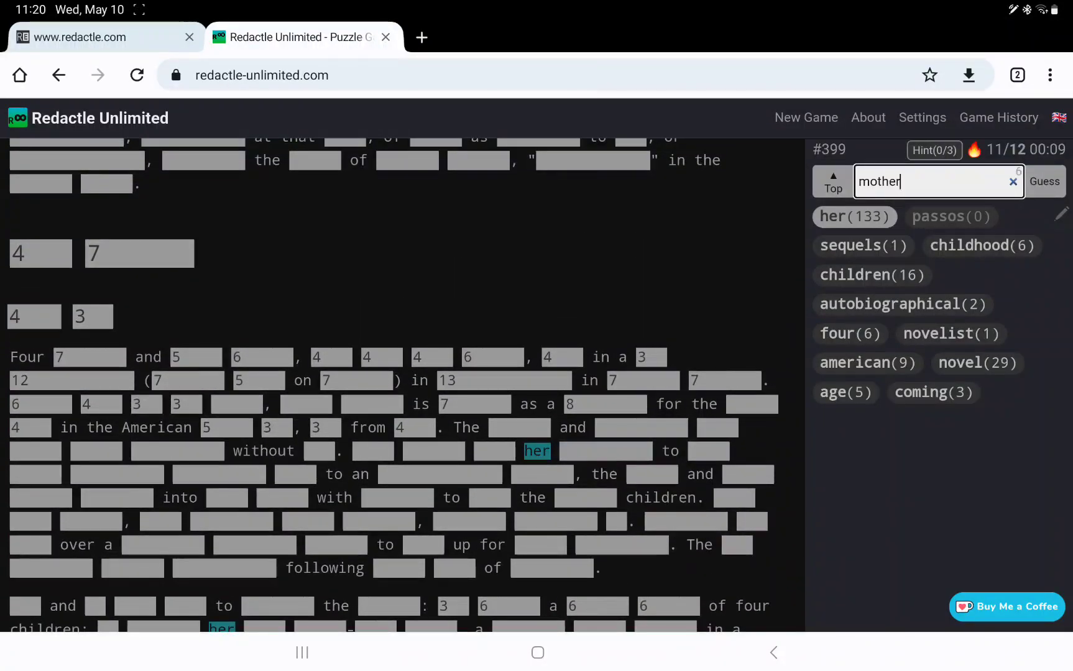
click(1044, 181)
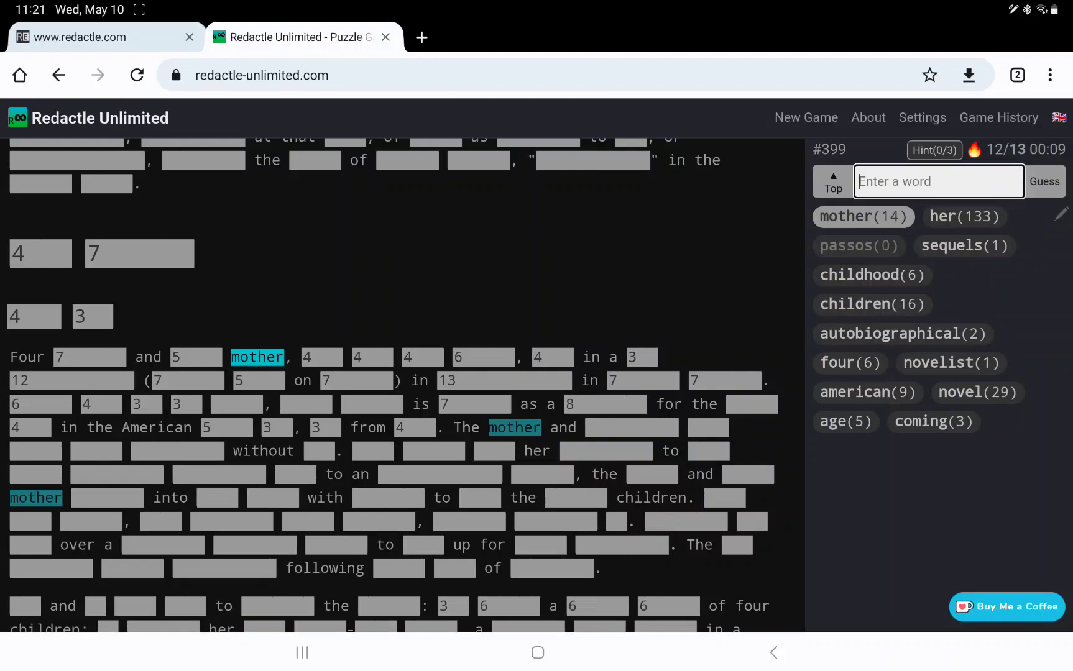
scroll(down, 3)
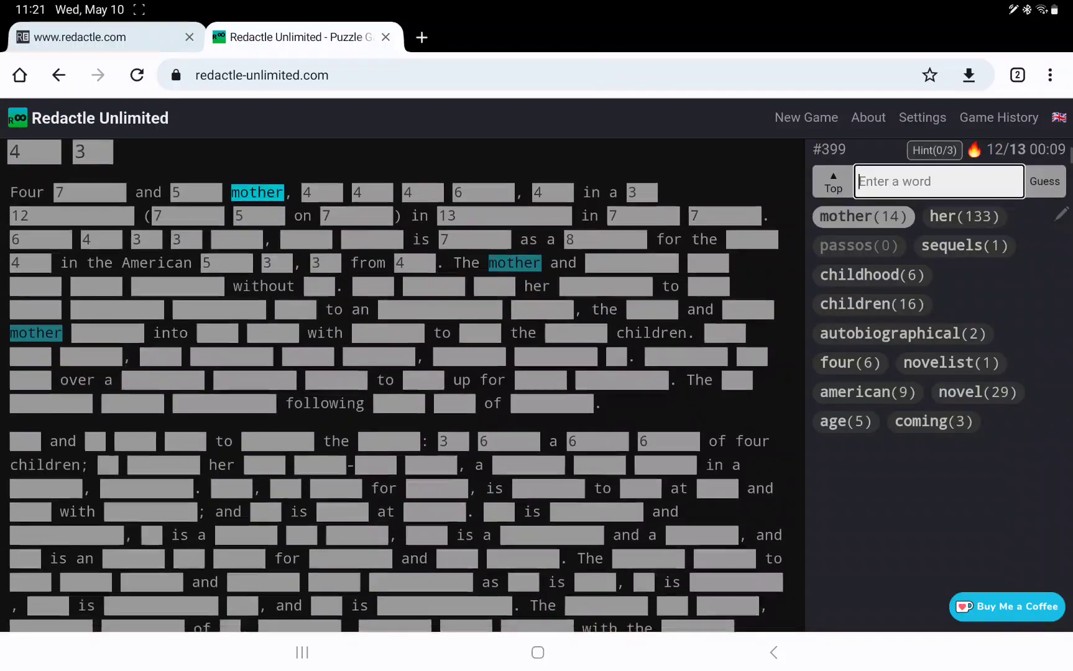
scroll(down, 3)
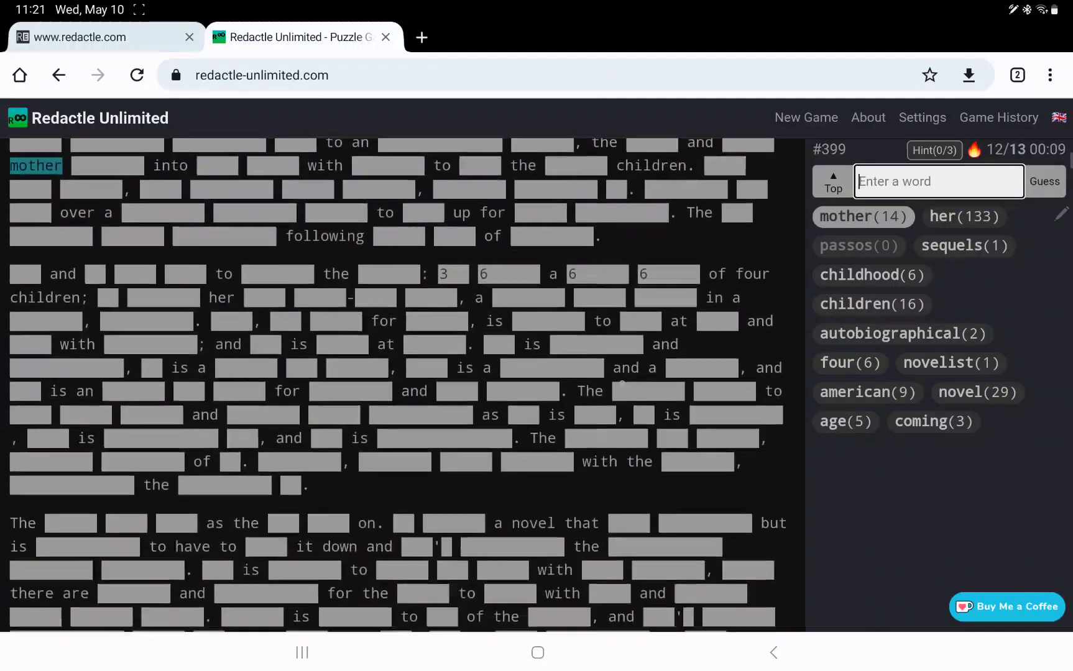
scroll(down, 3)
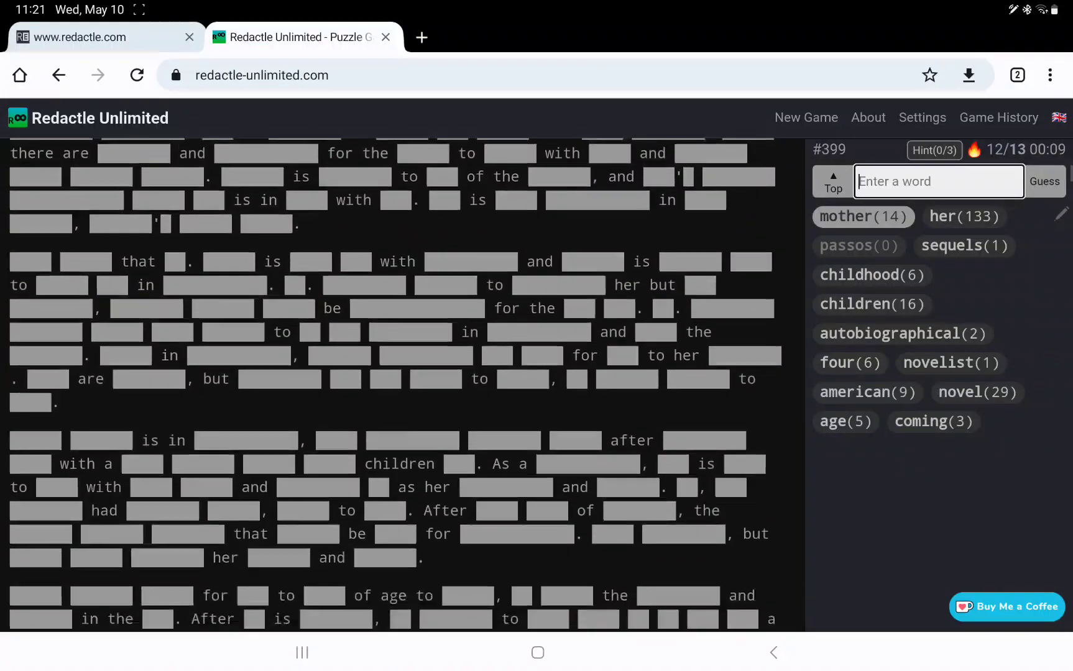
scroll(down, 3)
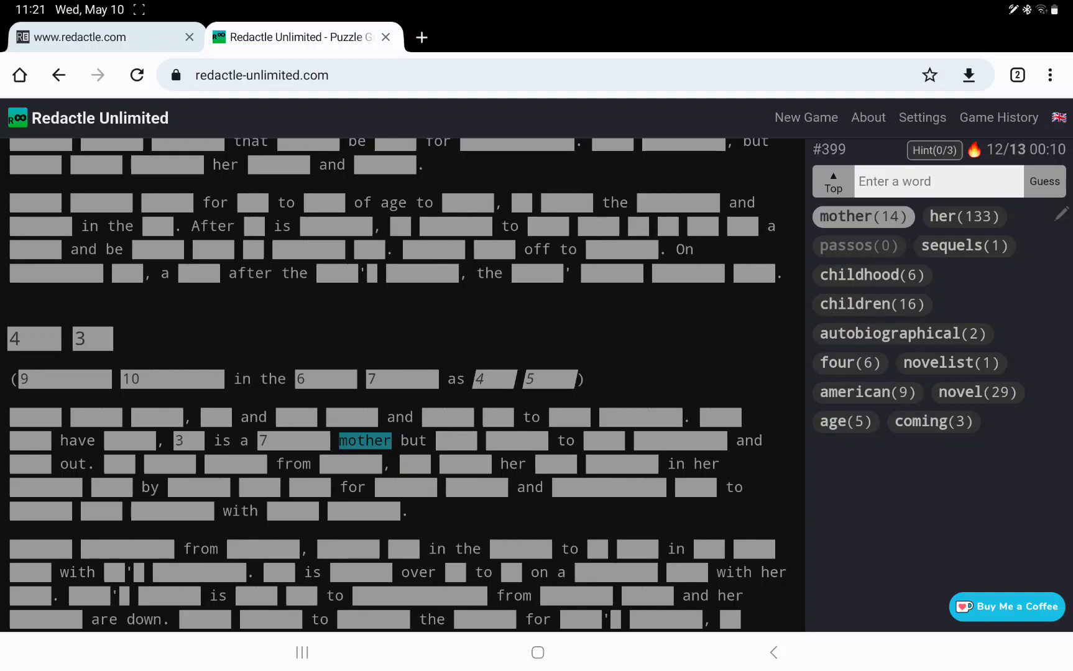
scroll(down, 3)
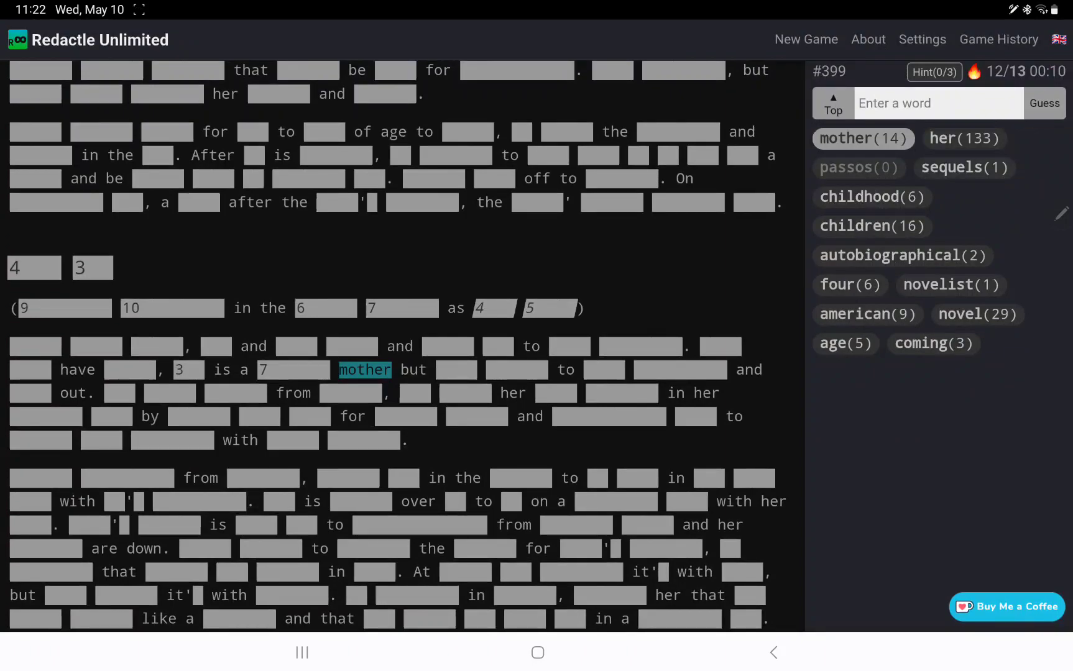
Guess united and scan the article for its 4 revealed matches
text(united)
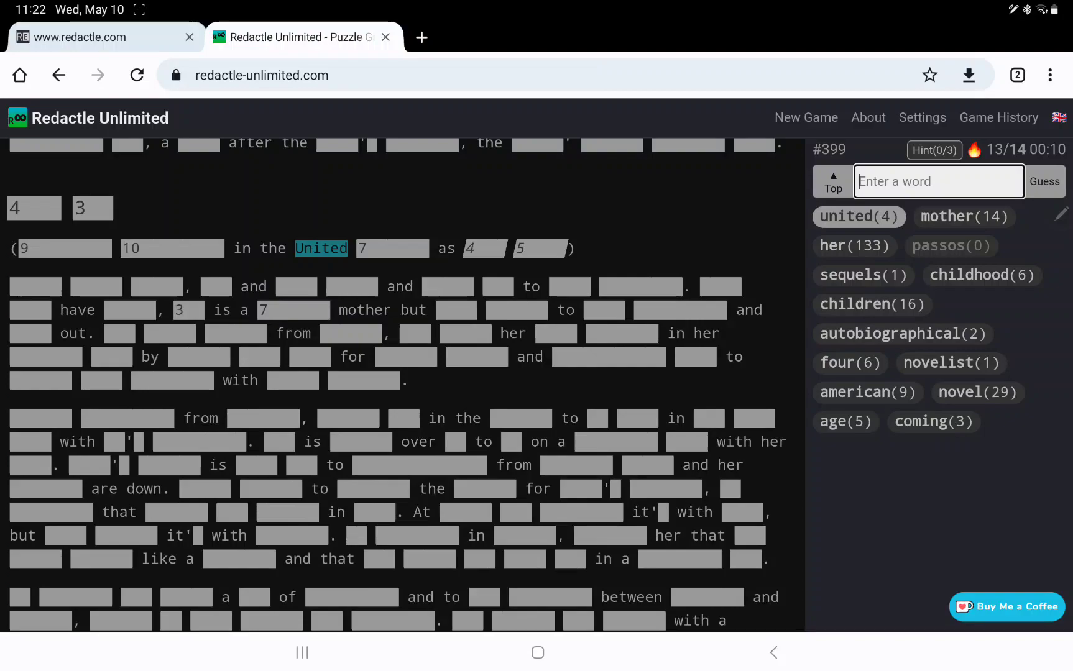
scroll(down, 3)
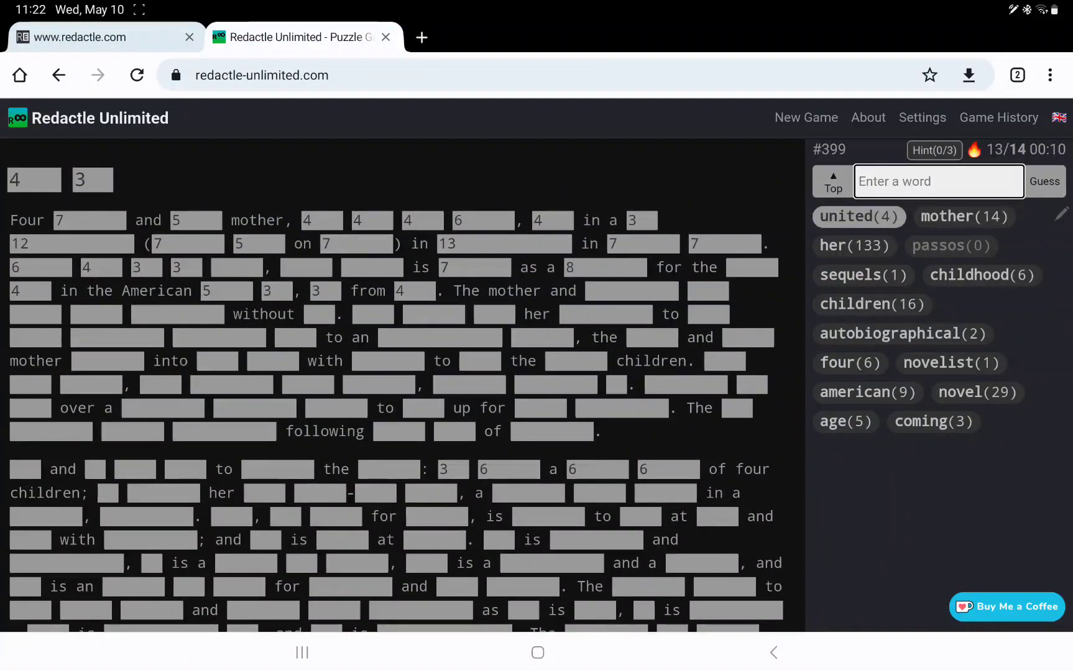
scroll(down, 3)
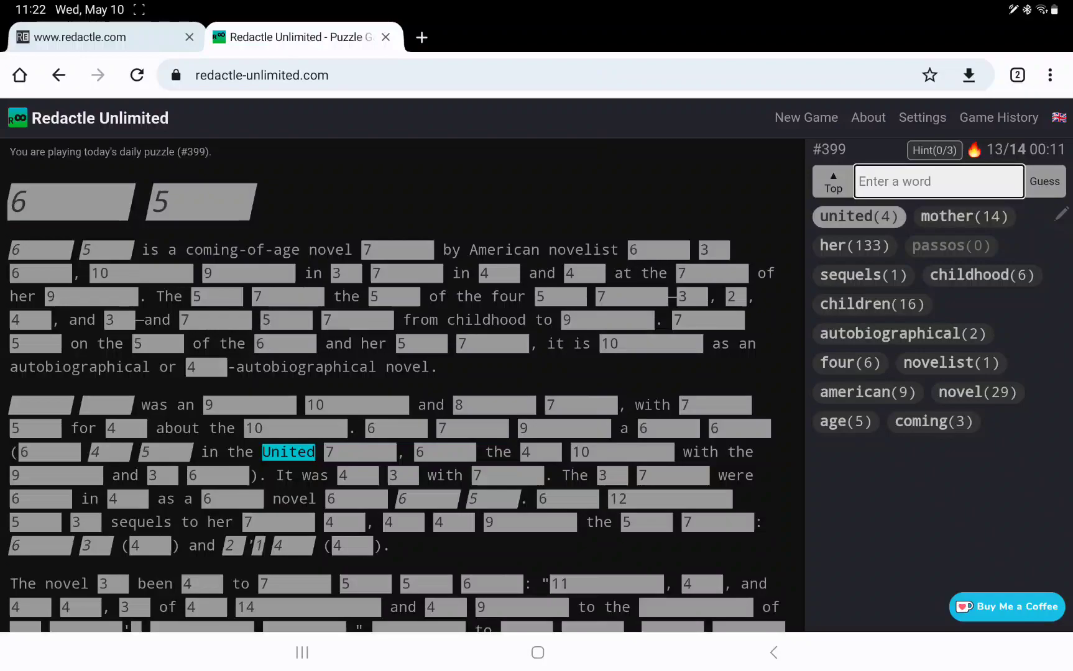
scroll(down, 3)
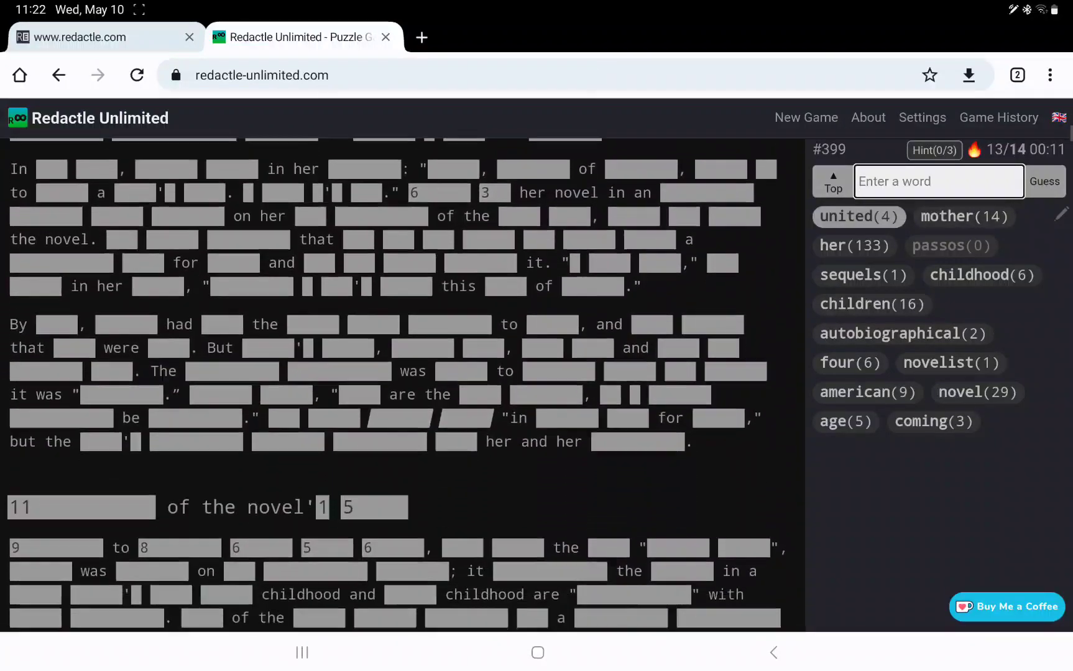
scroll(down, 3)
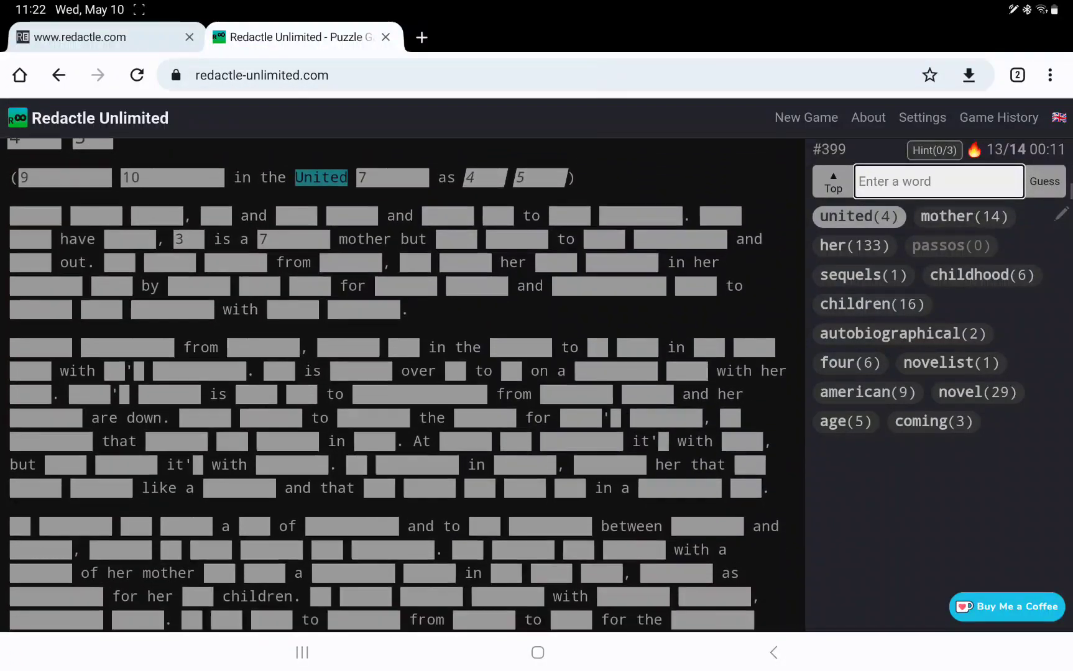
scroll(down, 3)
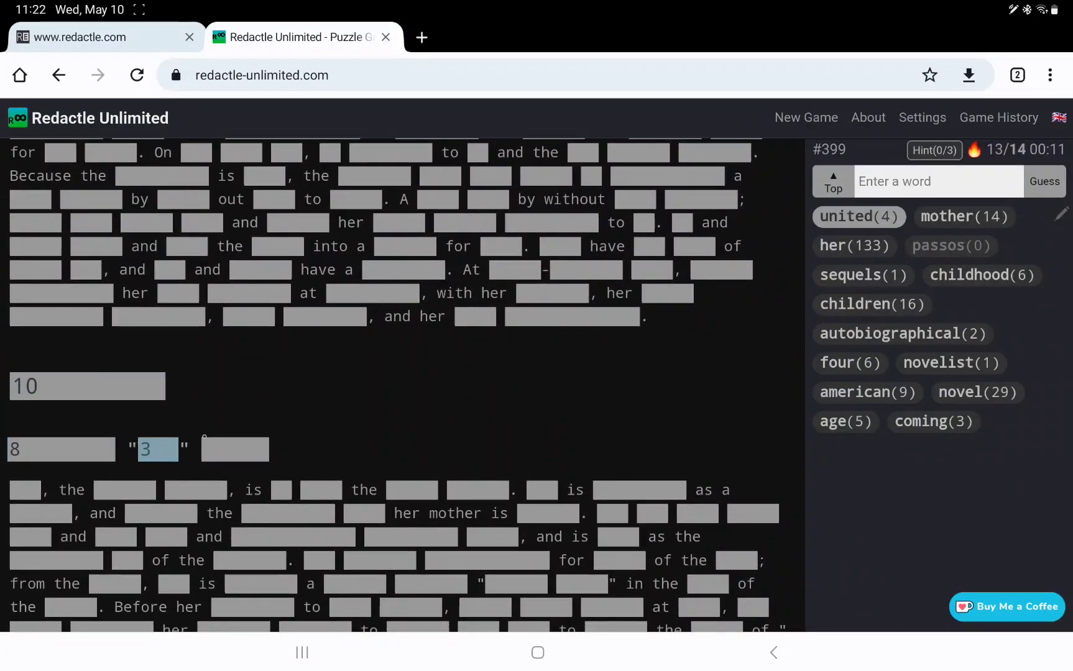
scroll(down, 3)
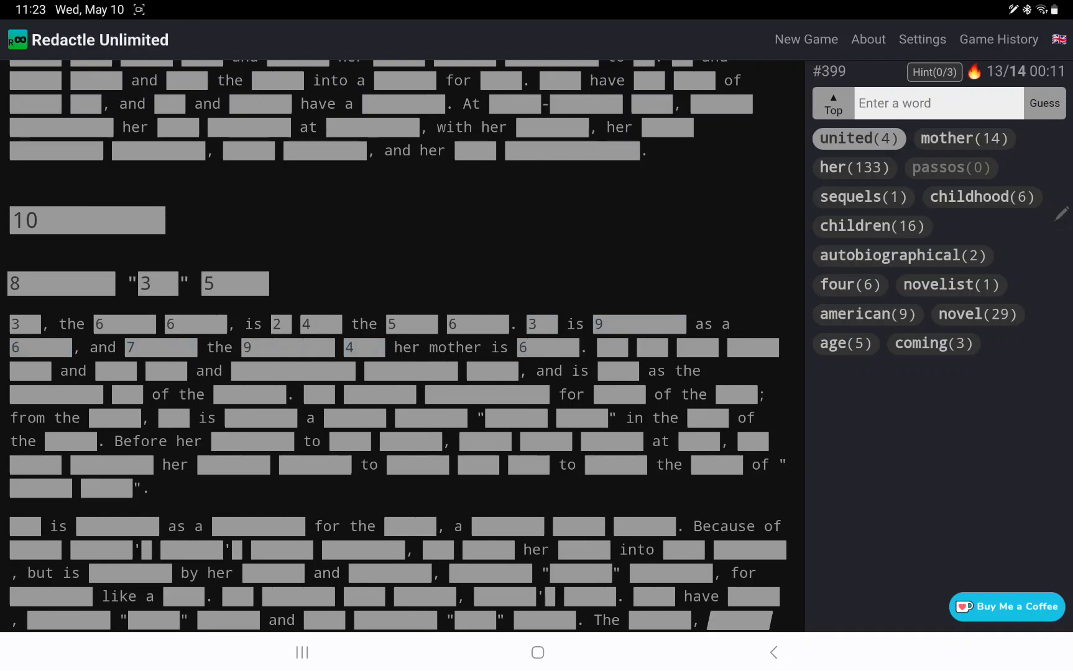
scroll(down, 3)
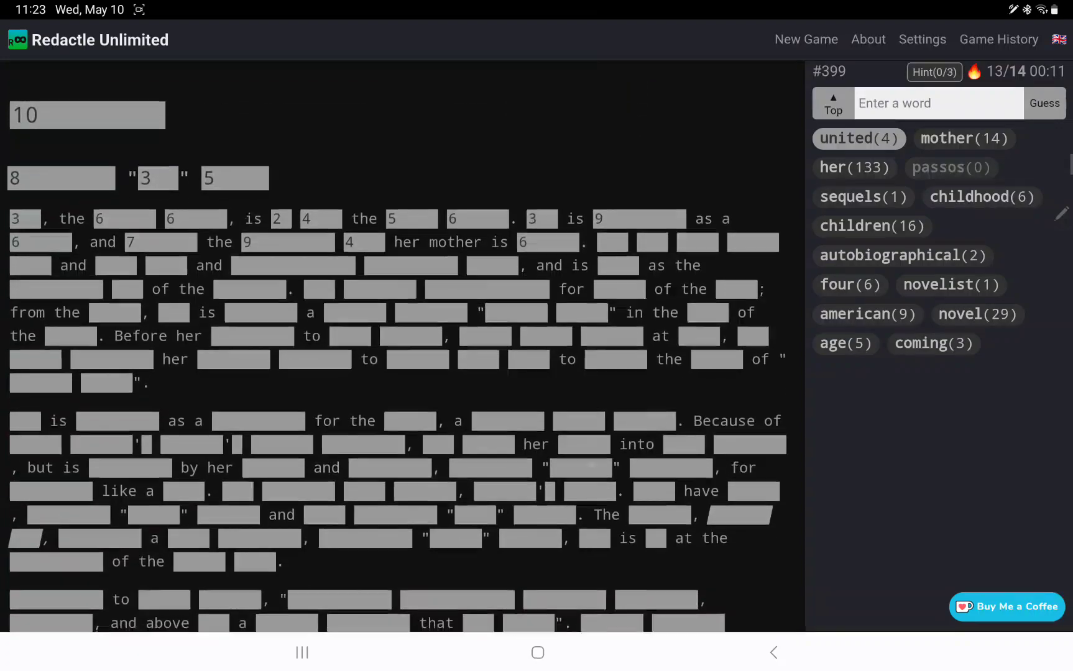
scroll(down, 3)
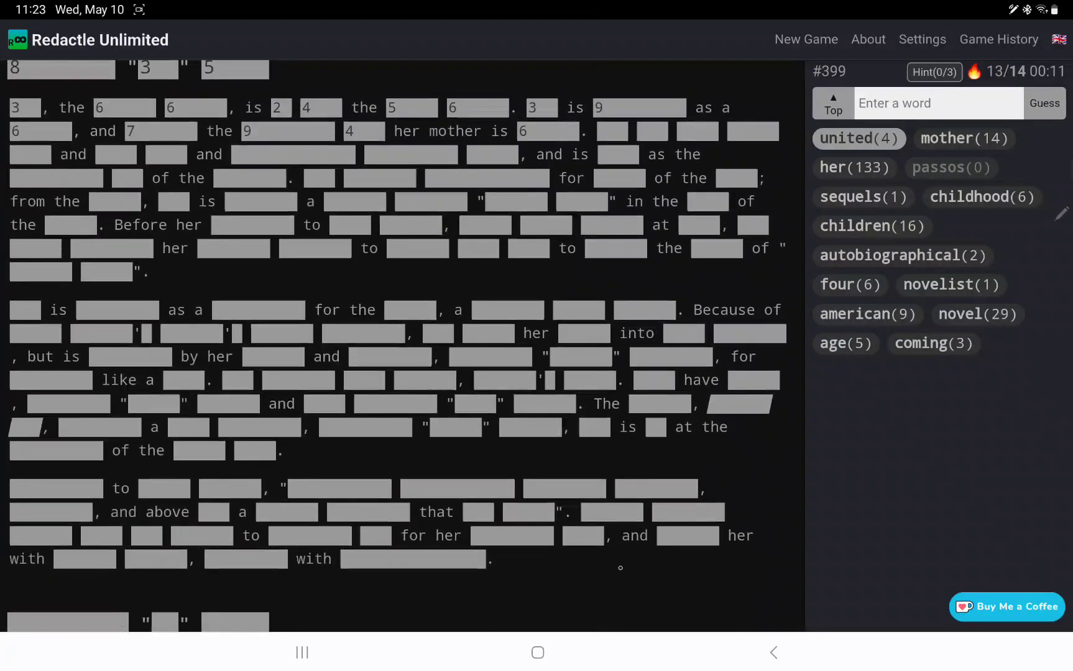
scroll(down, 3)
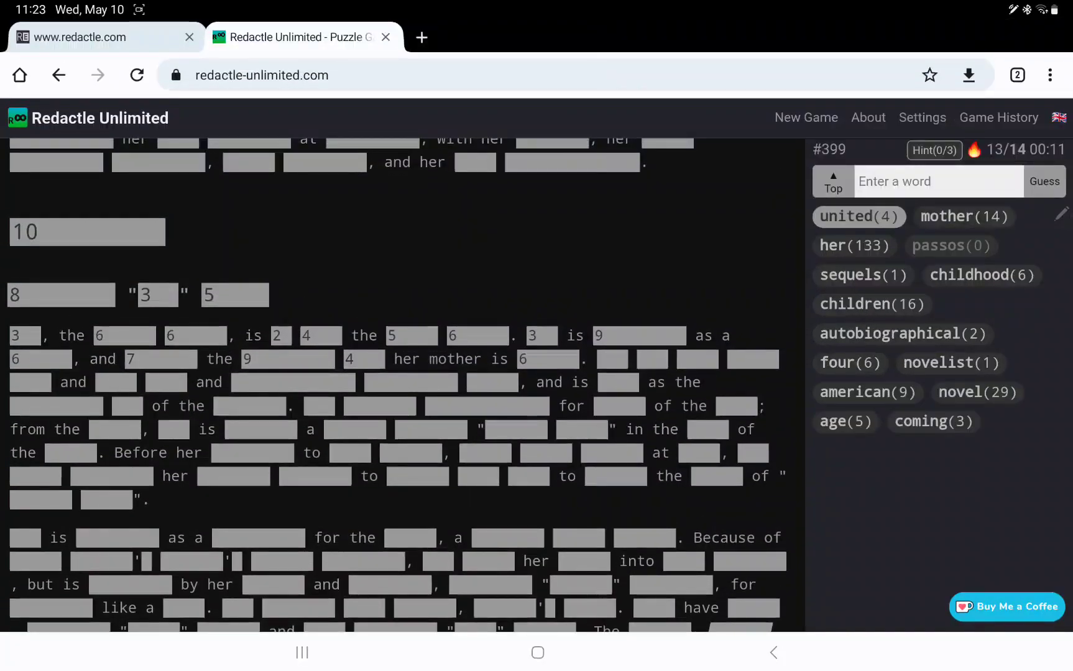
scroll(down, 3)
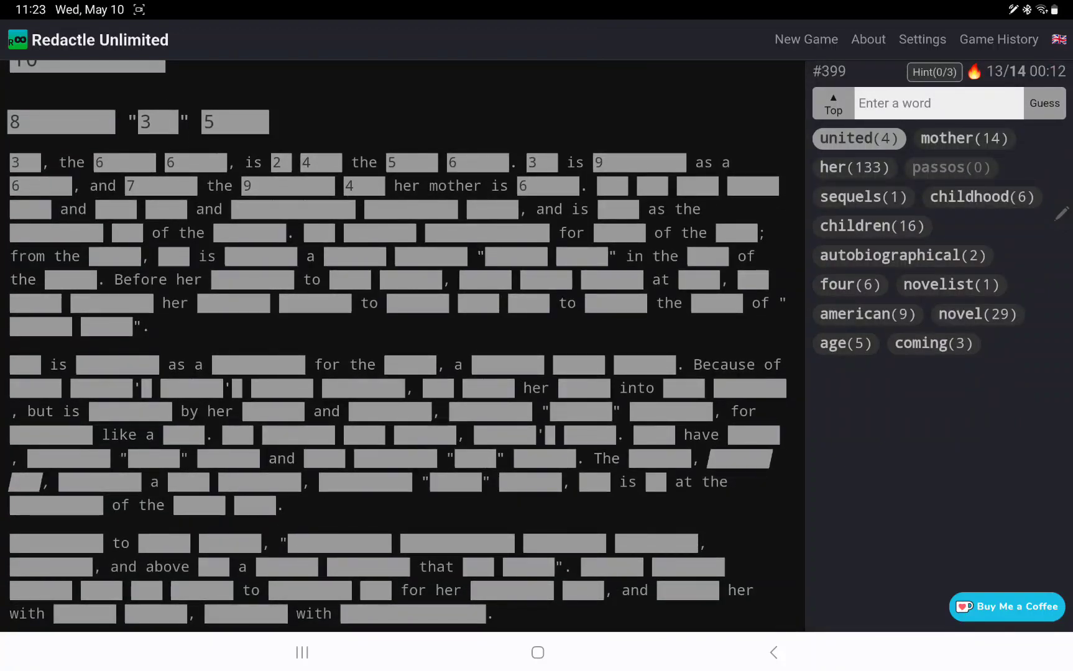
scroll(down, 3)
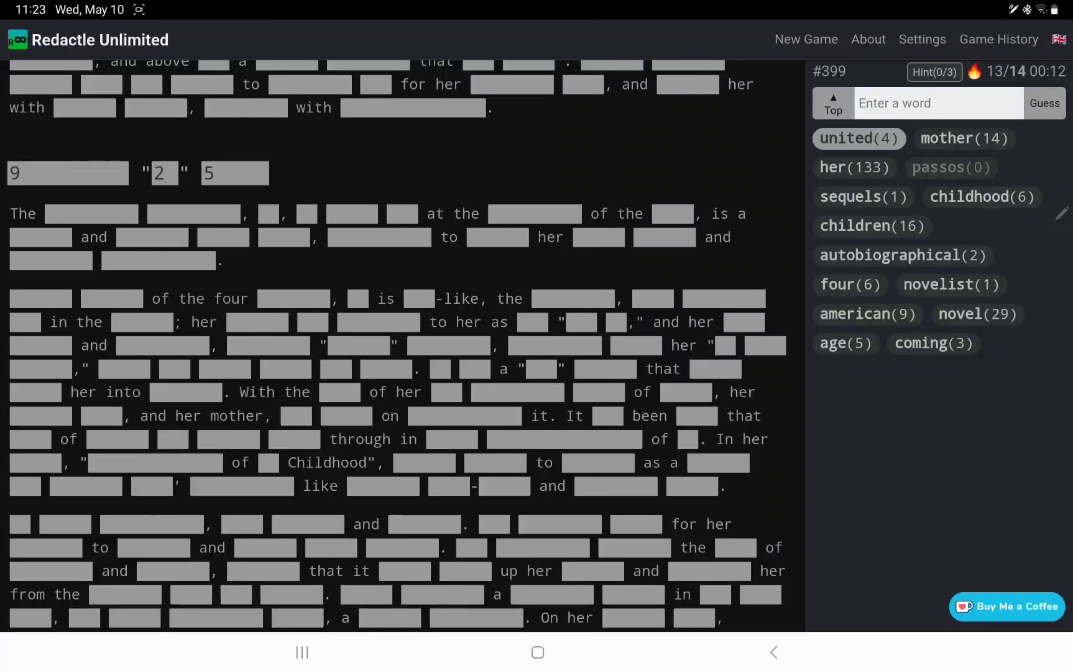
scroll(down, 3)
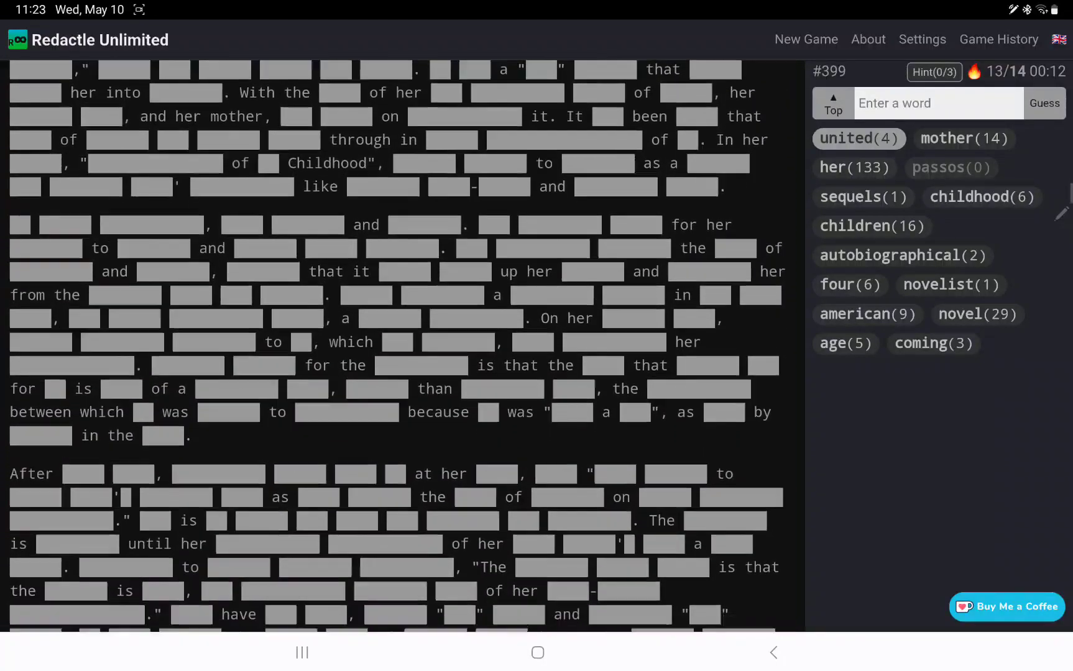
scroll(down, 3)
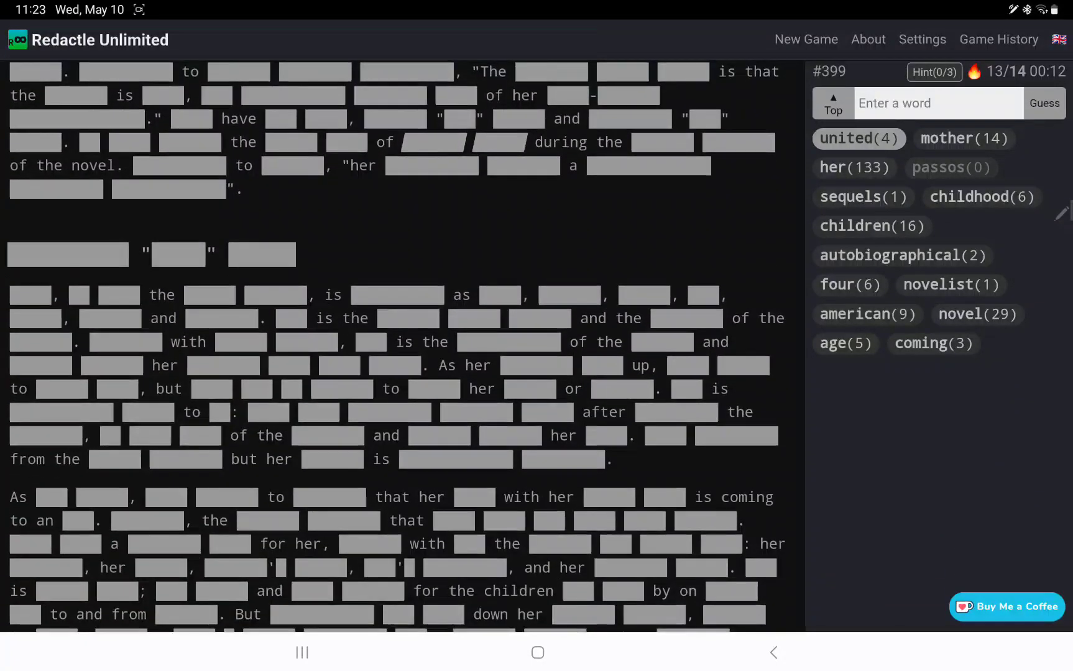
click(848, 285)
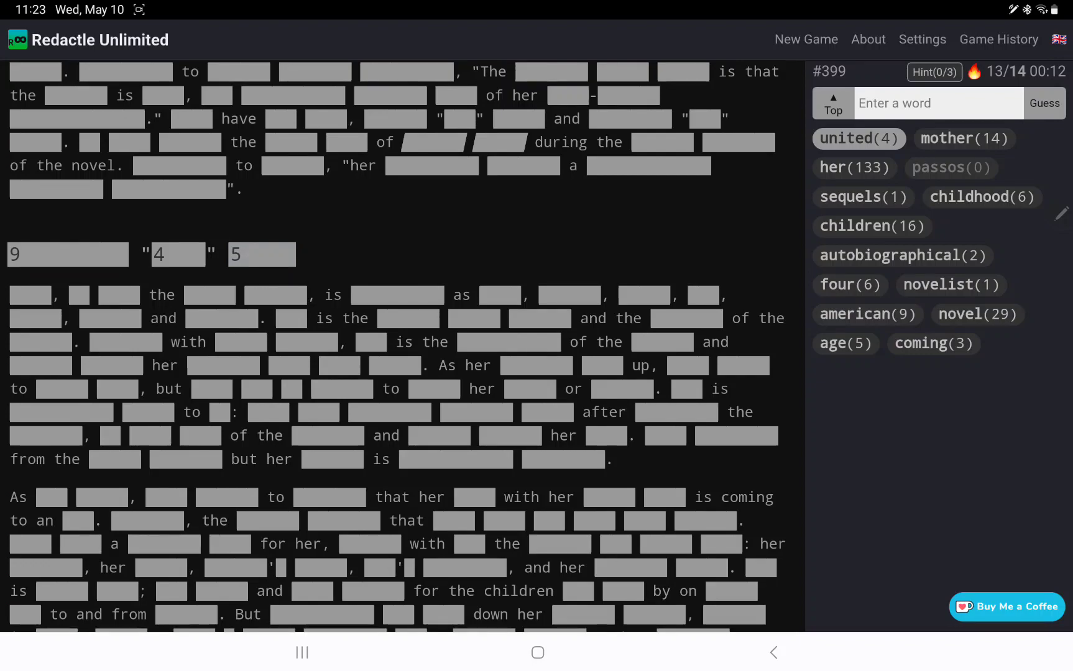
scroll(down, 3)
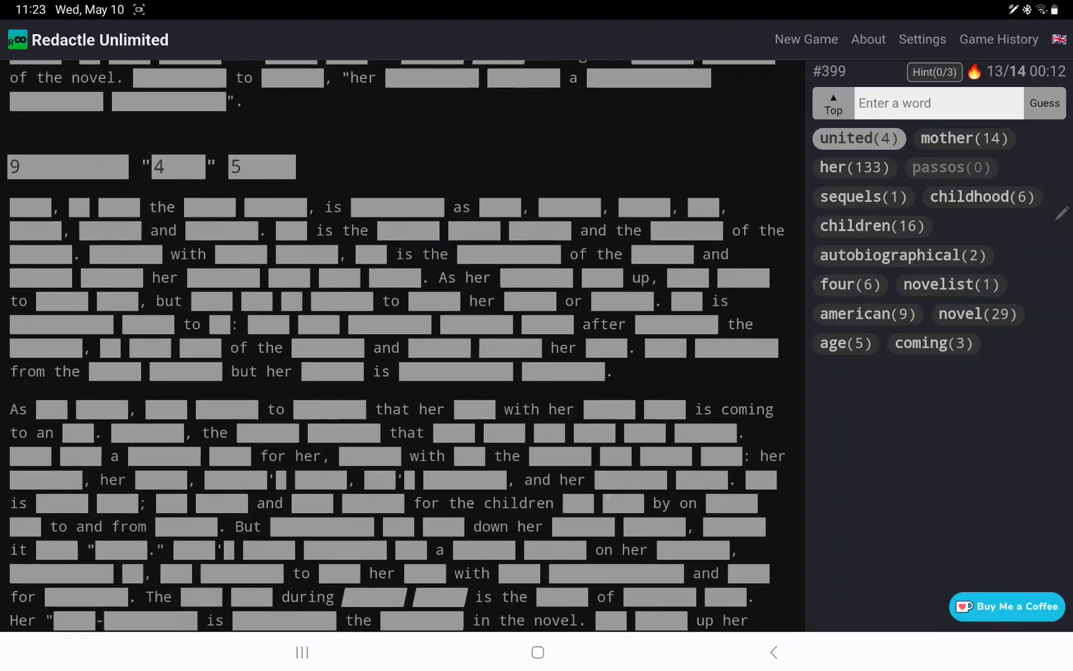
scroll(down, 3)
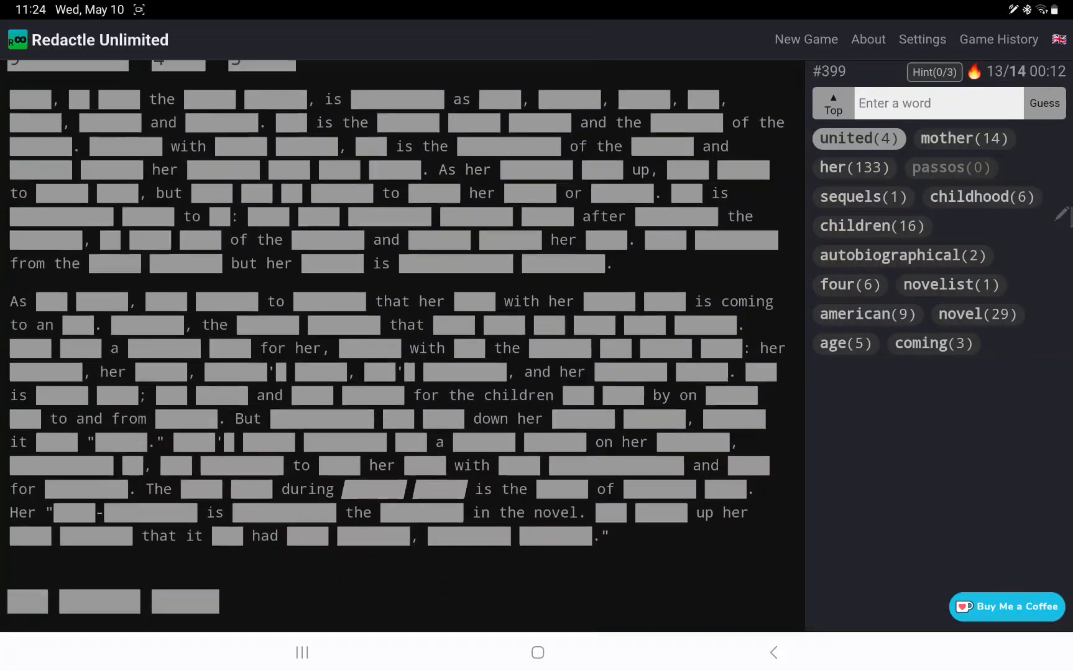
scroll(down, 3)
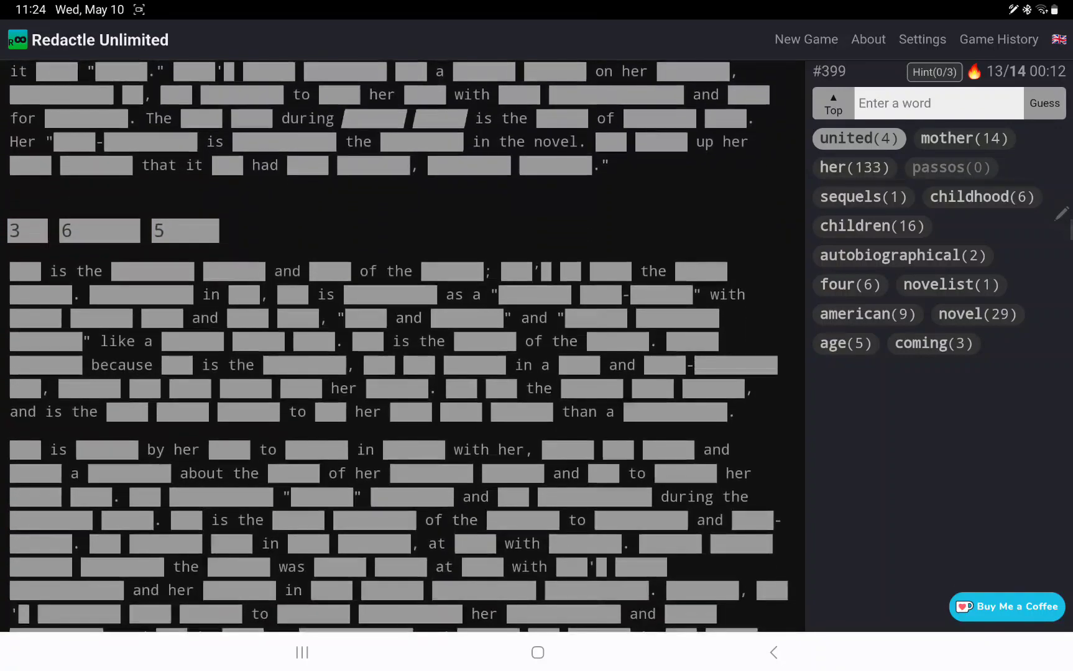
click(1042, 104)
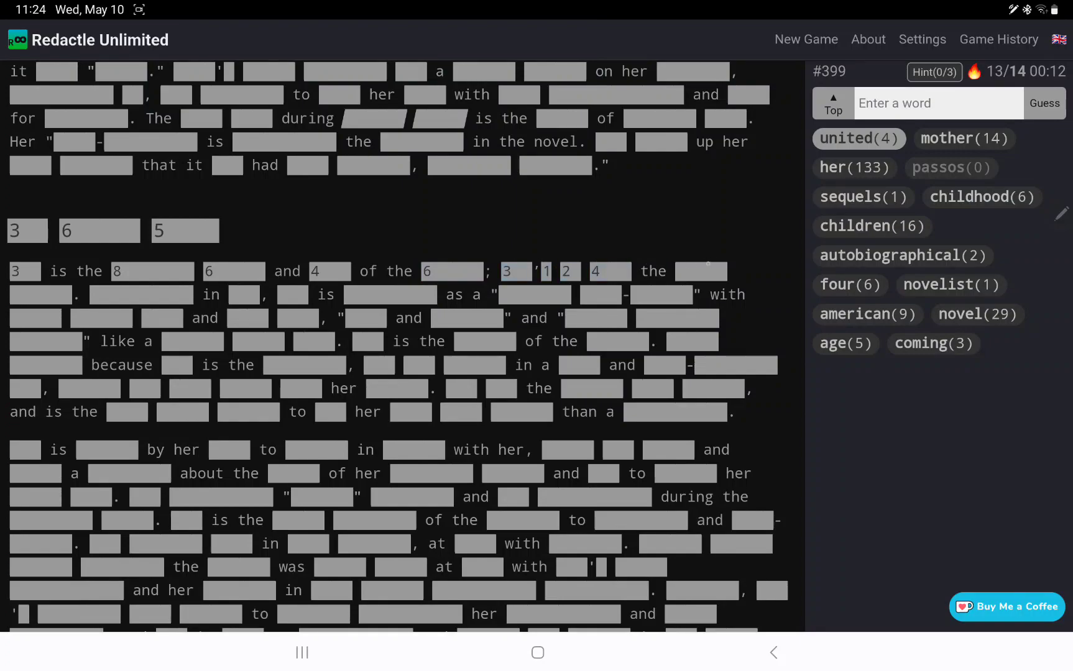
scroll(down, 3)
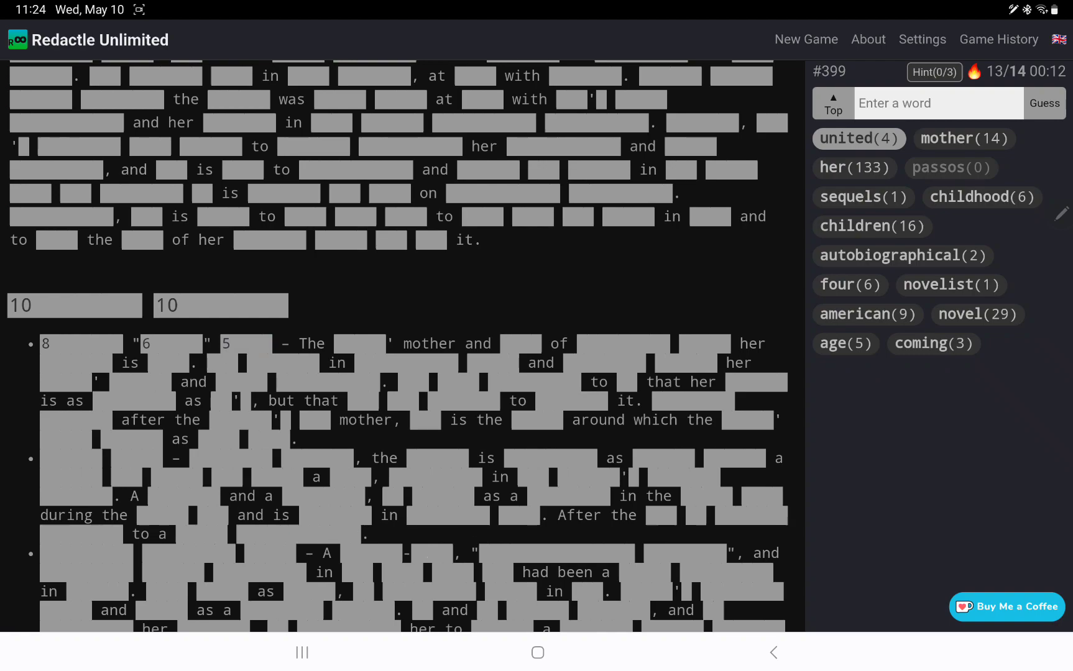
Scan the character list, checking letter counts of a bullet's redacted words
scroll(down, 3)
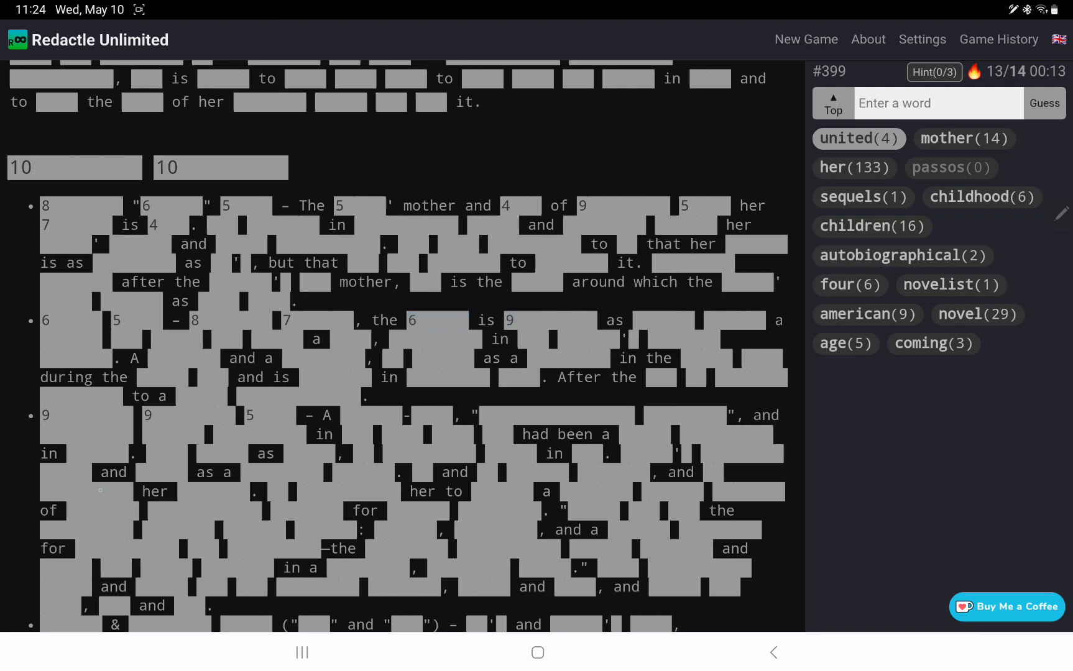
scroll(down, 3)
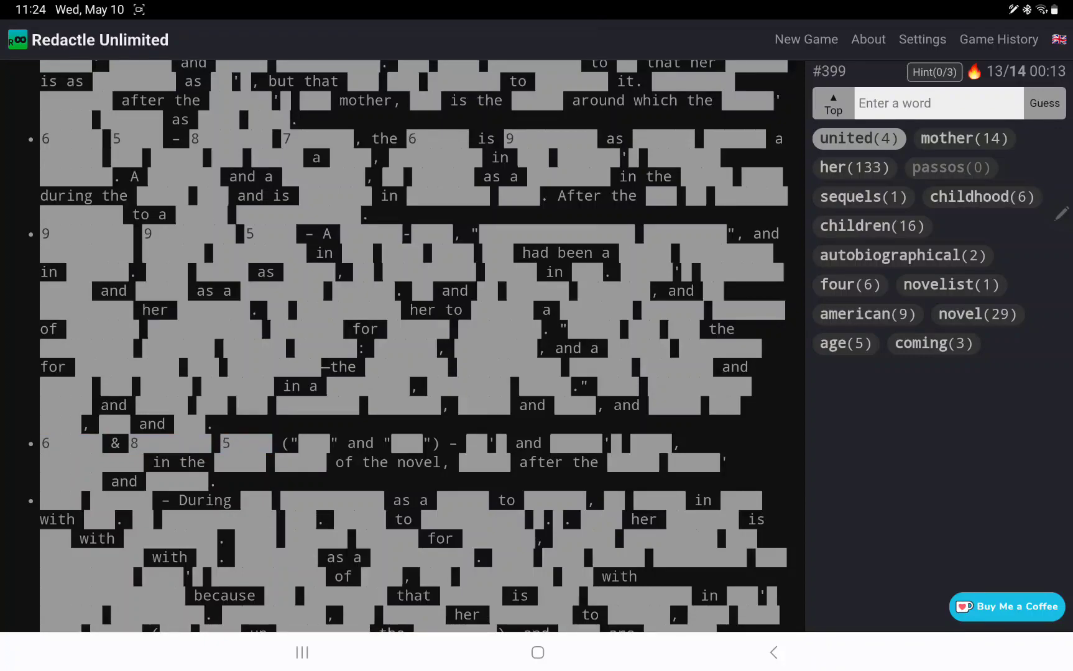
scroll(down, 3)
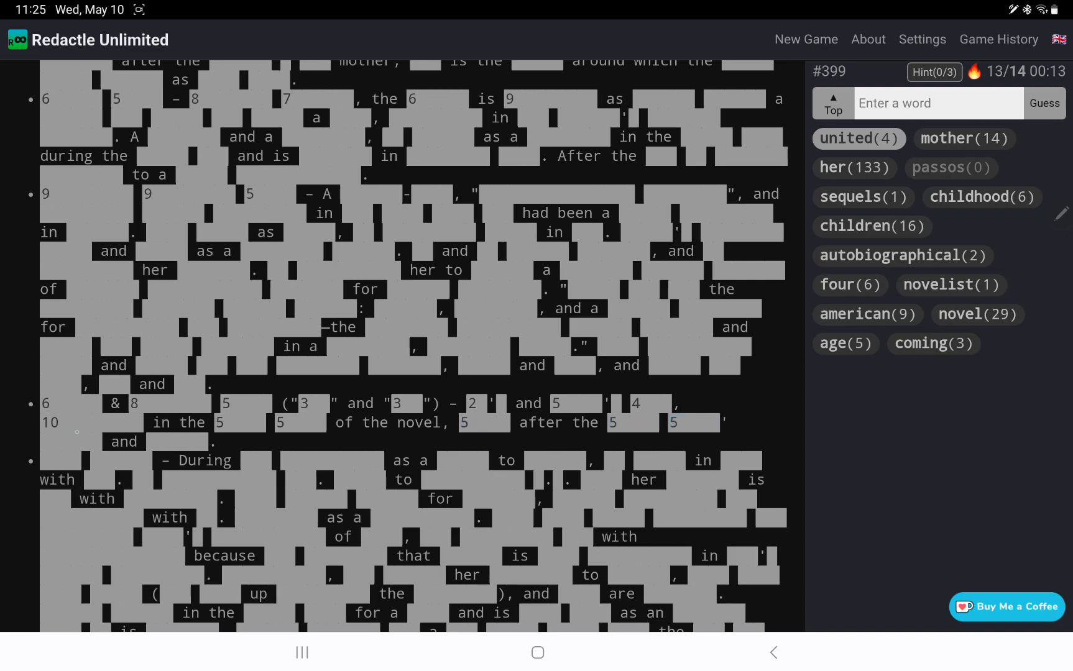
click(255, 460)
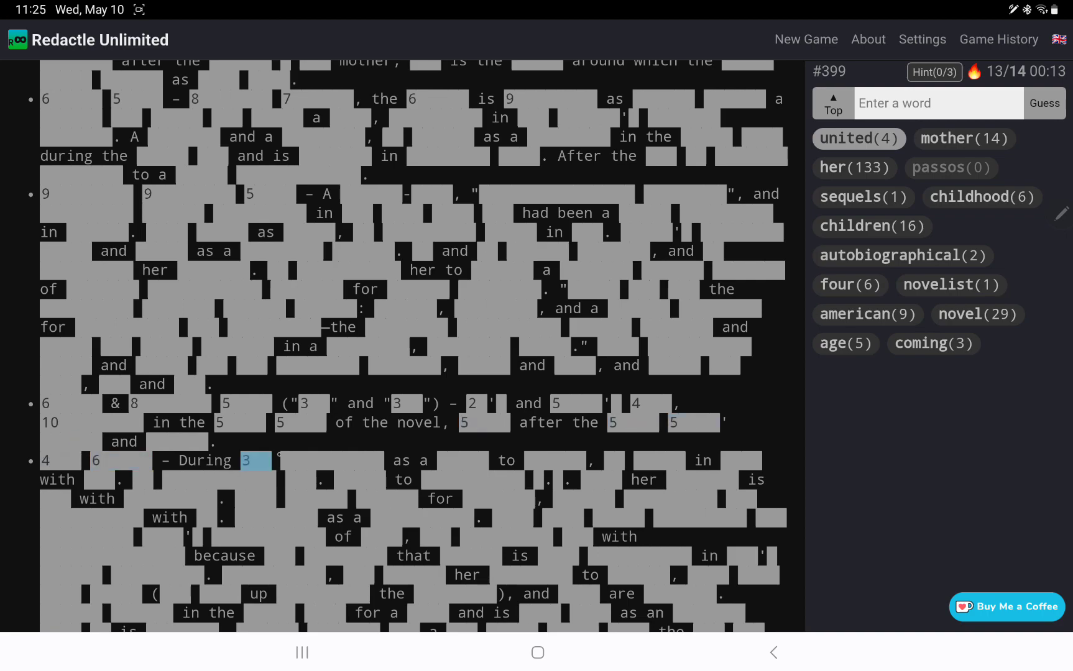
scroll(down, 3)
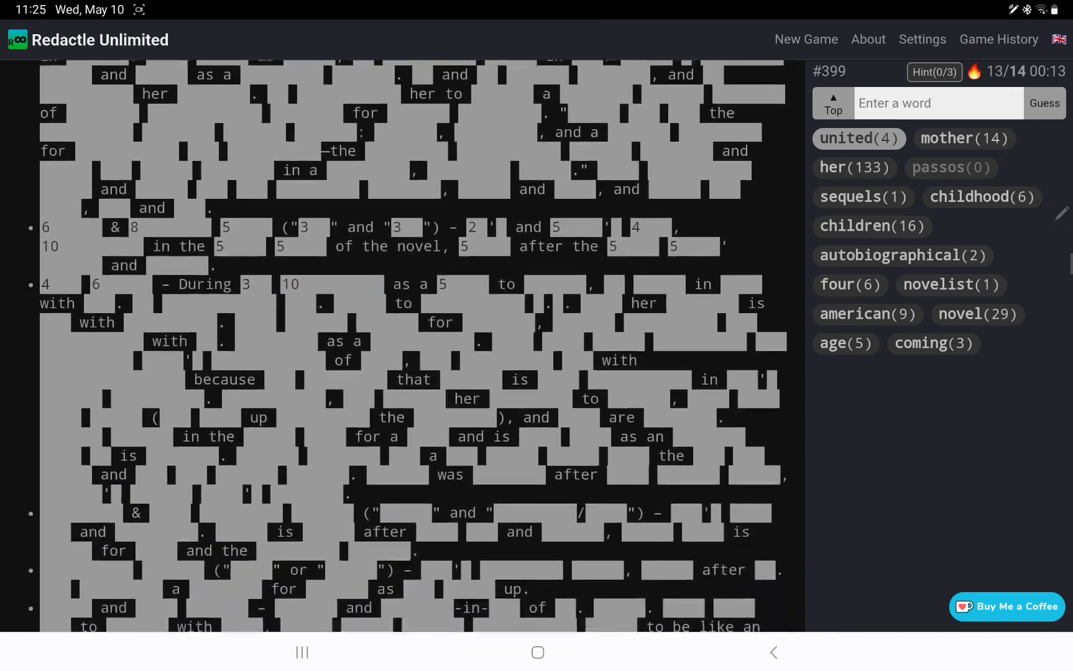
scroll(down, 3)
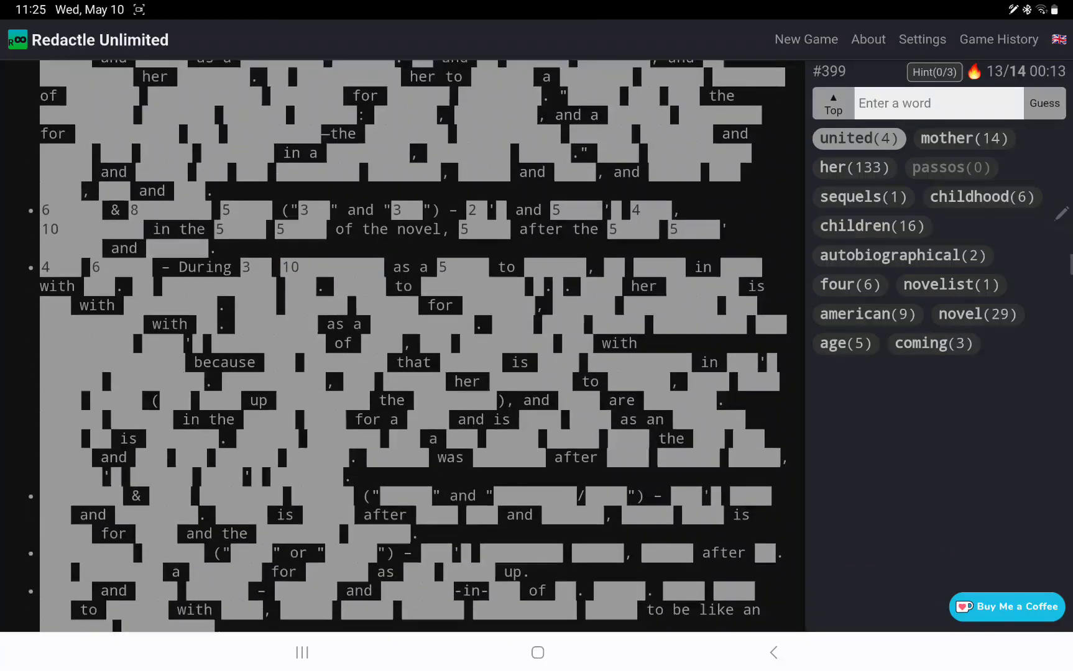
scroll(down, 3)
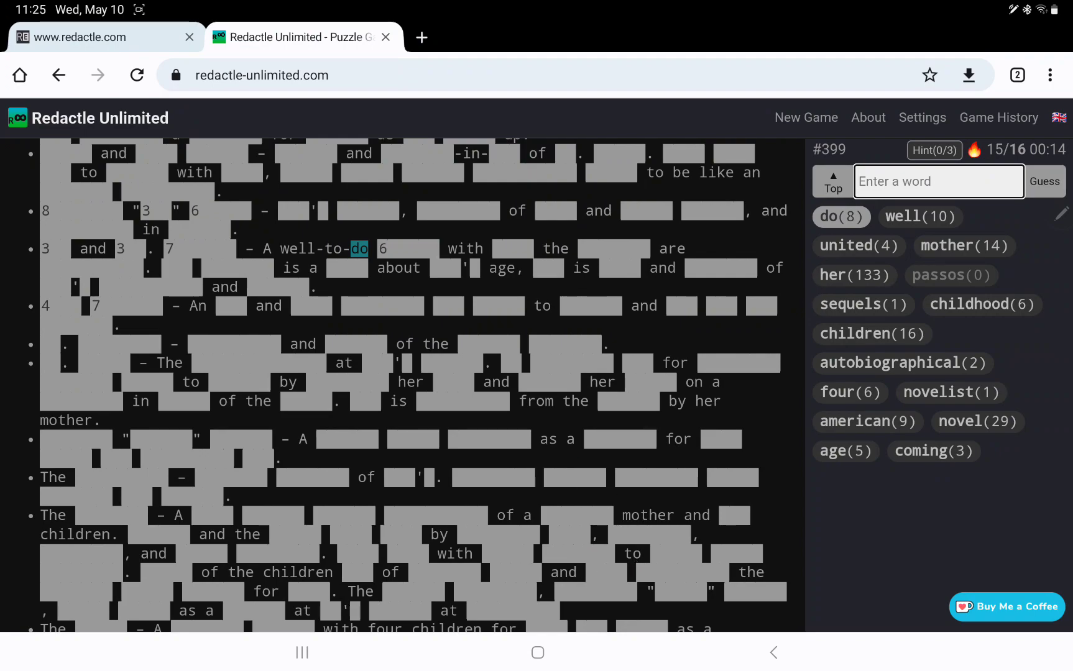
Continue reading down the character list to spot well-to-do and well-off for the well and do guesses
scroll(down, 3)
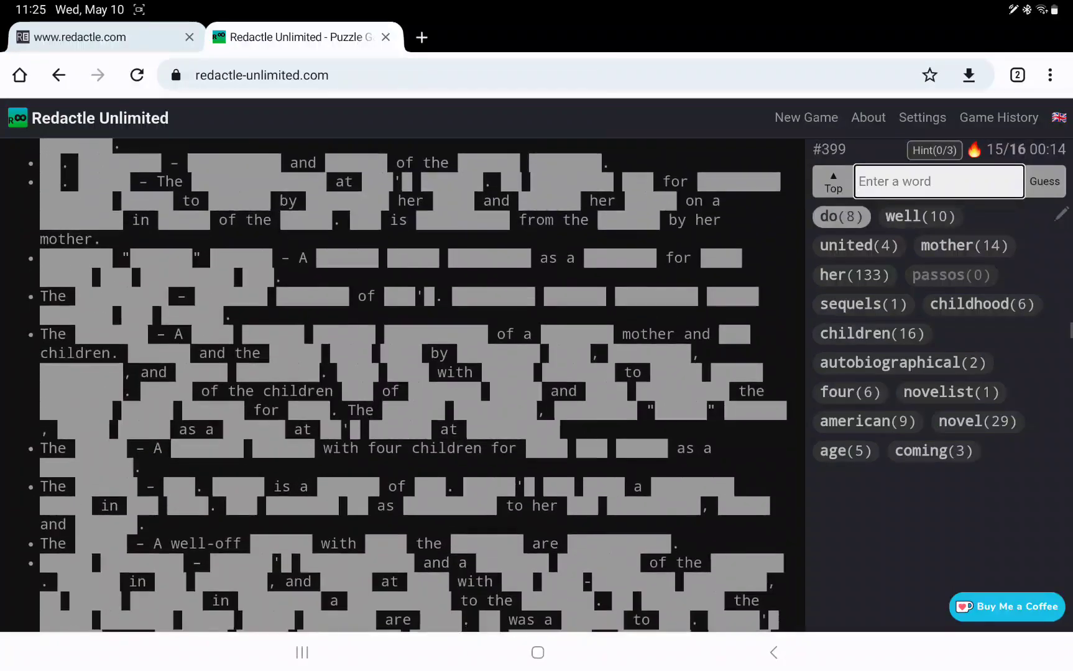
scroll(down, 3)
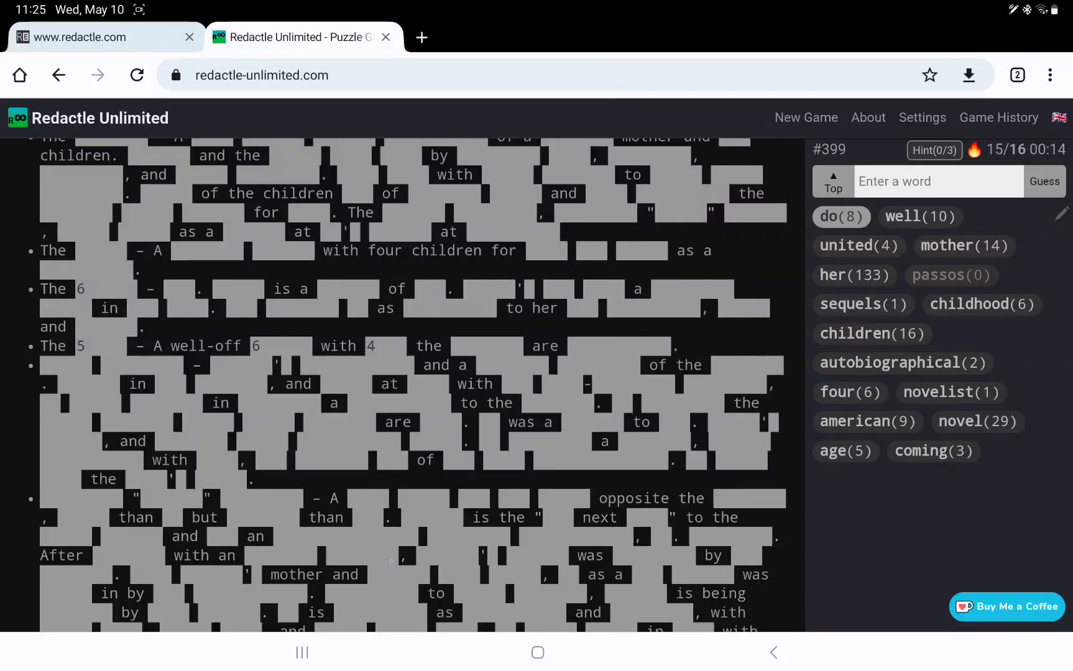
scroll(down, 3)
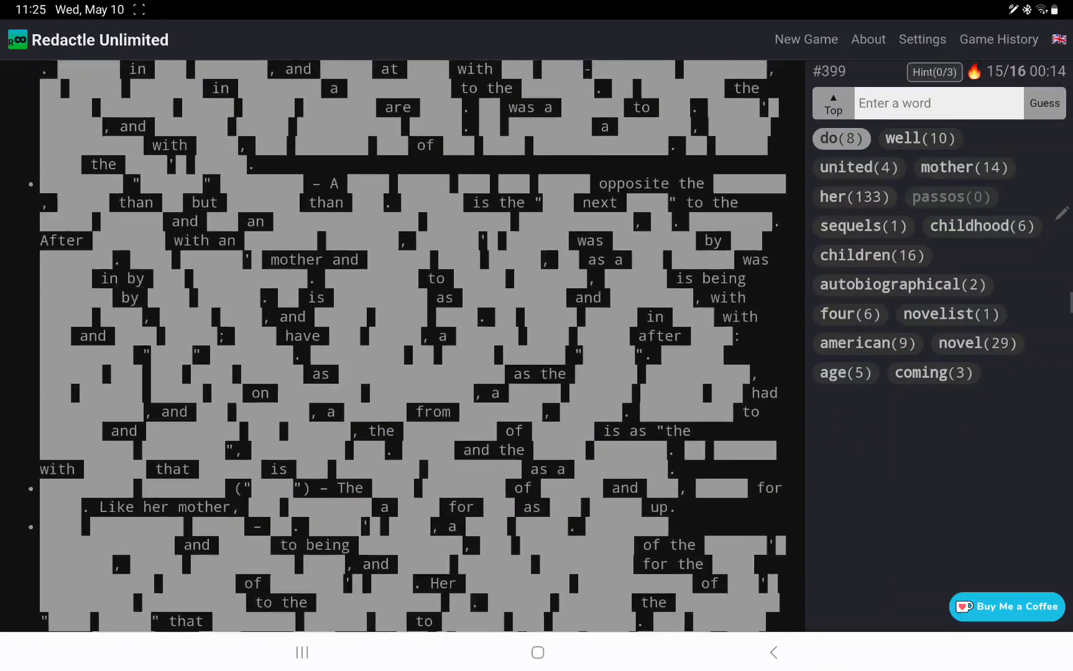
scroll(down, 3)
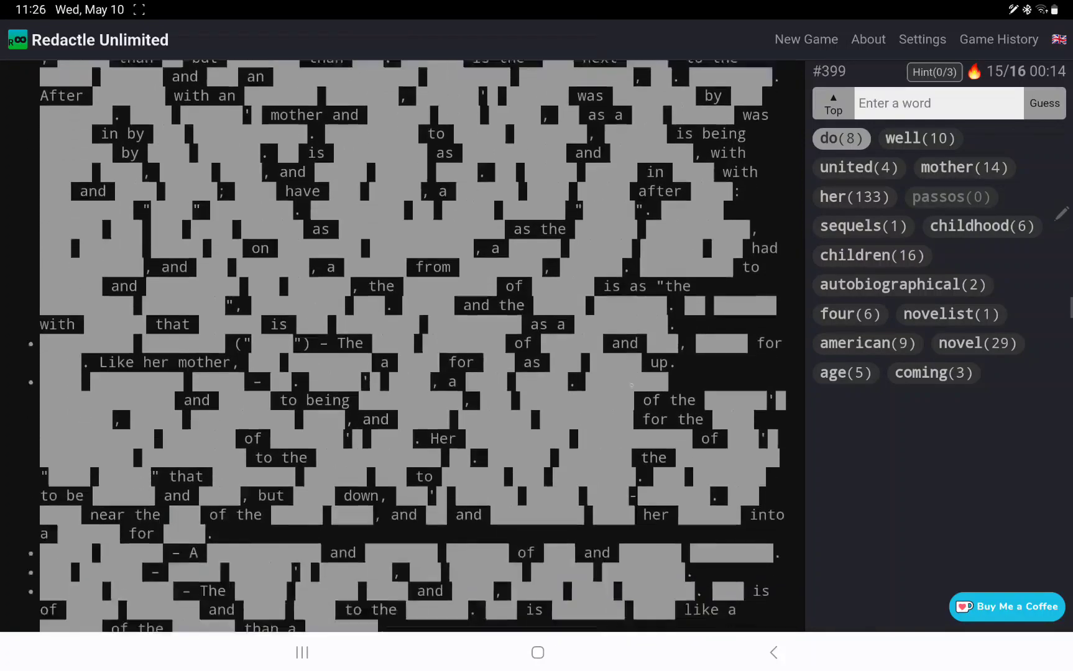
scroll(down, 3)
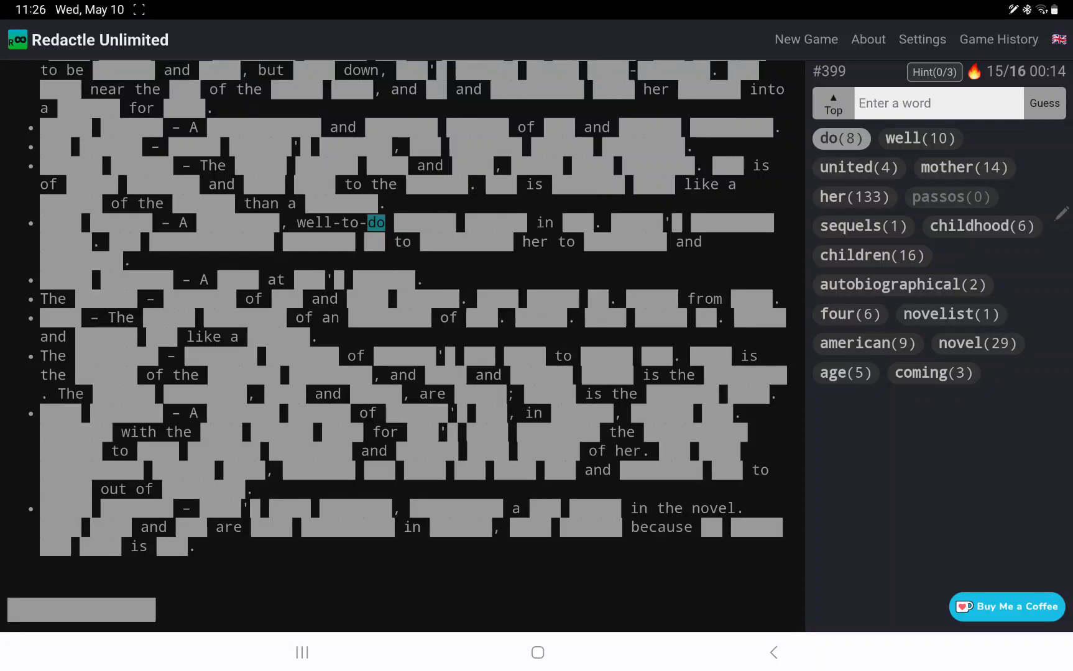
scroll(down, 3)
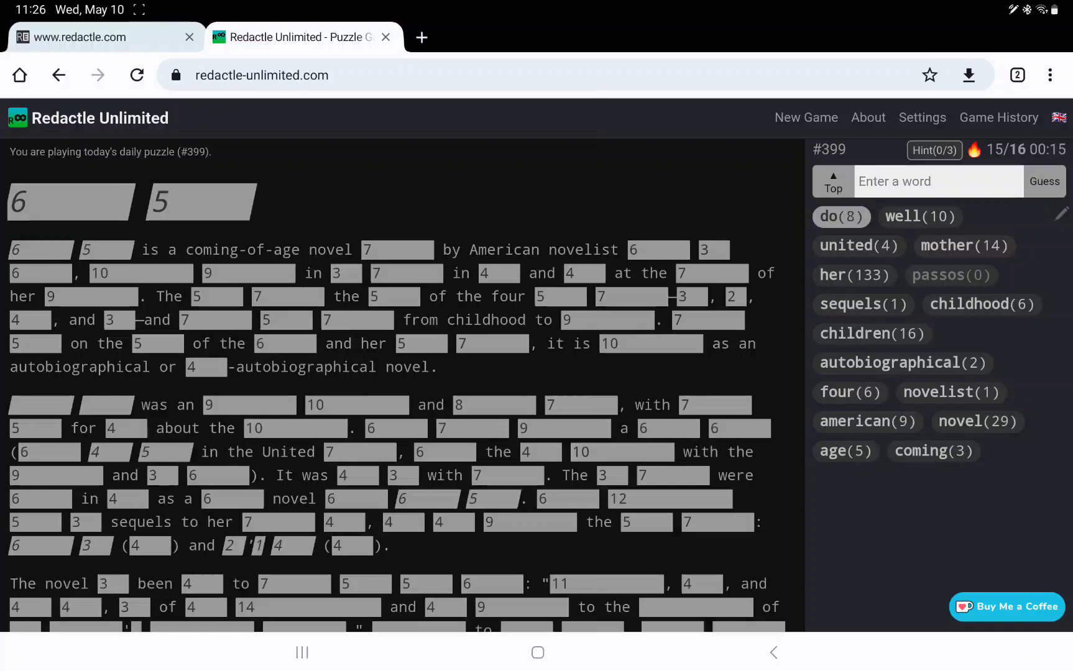
Guess 'little' and then 'women' to solve puzzle #399, Little Women, in 18 guesses
text(little)
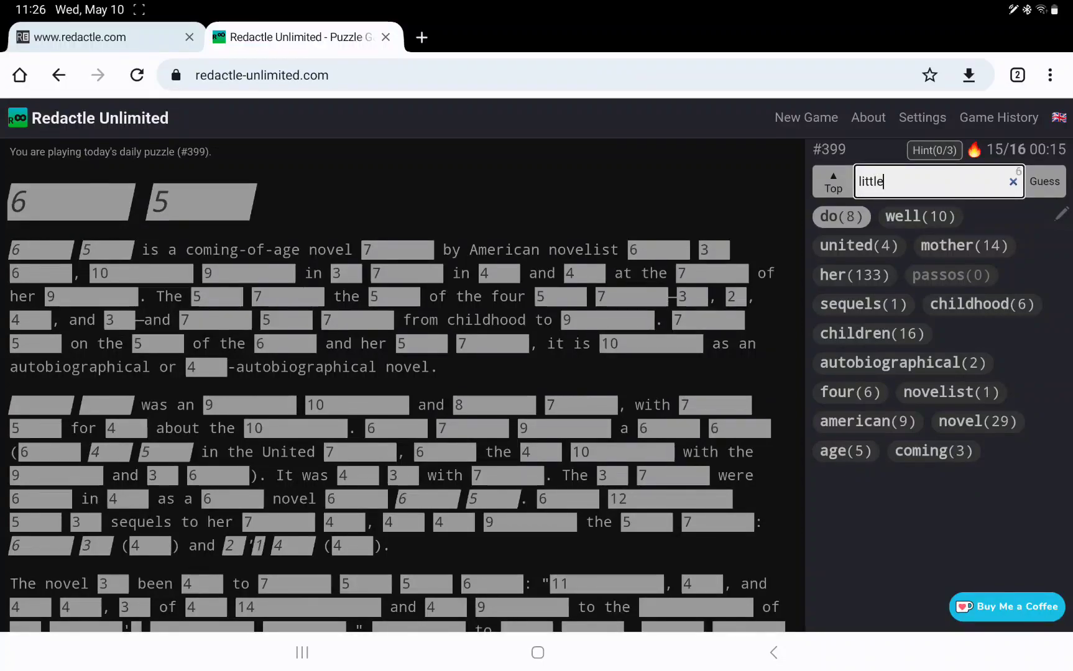
click(1044, 181)
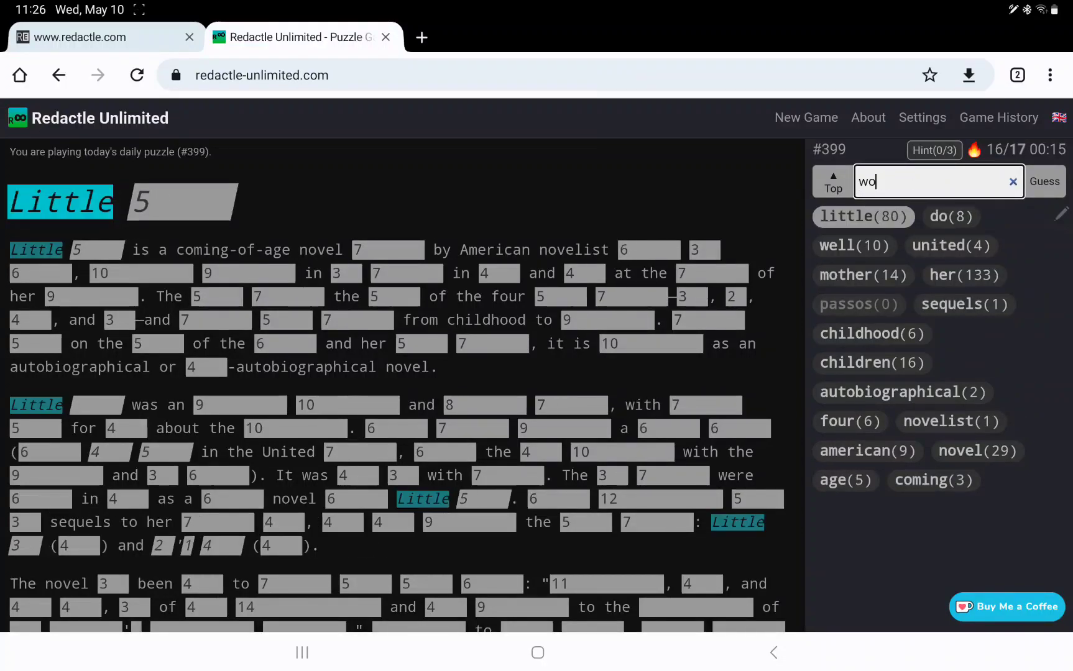
click(1044, 181)
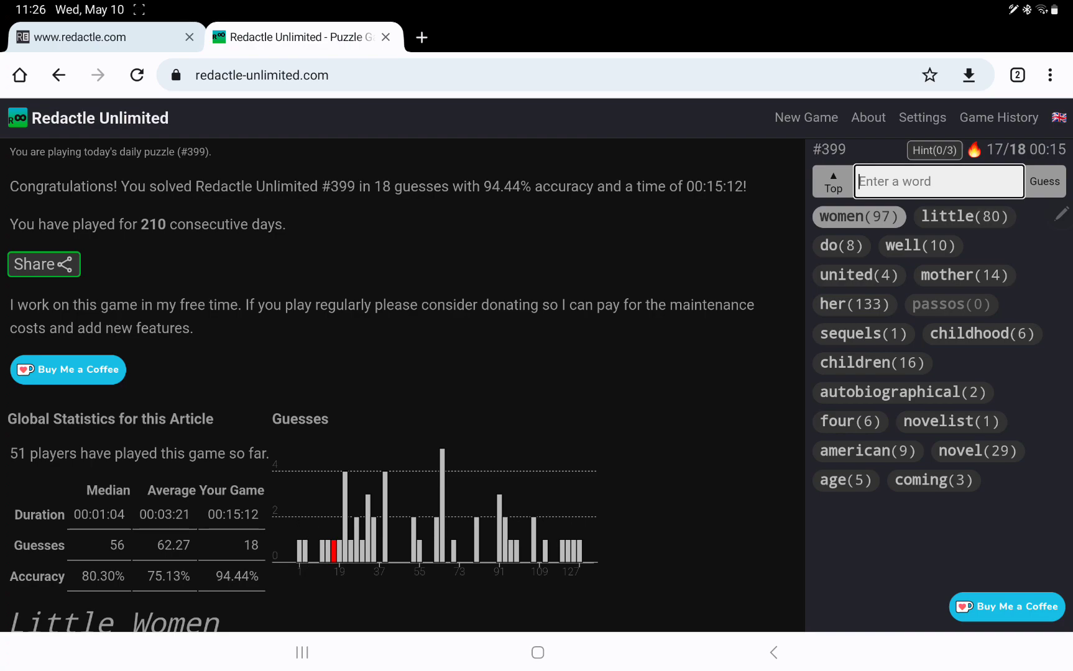
Scroll the results page down to the global statistics table and unredacted title
scroll(down, 3)
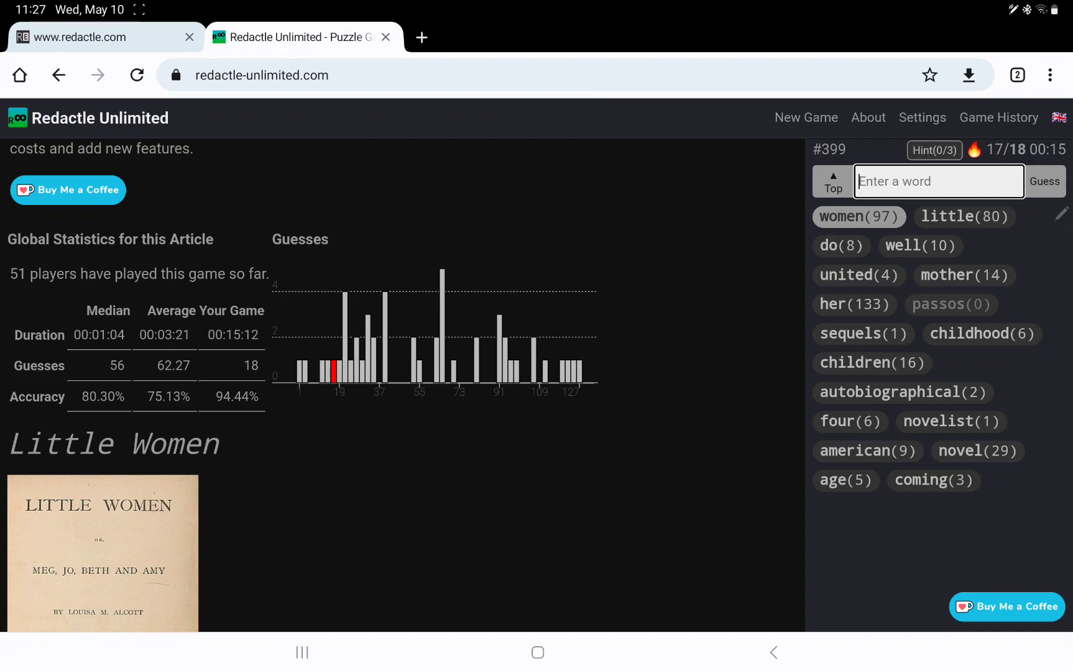
Scroll down through the unredacted article's introduction and plot sections
scroll(down, 3)
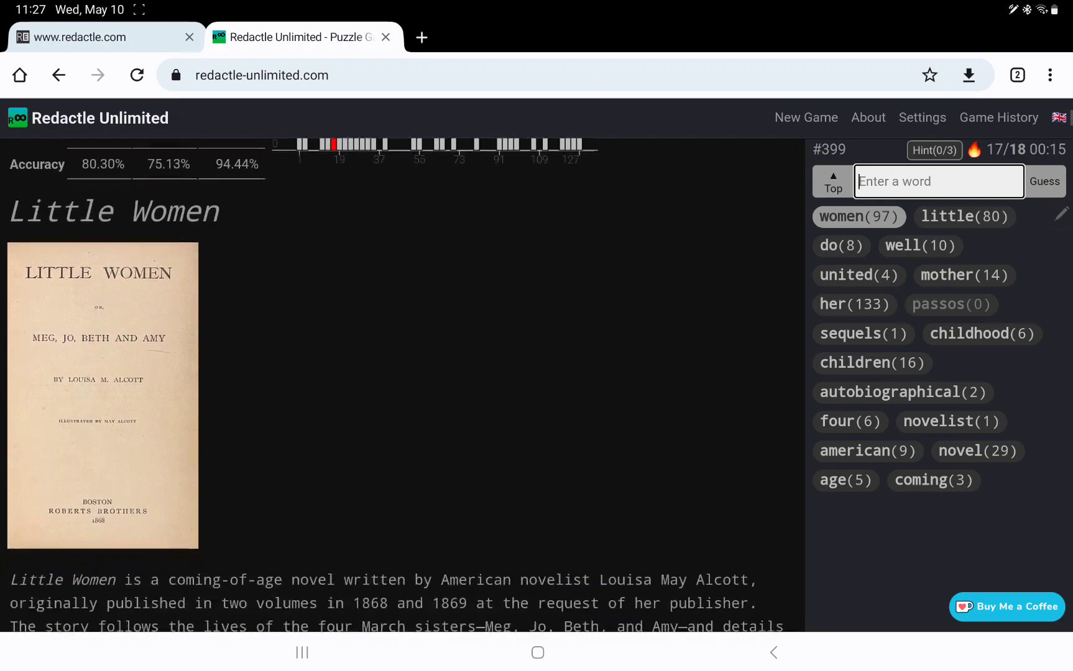
scroll(down, 3)
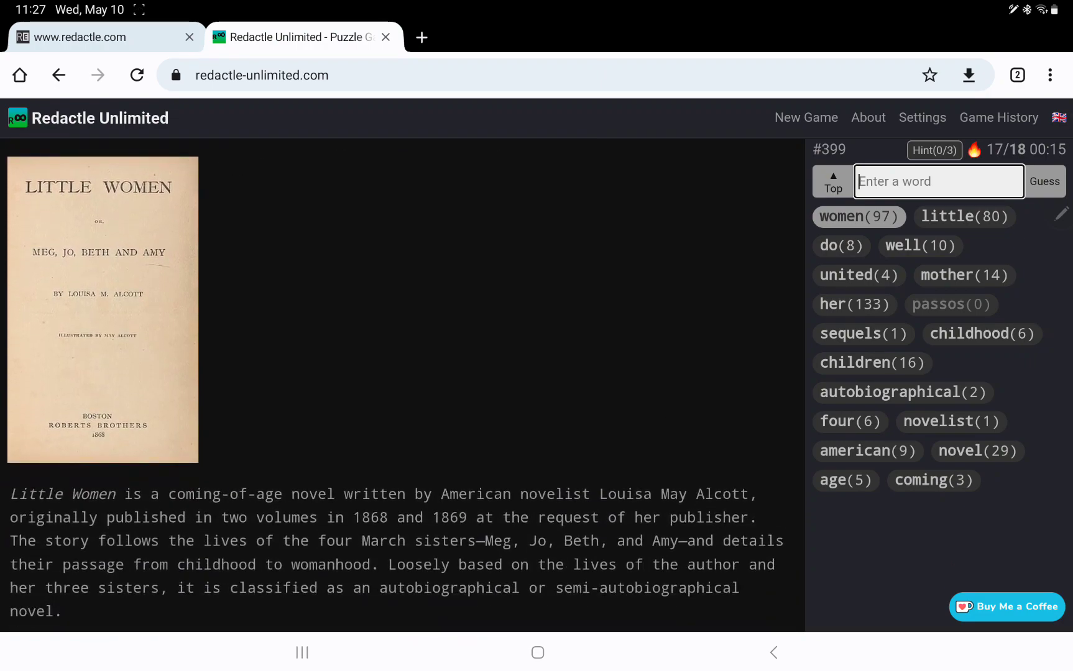
scroll(down, 3)
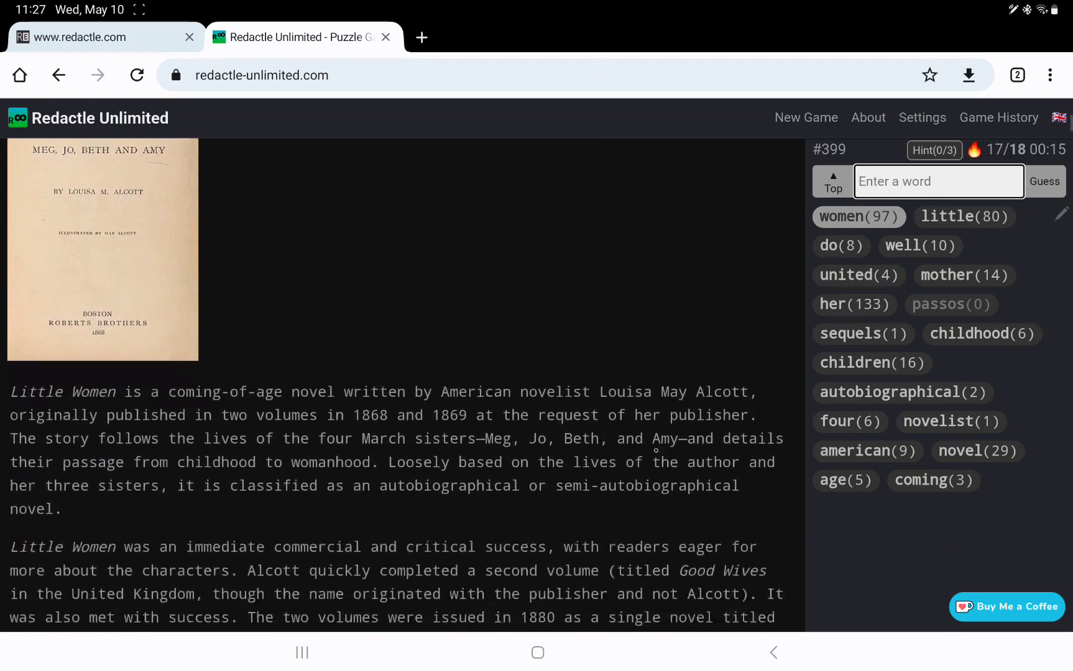
scroll(down, 3)
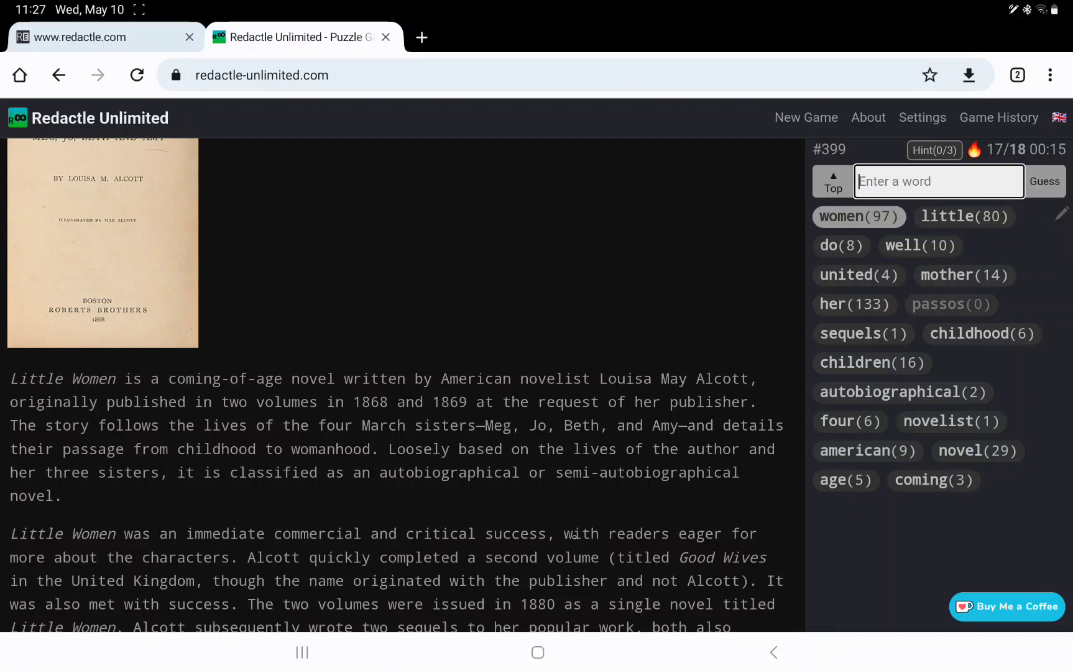
scroll(down, 3)
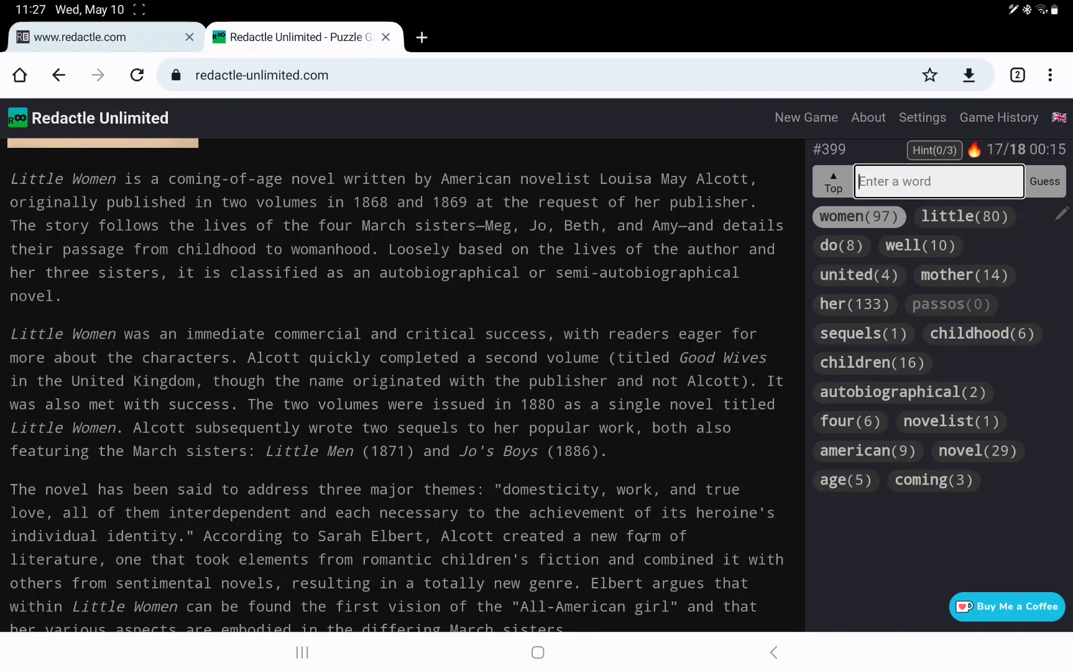
scroll(down, 3)
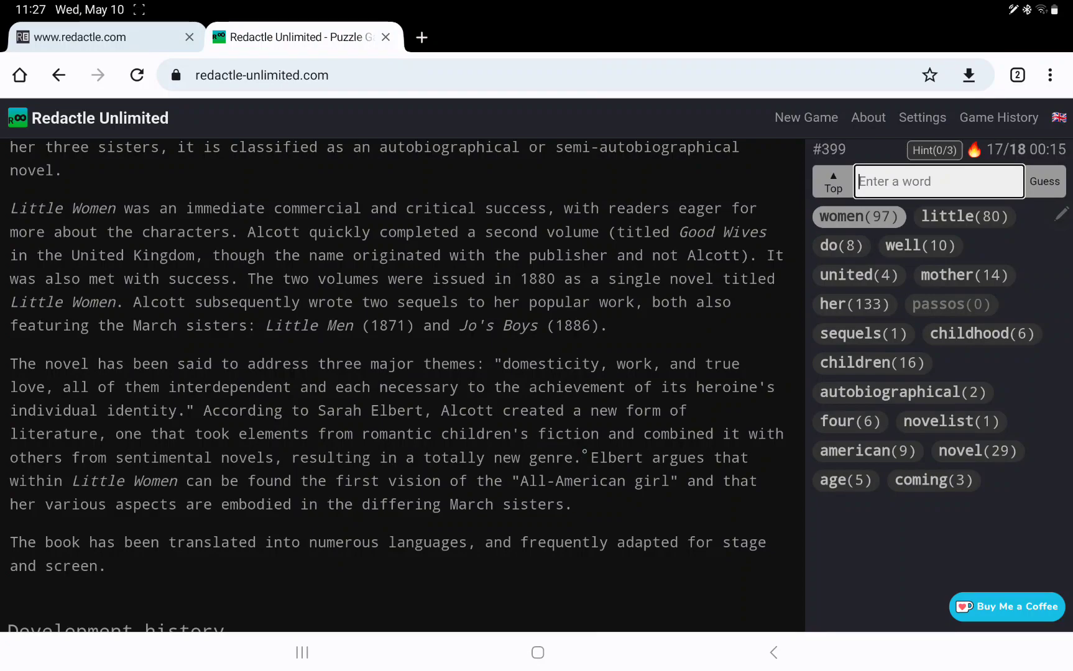
scroll(down, 3)
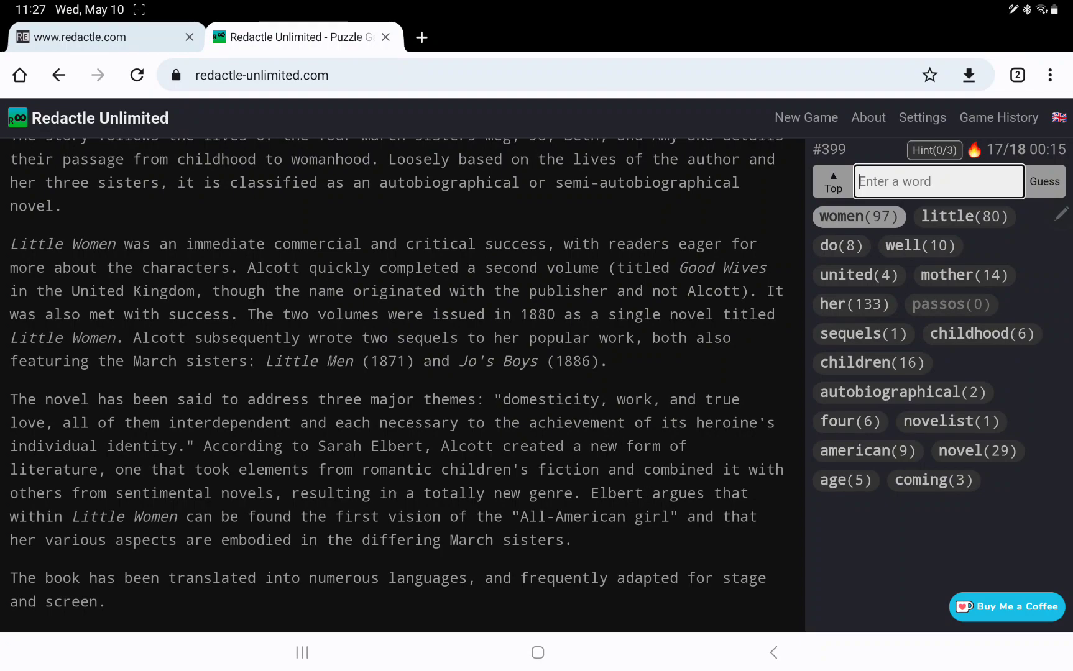
scroll(down, 3)
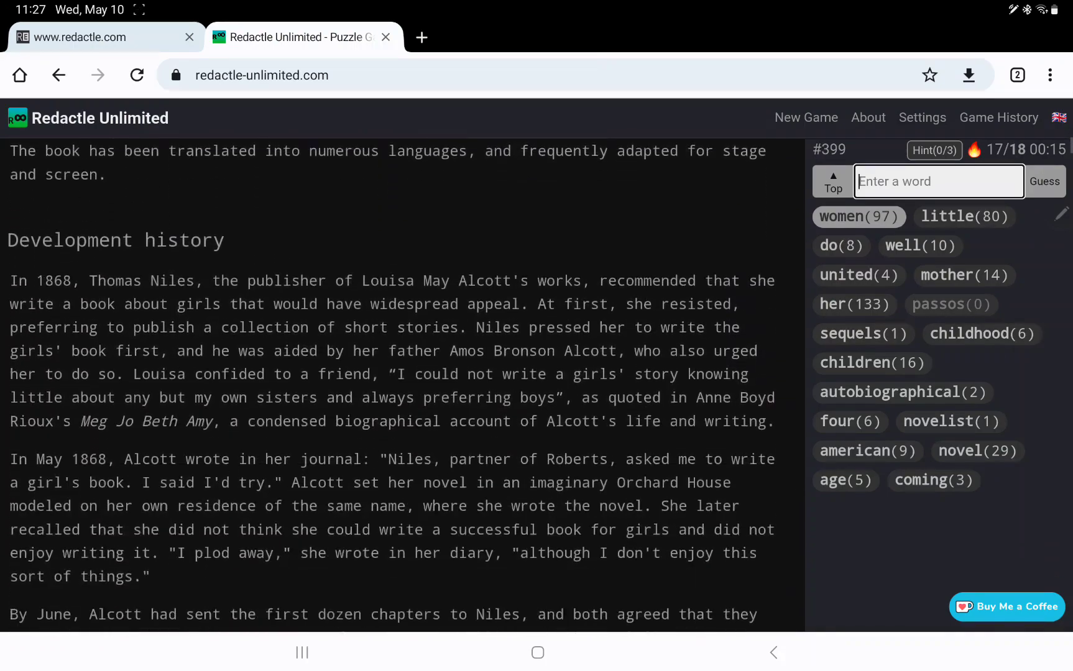
scroll(down, 3)
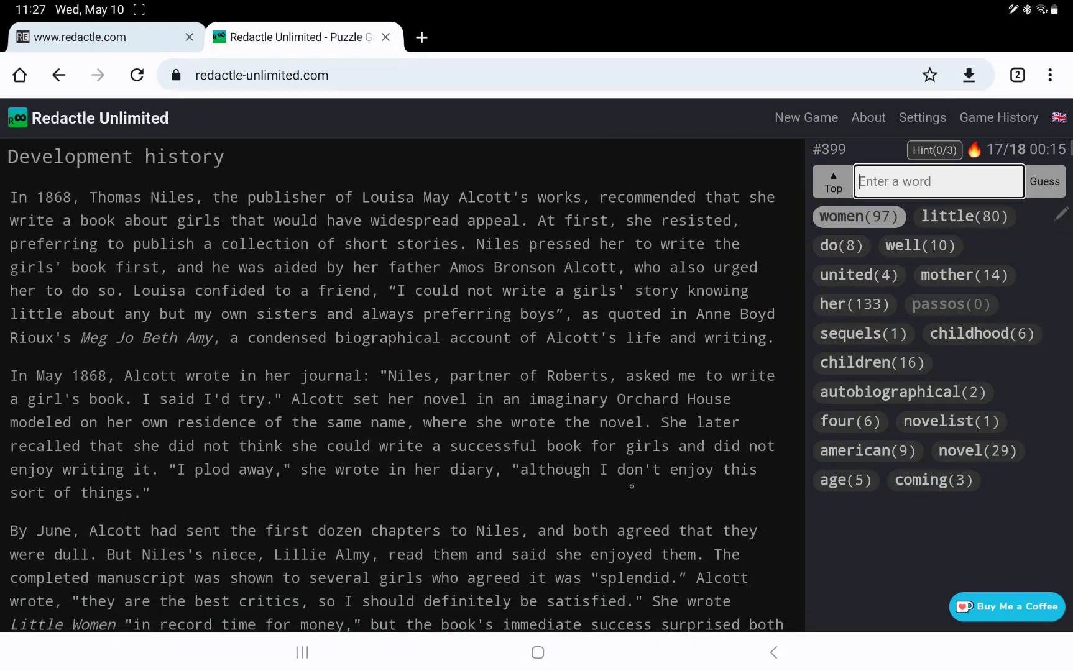
scroll(down, 3)
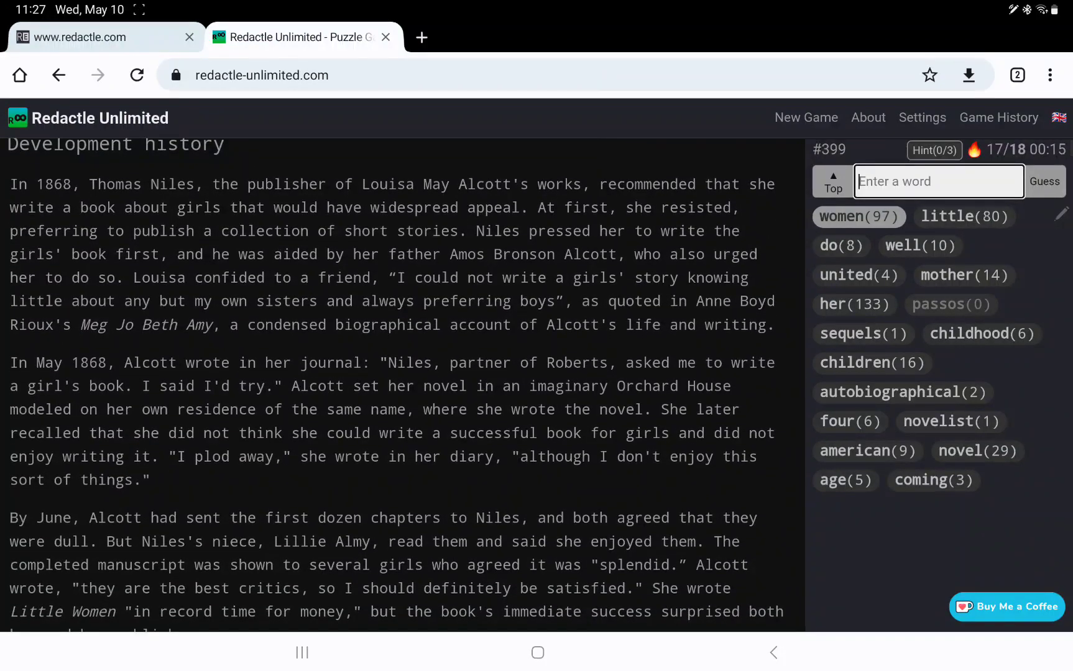
Continue scrolling through the character descriptions to the Additional characters section
scroll(down, 3)
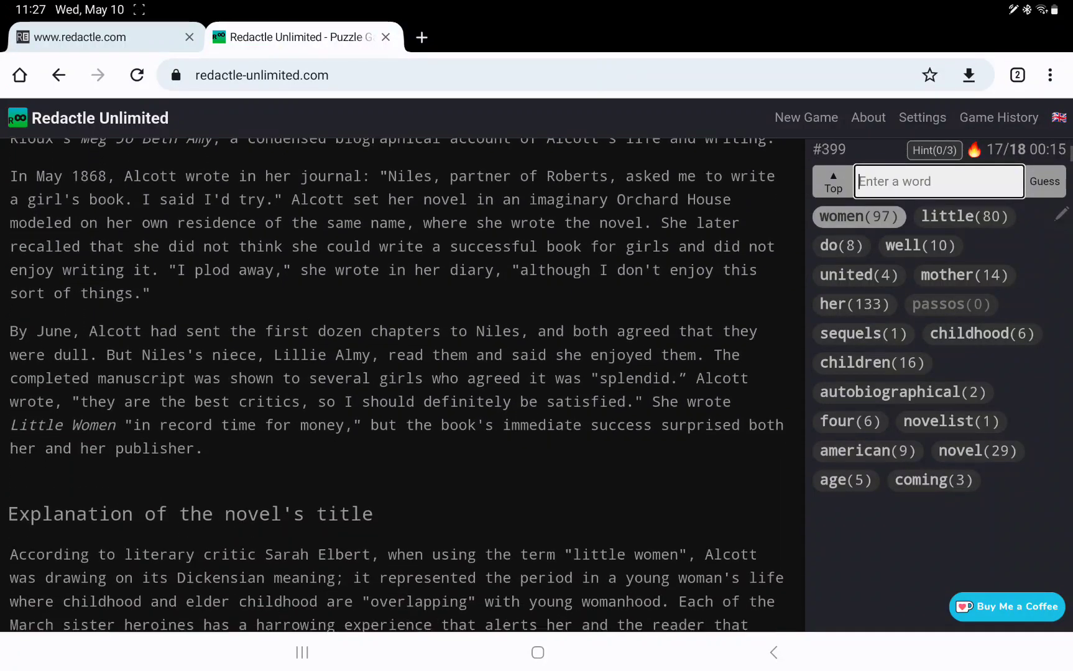
scroll(down, 3)
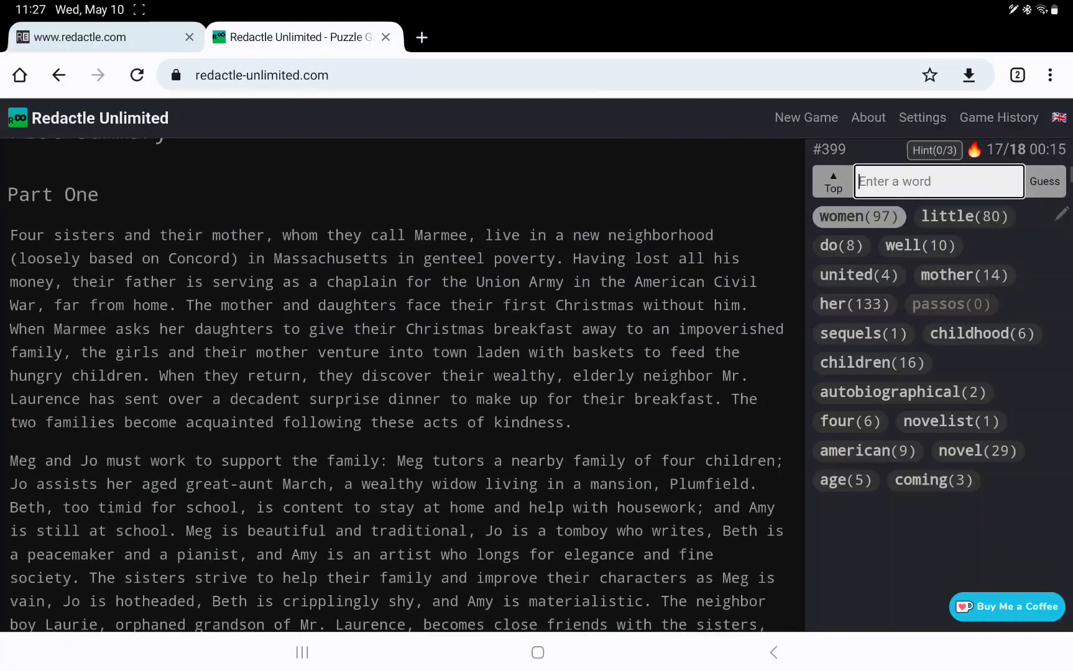
scroll(down, 3)
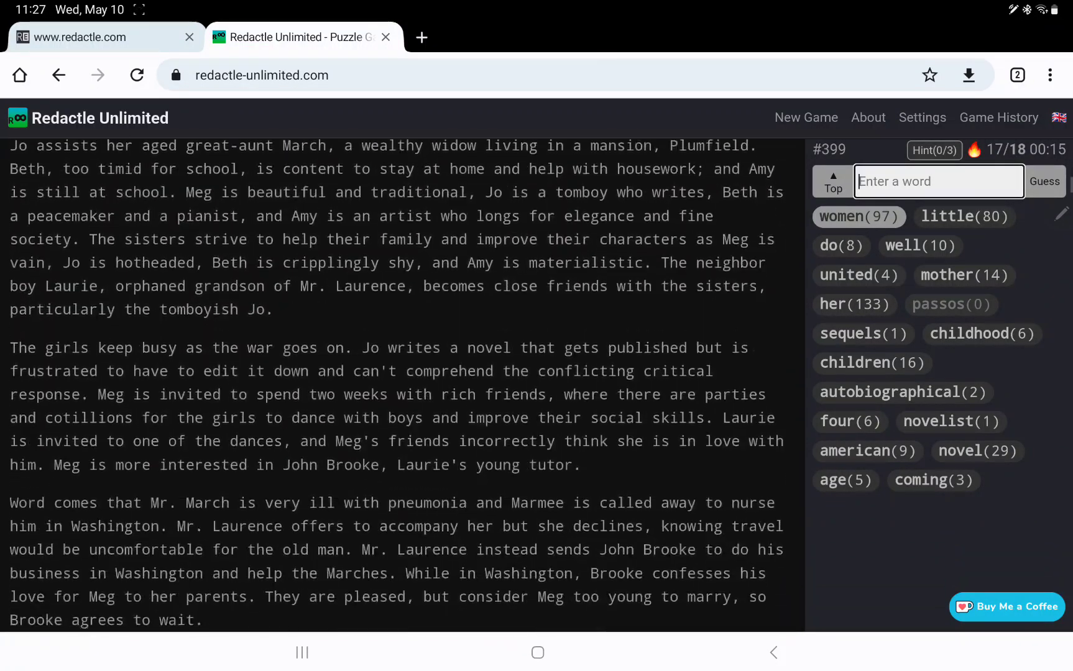
scroll(down, 3)
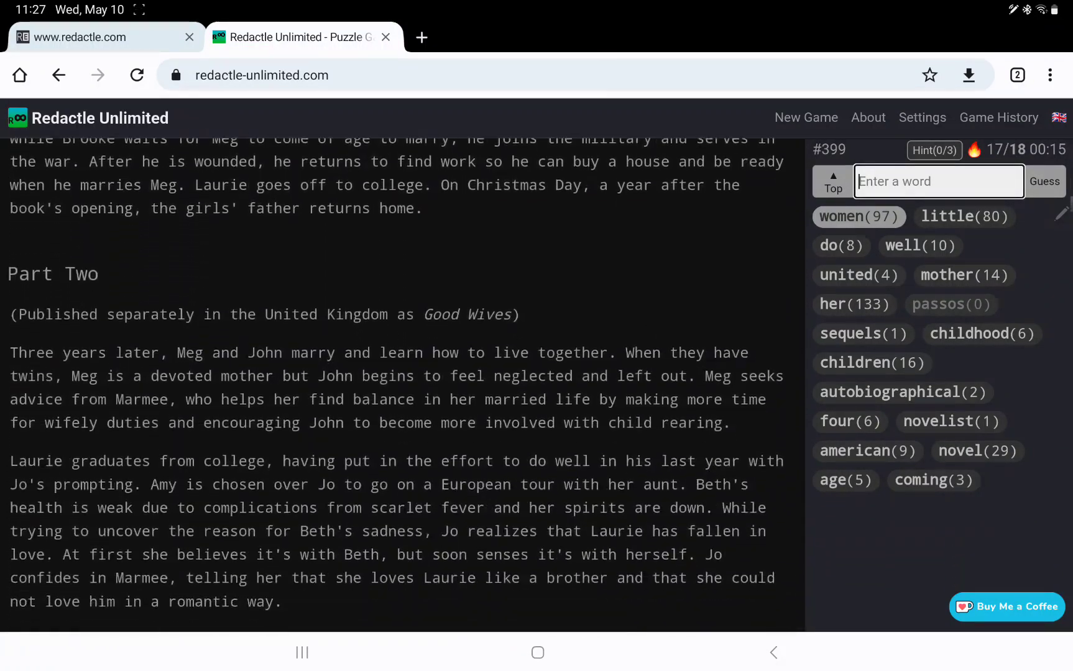
scroll(down, 3)
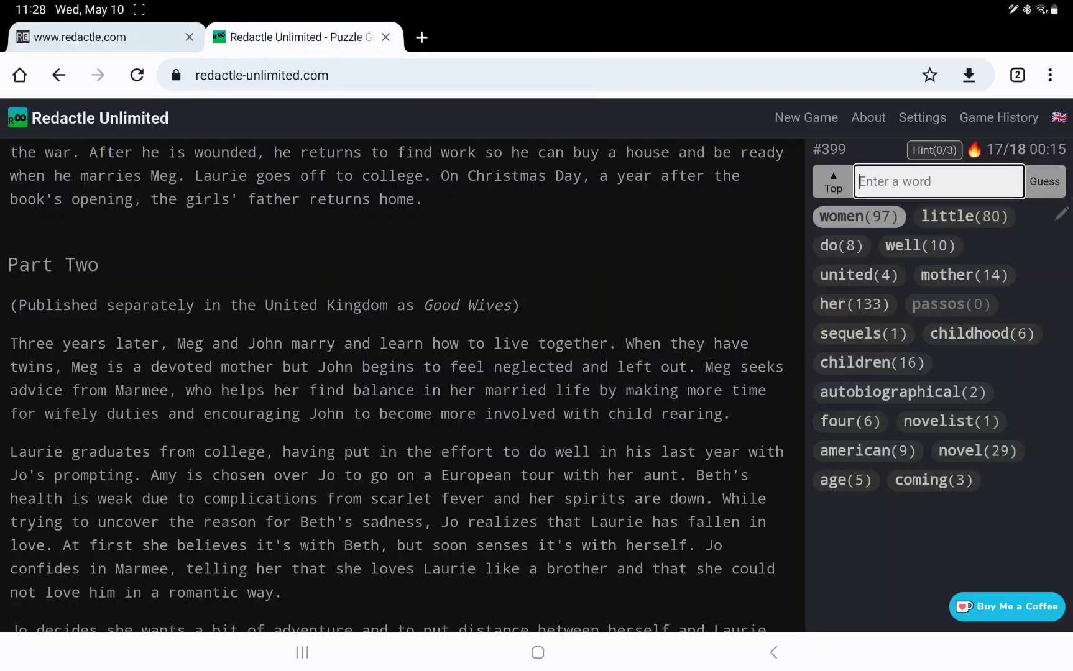
scroll(down, 3)
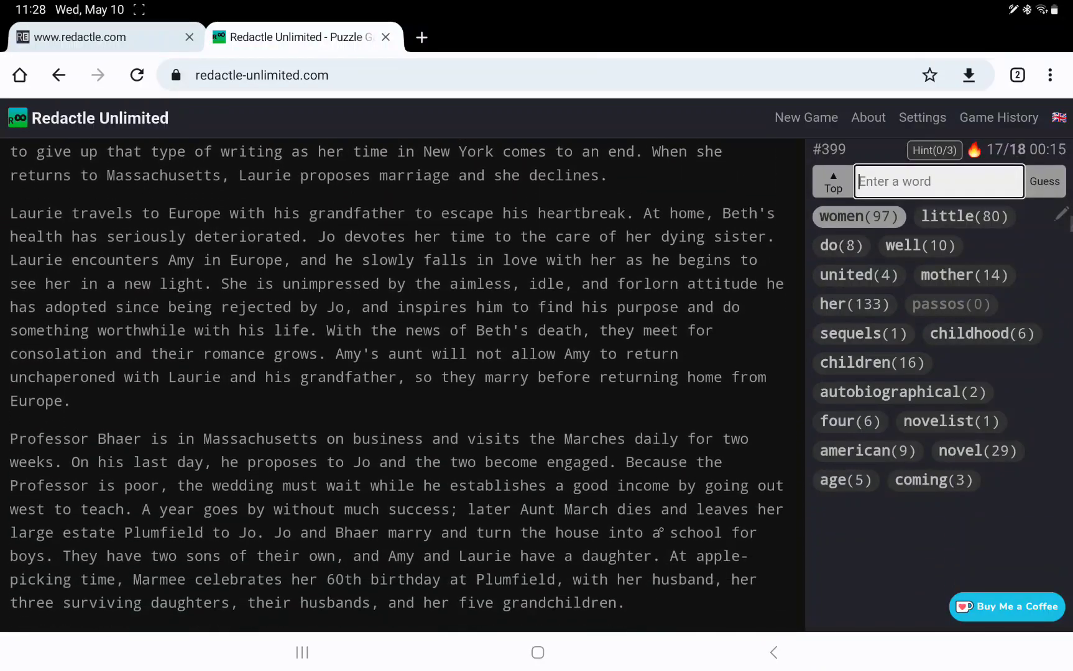
scroll(down, 3)
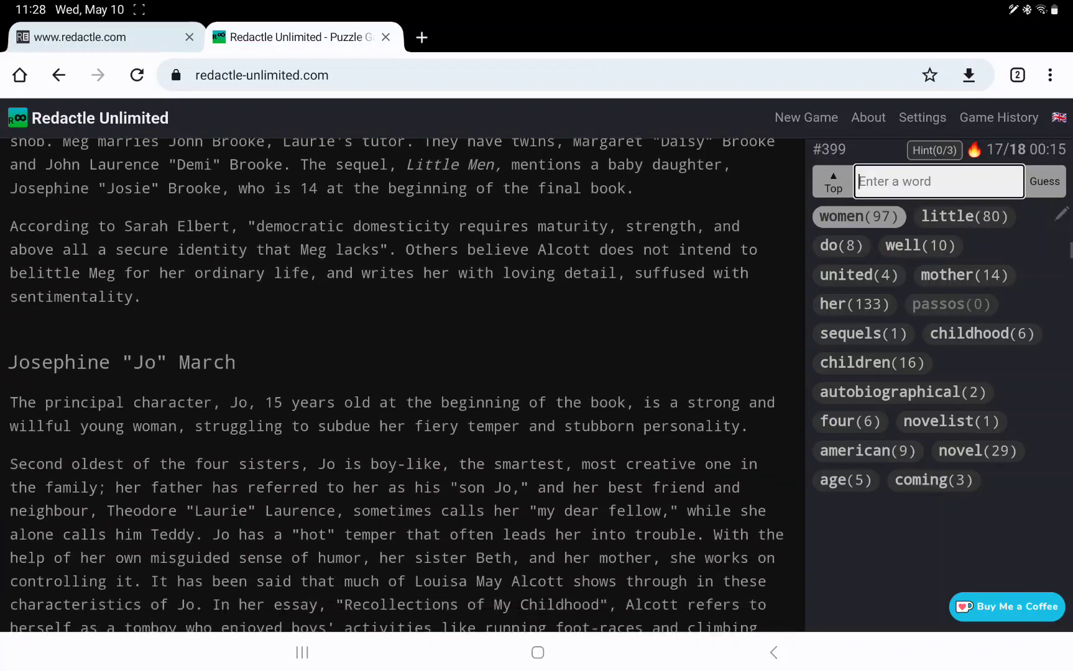
scroll(down, 3)
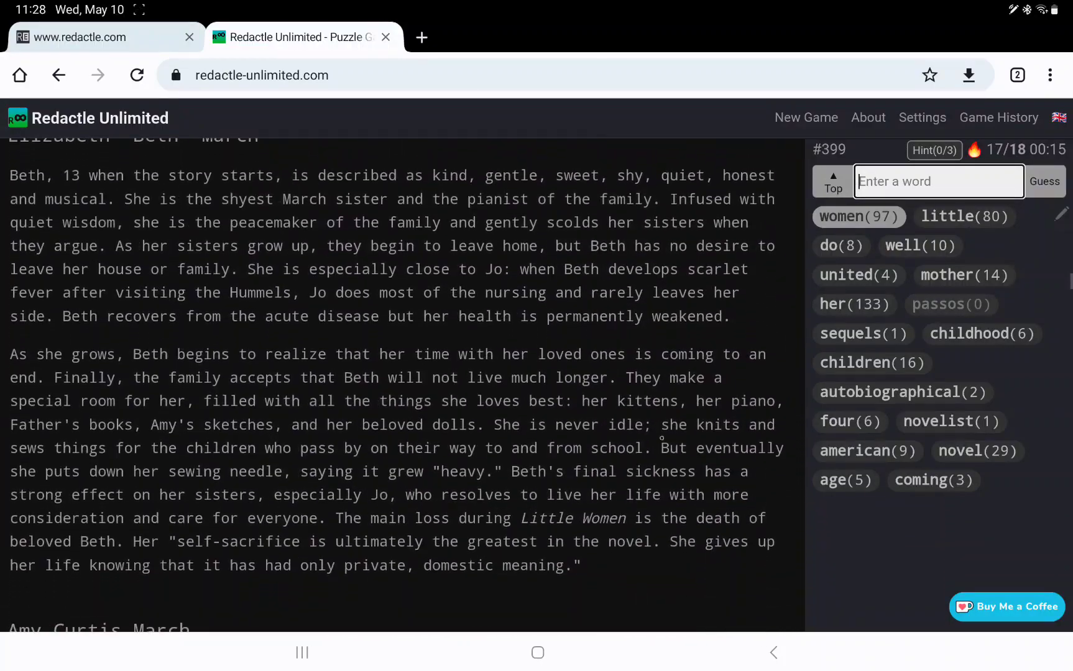
scroll(down, 3)
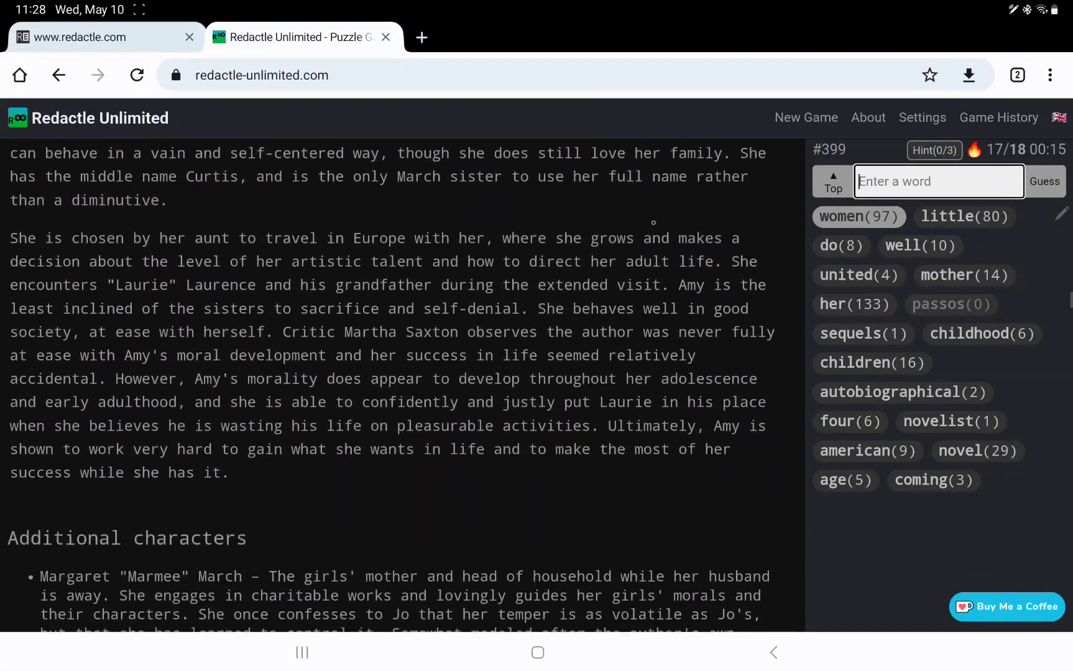
scroll(down, 3)
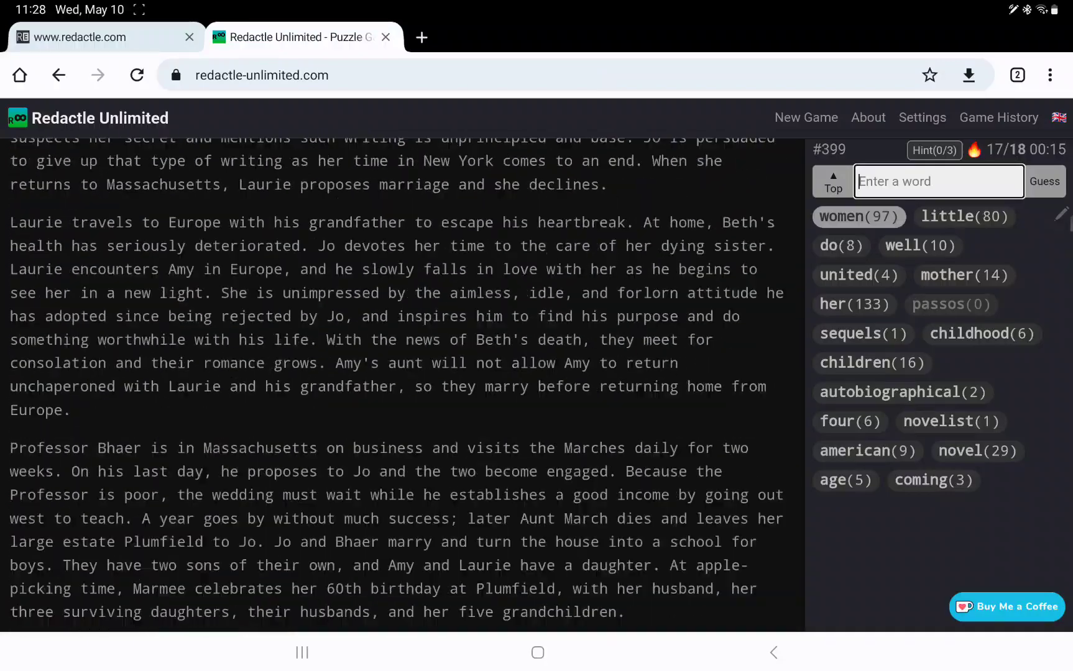